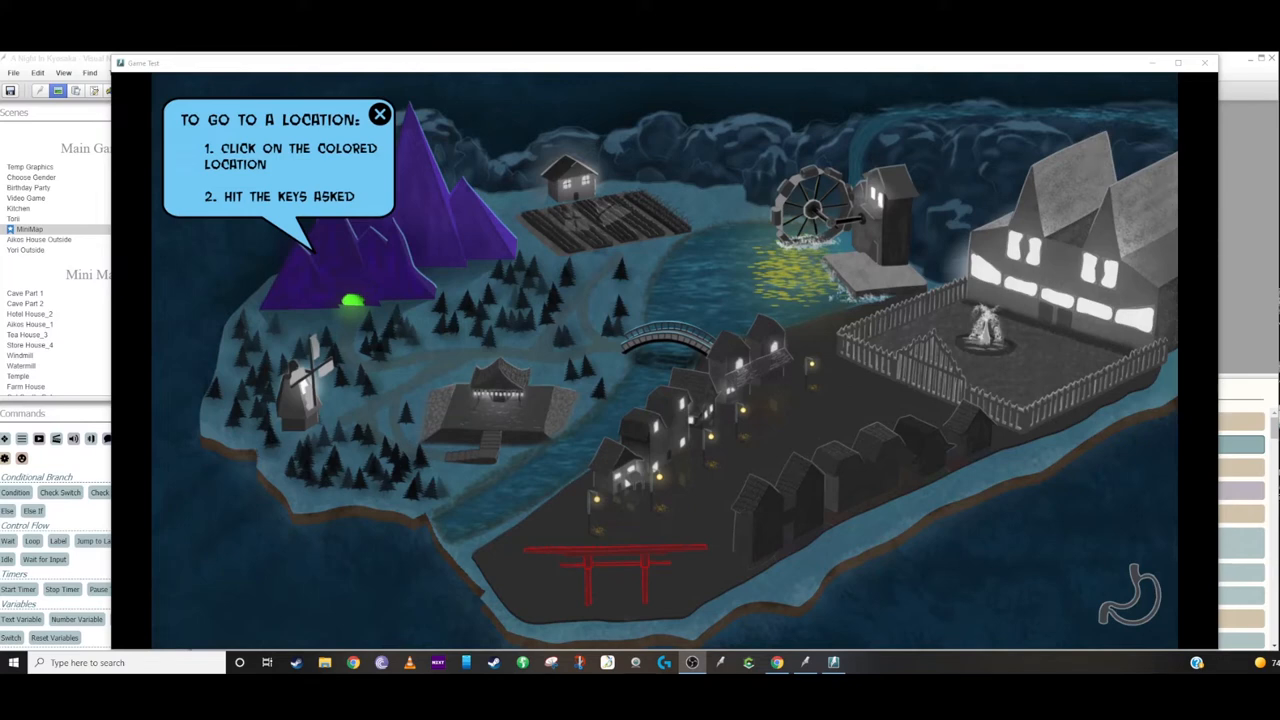
{"action": "mouse_move", "coordinate": [788, 438]}
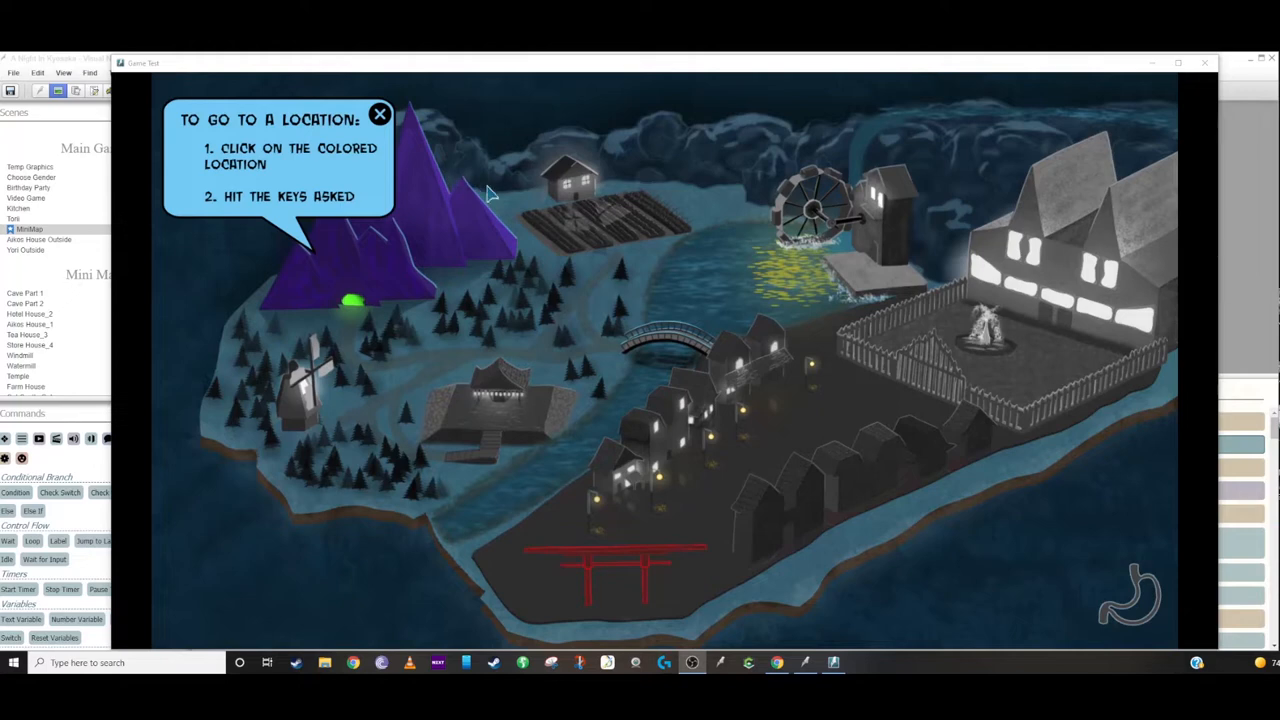
{"action": "mouse_move", "coordinate": [824, 344]}
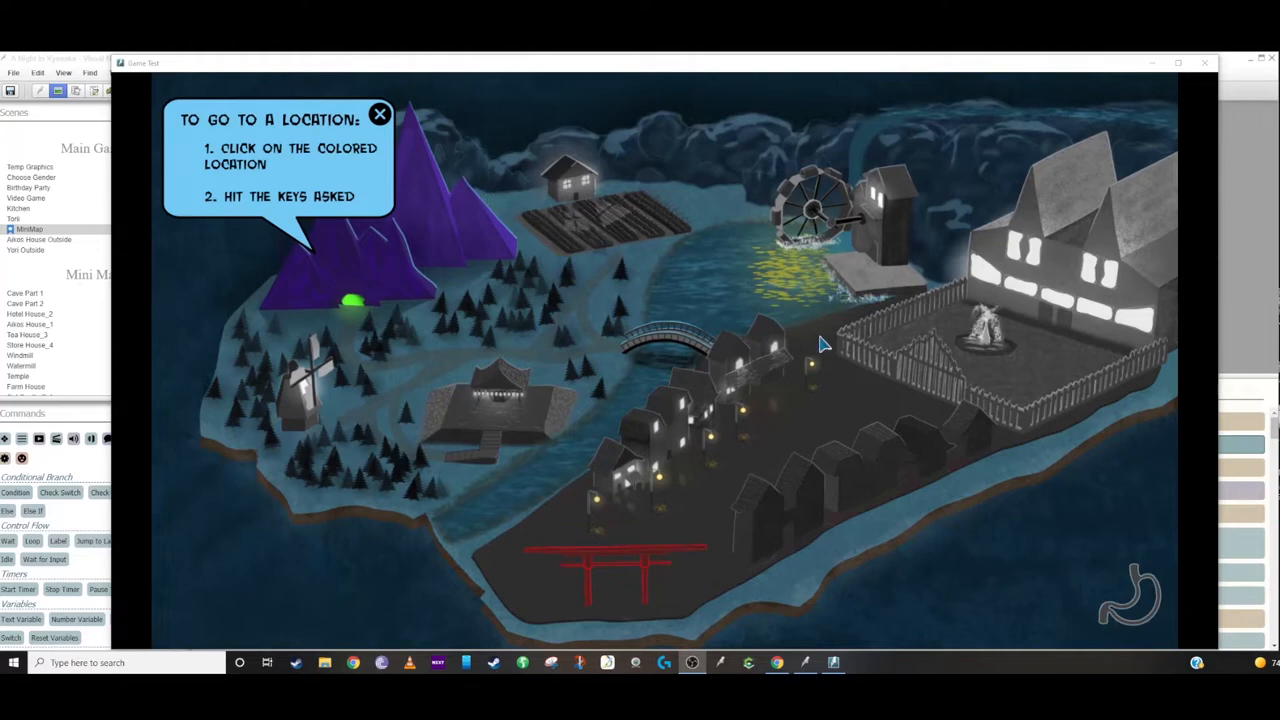
{"action": "mouse_move", "coordinate": [752, 342]}
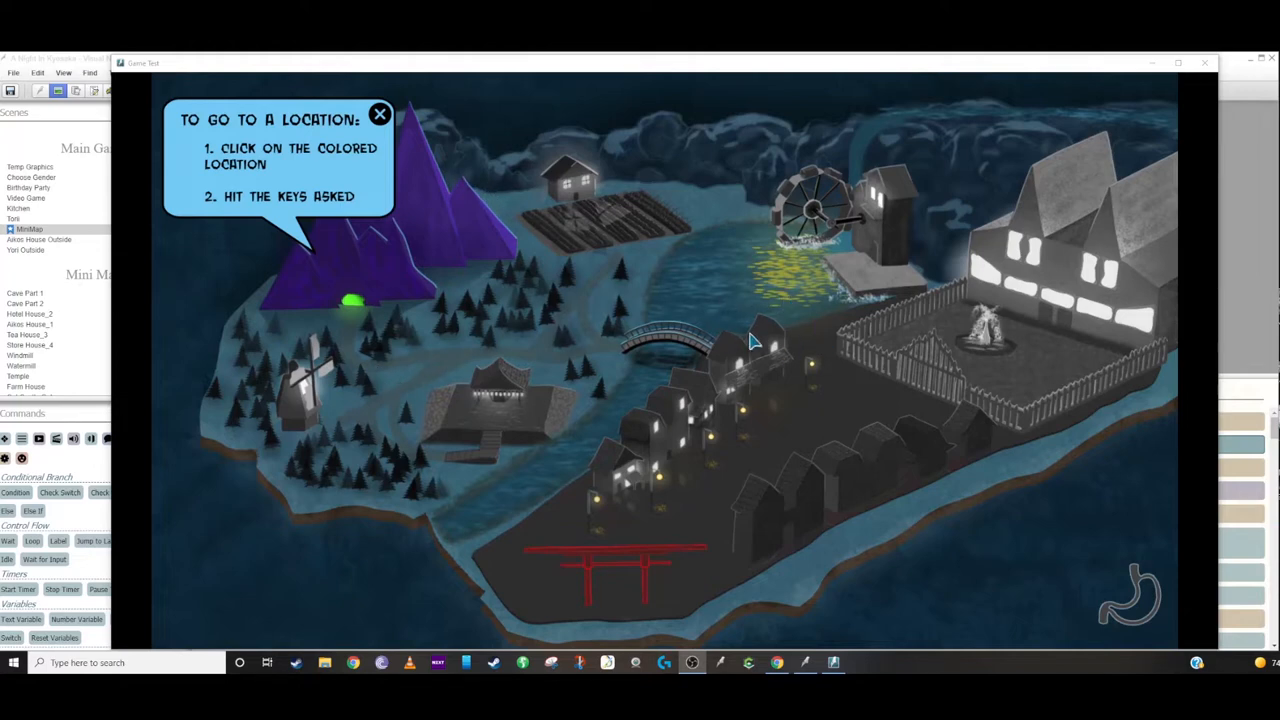
{"action": "mouse_move", "coordinate": [808, 312]}
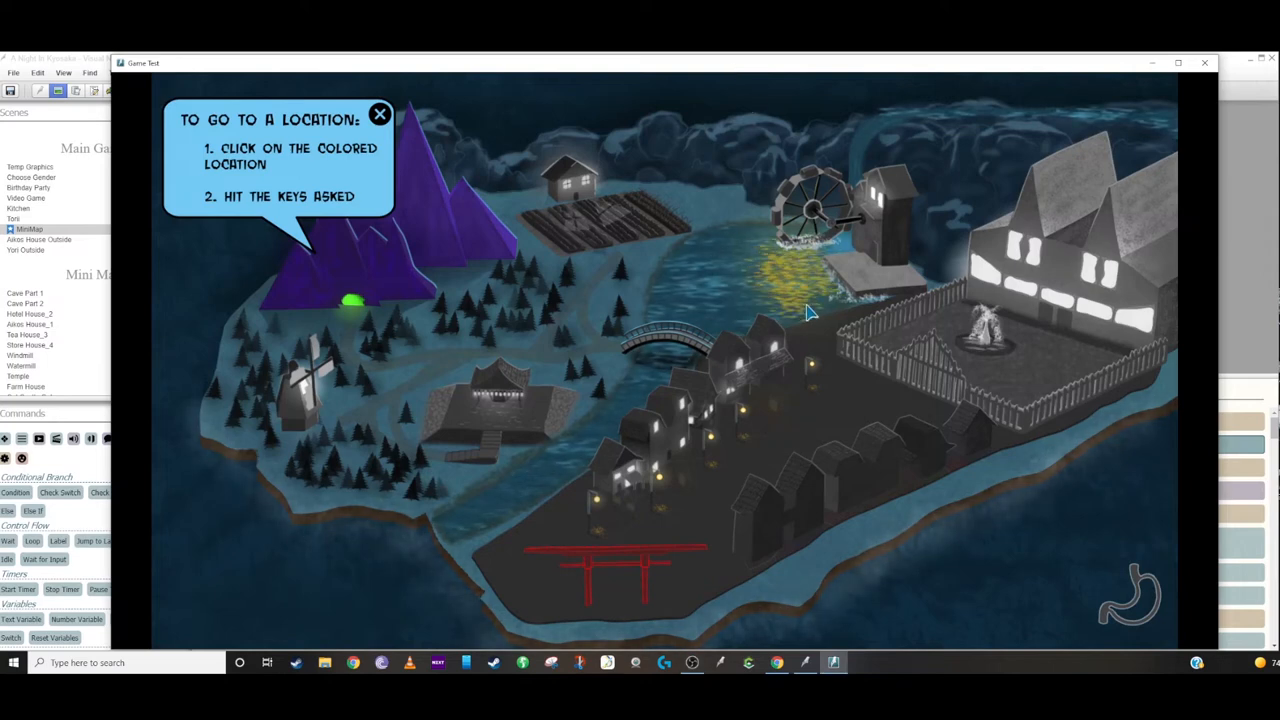
{"action": "mouse_move", "coordinate": [344, 536]}
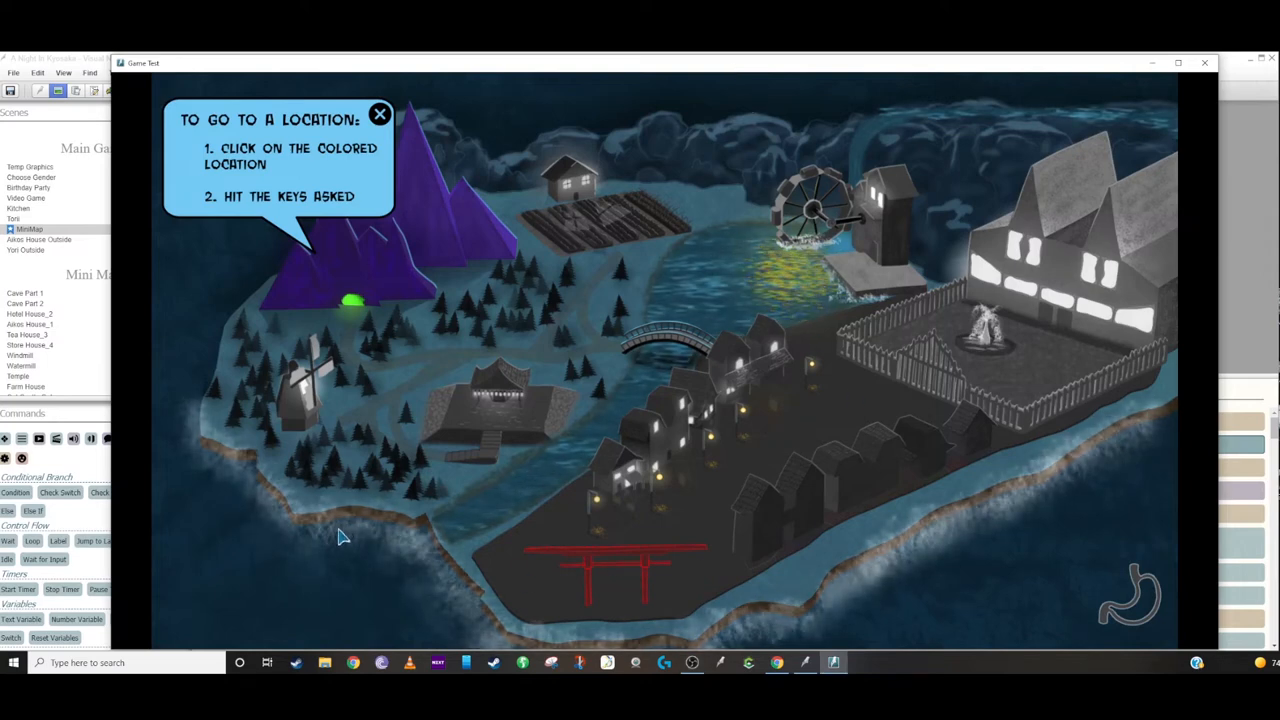
{"action": "mouse_move", "coordinate": [430, 574]}
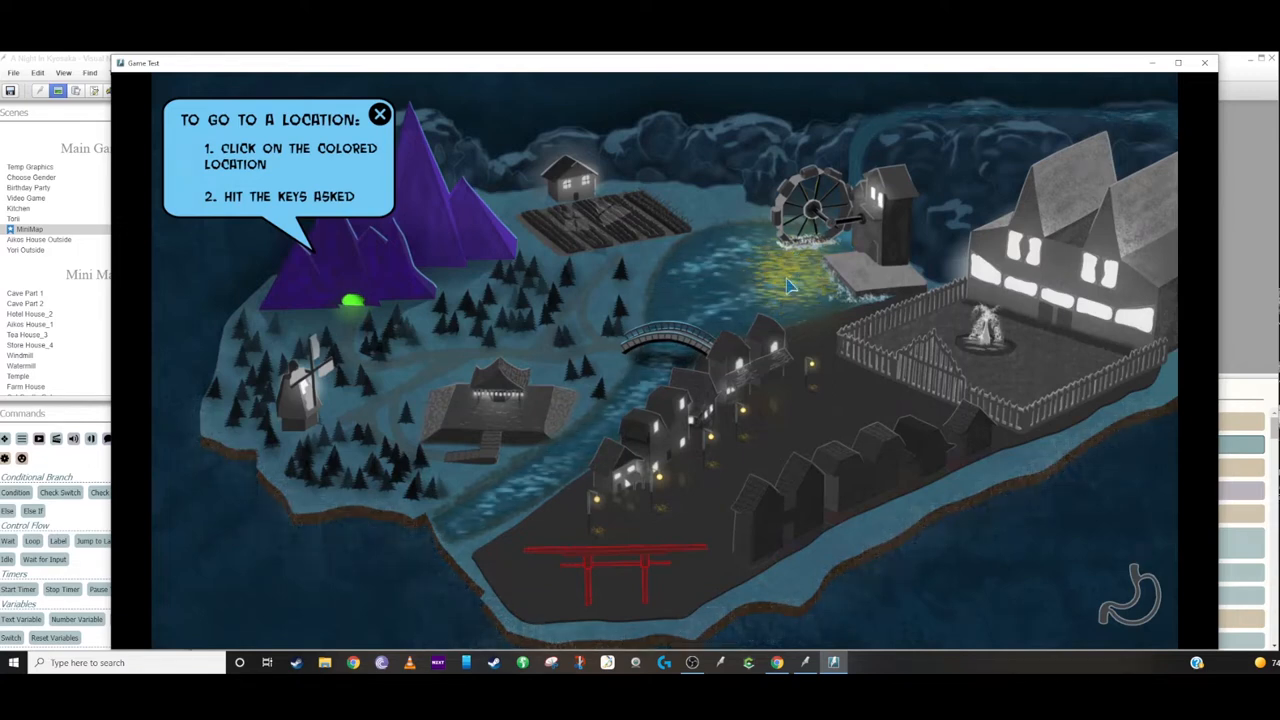
{"action": "mouse_move", "coordinate": [768, 290]}
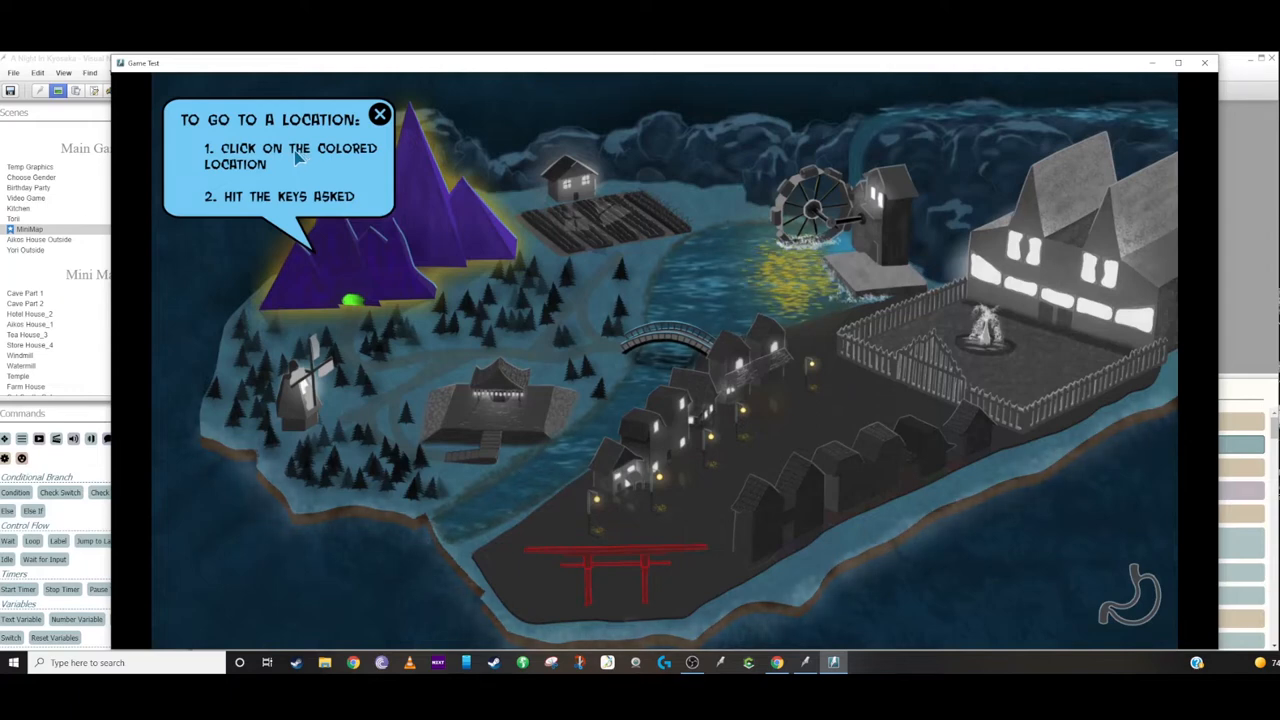
Dismiss the 'To go to a location' instructions box in the running test
{"action": "left_click", "coordinate": [380, 112]}
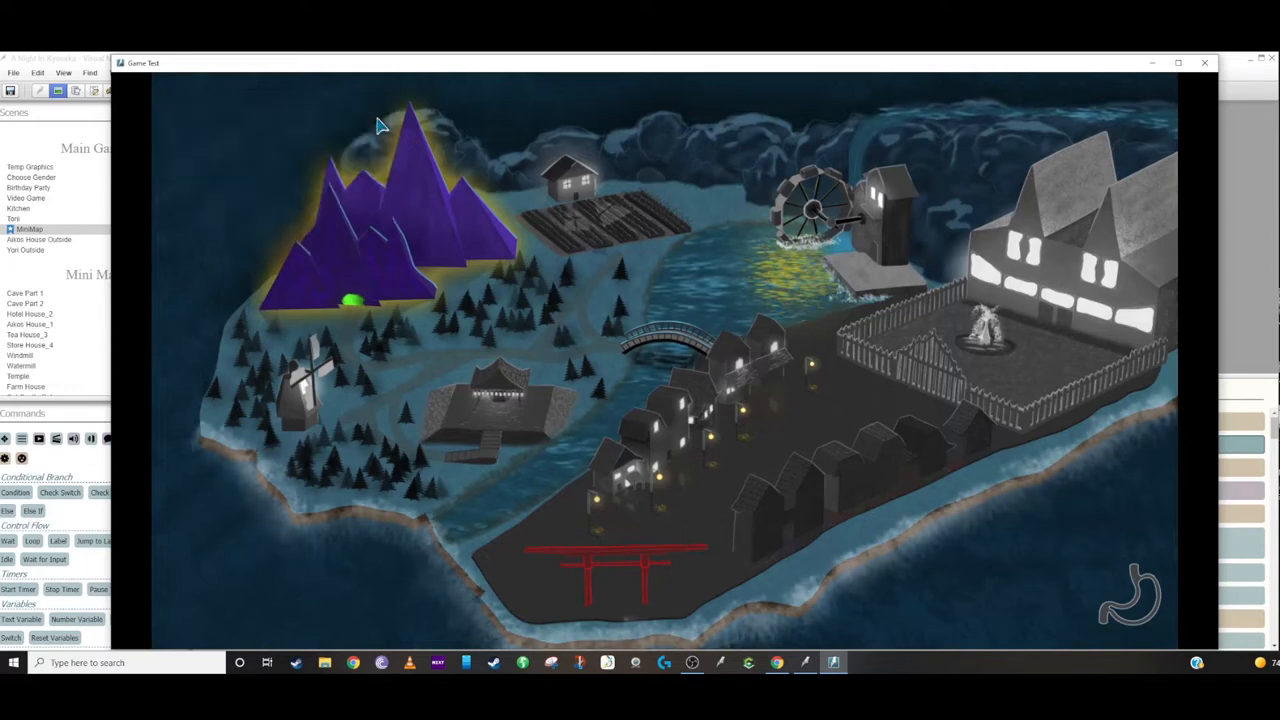
{"action": "mouse_move", "coordinate": [416, 212]}
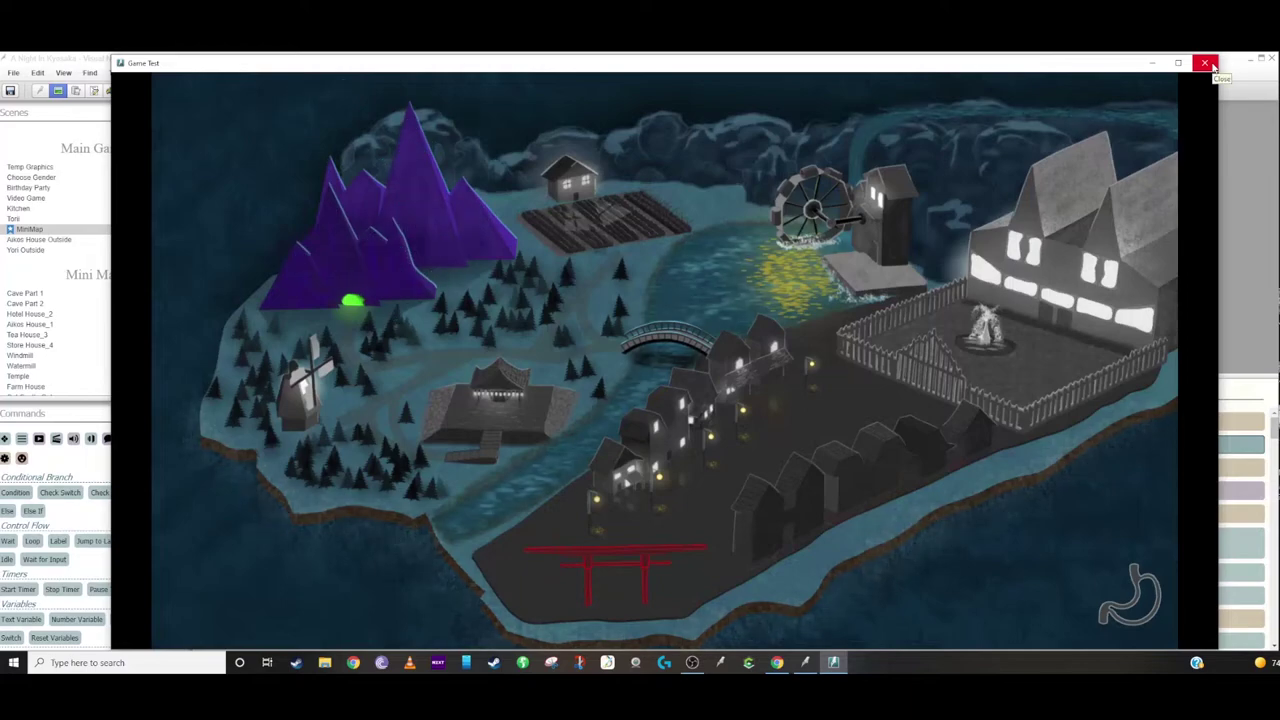
End the game test and review the Mini Map scene's layered picture and water-effect commands
{"action": "left_click", "coordinate": [1206, 62]}
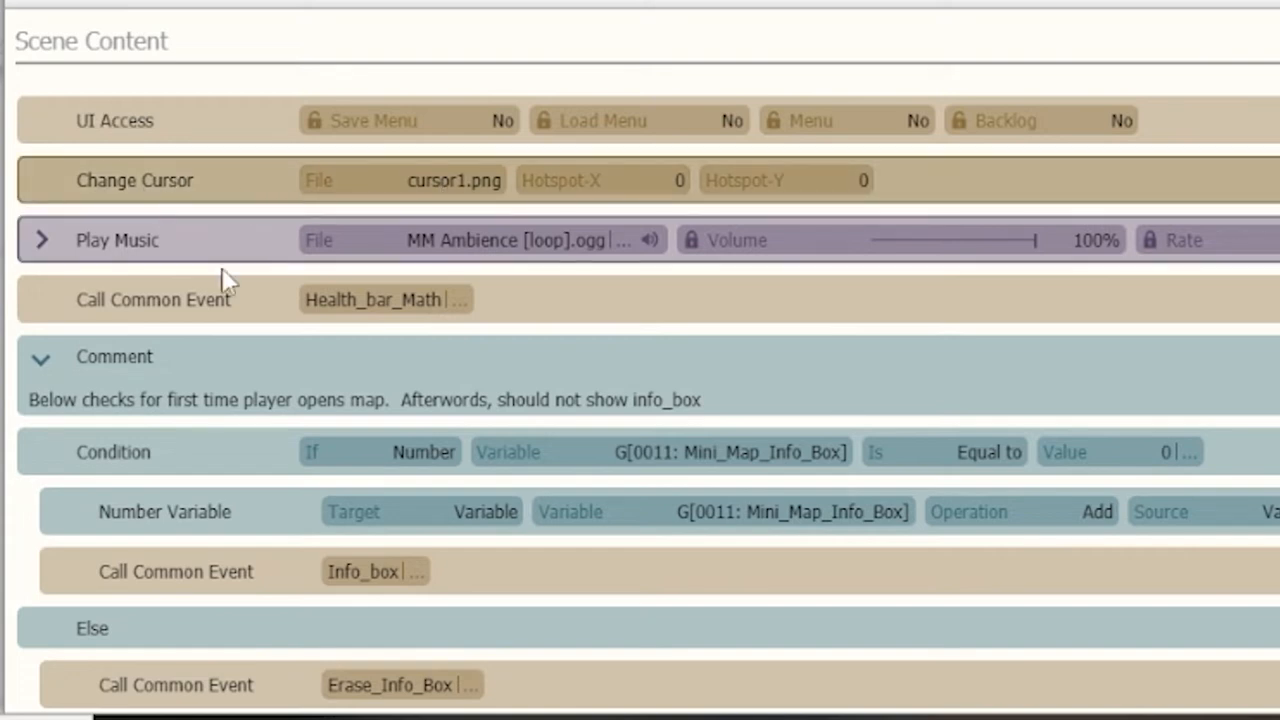
{"action": "scroll", "scroll_direction": "down", "scroll_amount": 3}
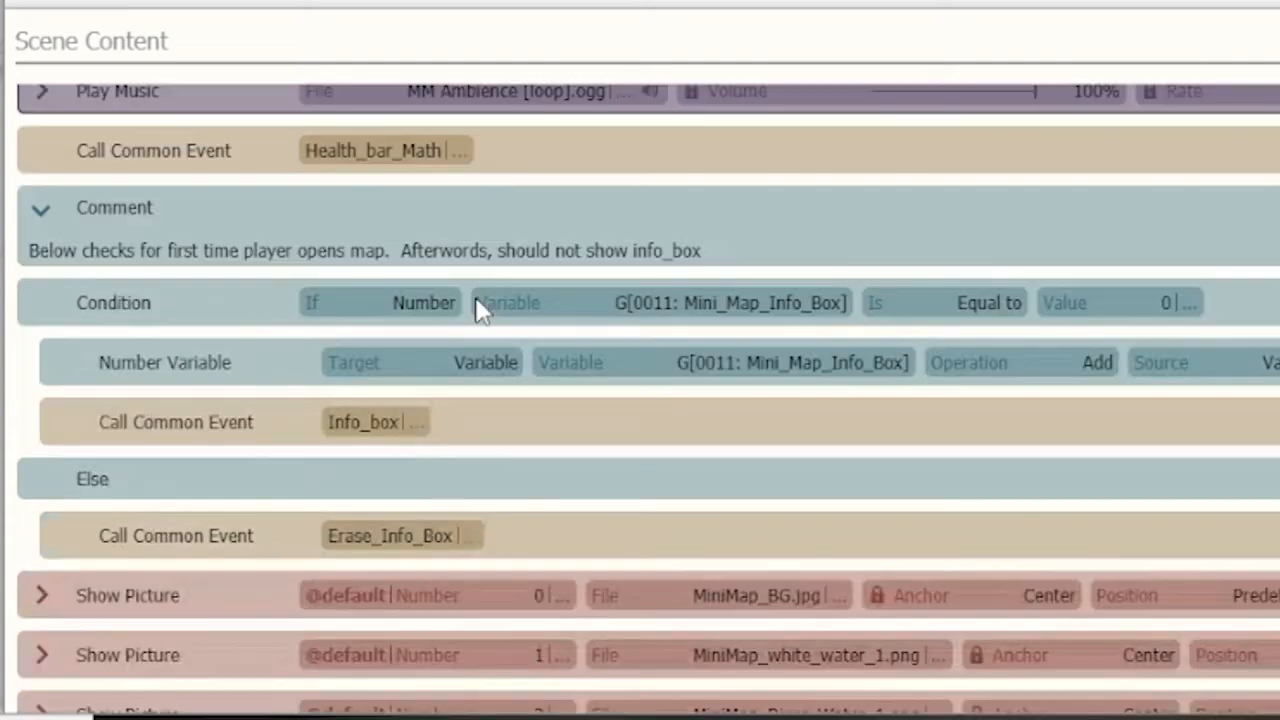
{"action": "scroll", "scroll_direction": "down", "scroll_amount": 3}
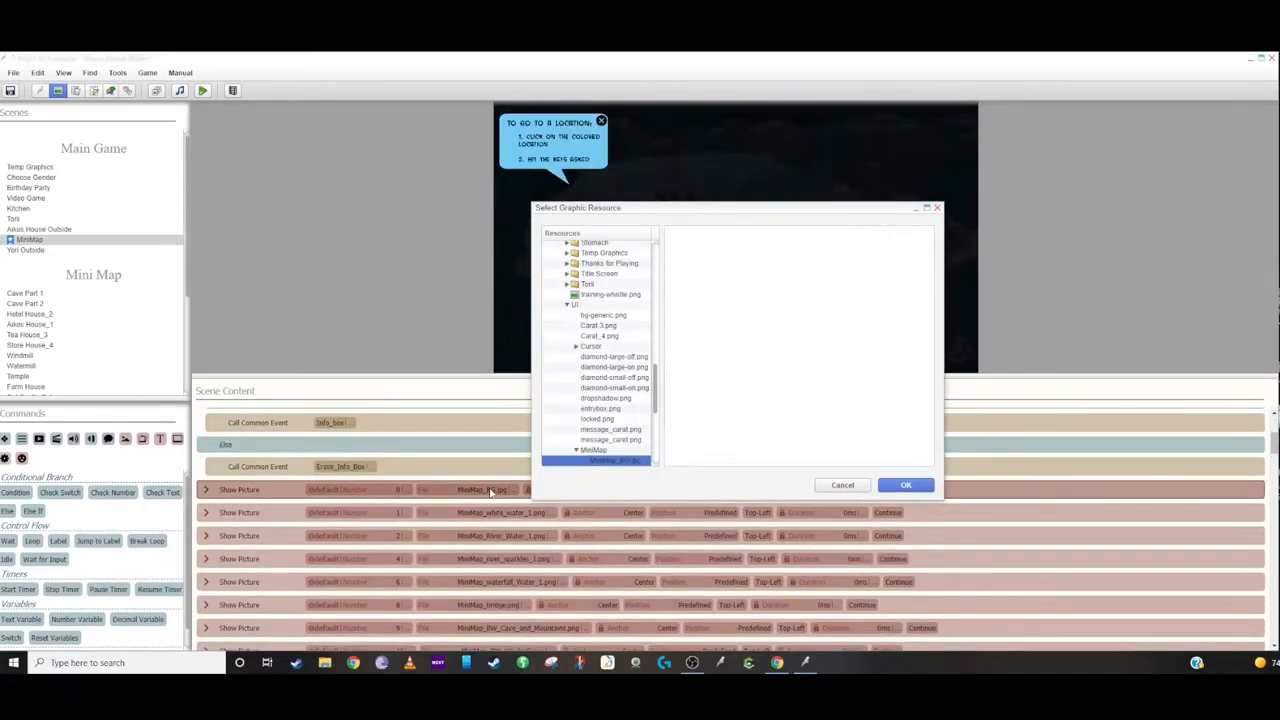
{"action": "left_click", "coordinate": [906, 484]}
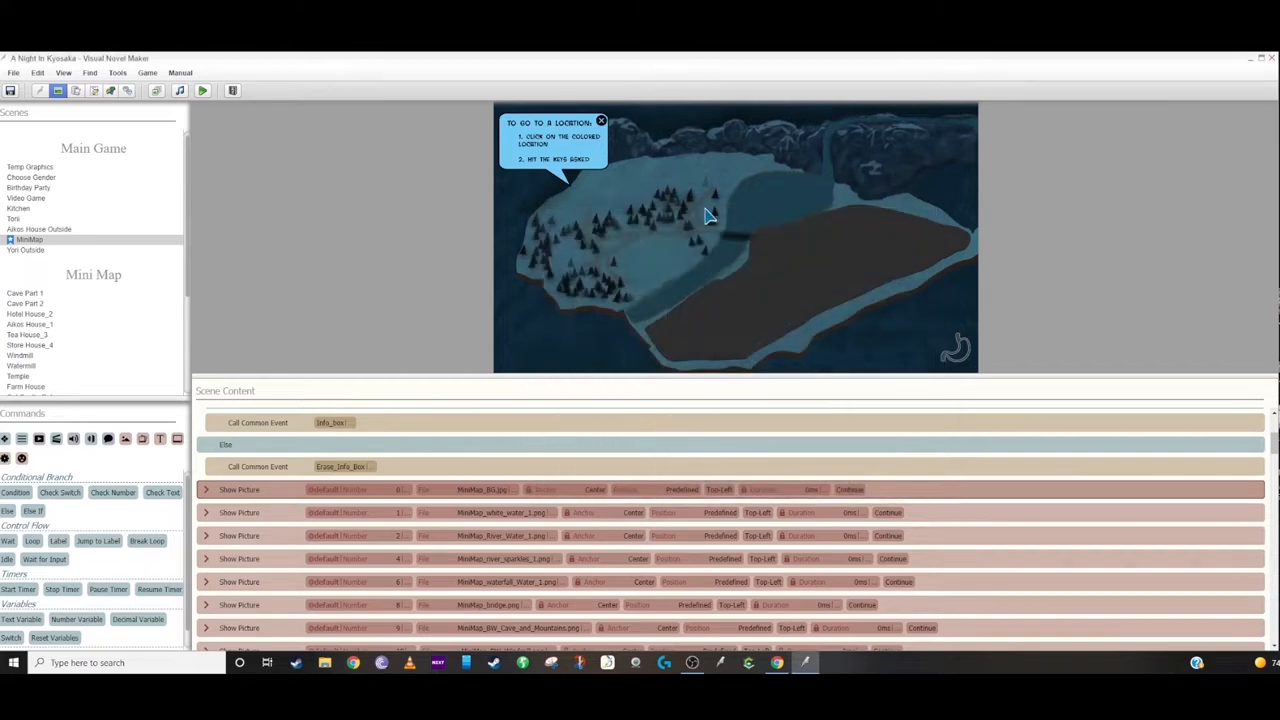
{"action": "scroll", "scroll_direction": "down", "scroll_amount": 3}
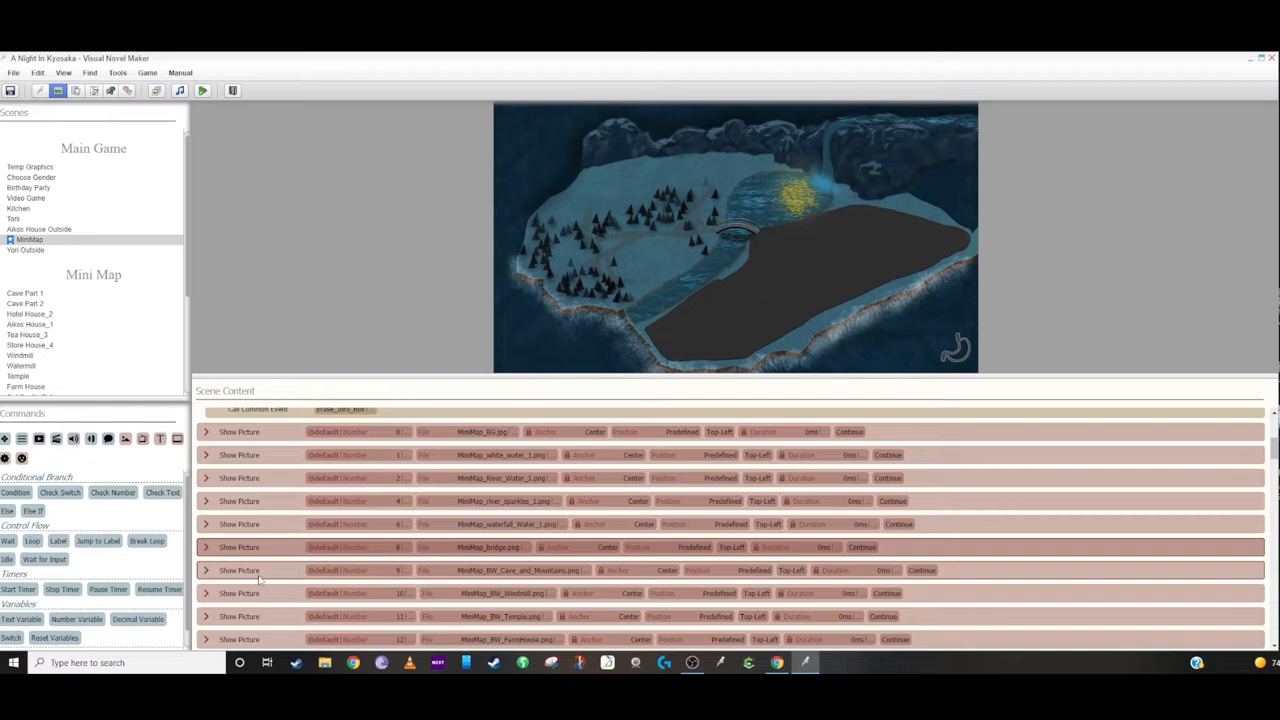
{"action": "scroll", "scroll_direction": "down", "scroll_amount": 3}
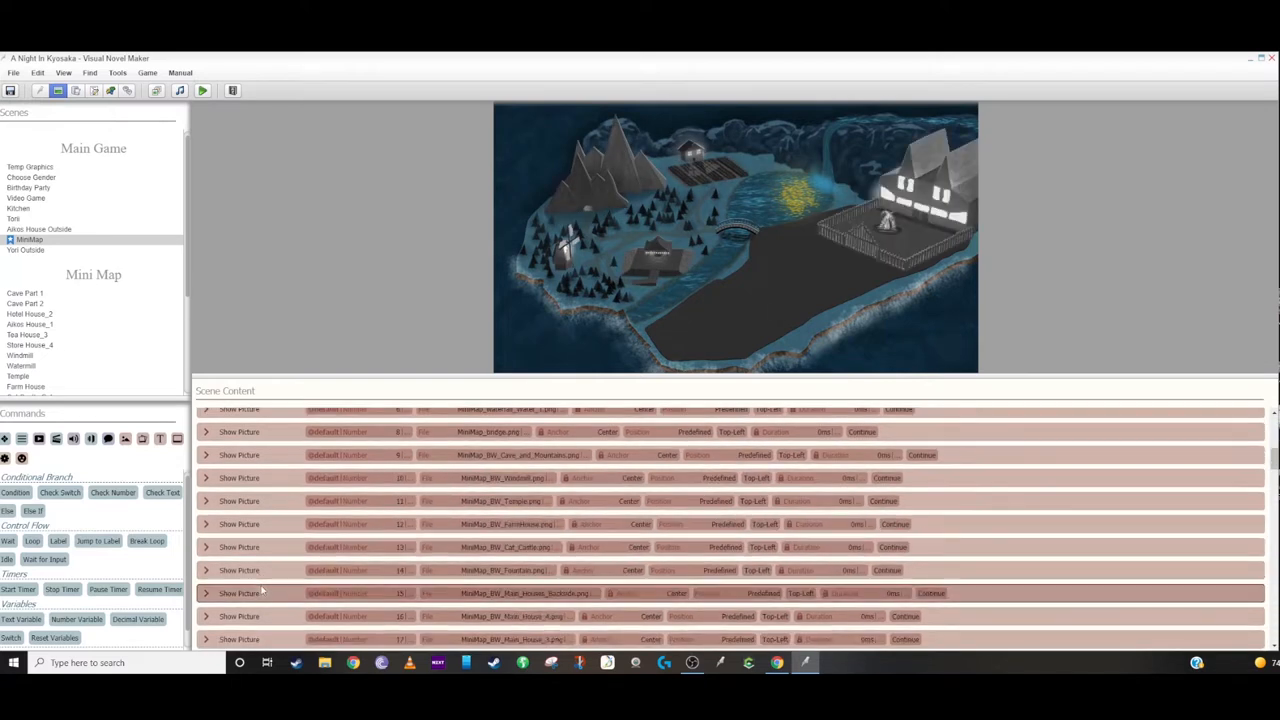
{"action": "scroll", "scroll_direction": "down", "scroll_amount": 3}
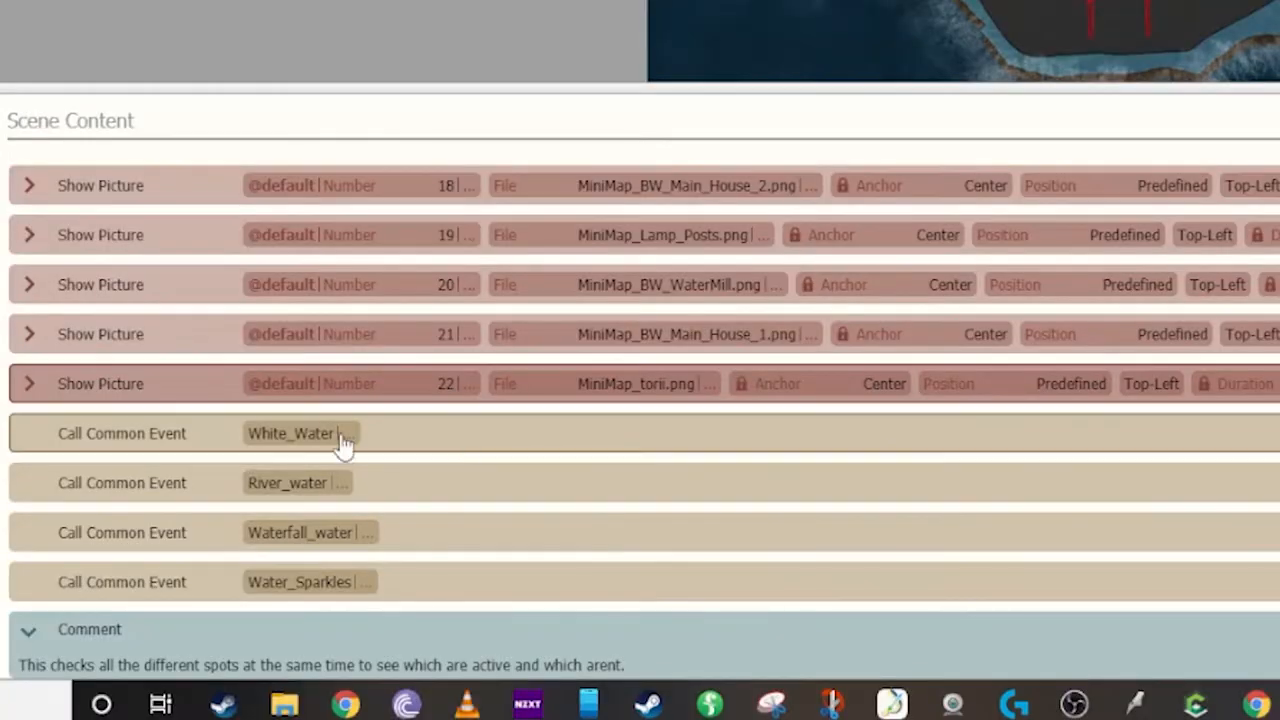
{"action": "scroll", "scroll_direction": "down", "scroll_amount": 3}
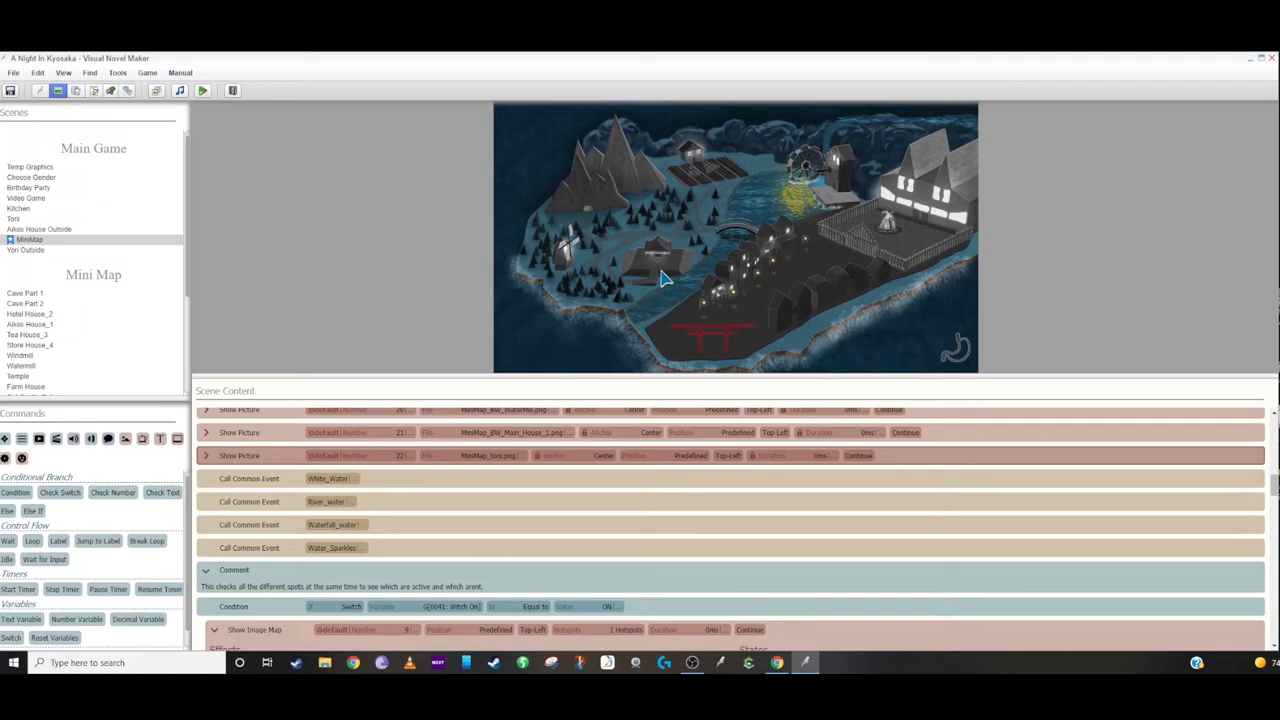
{"action": "mouse_move", "coordinate": [552, 296]}
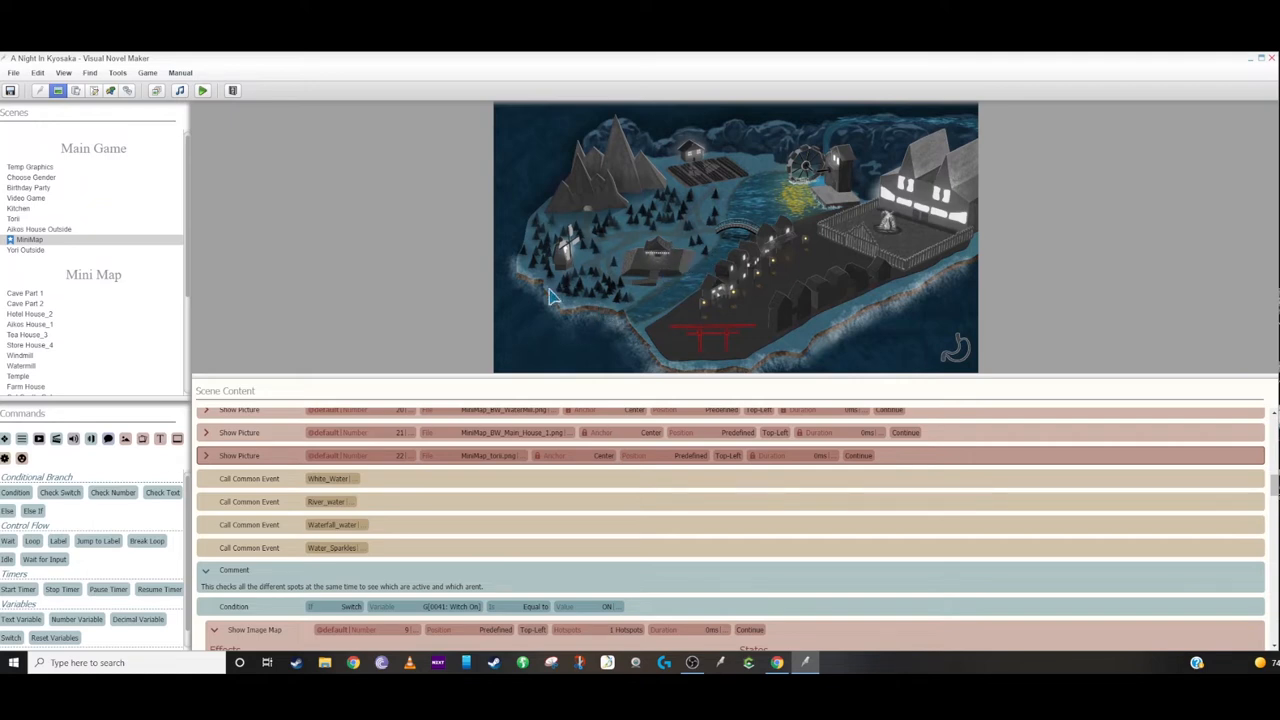
{"action": "scroll", "scroll_direction": "down", "scroll_amount": 3}
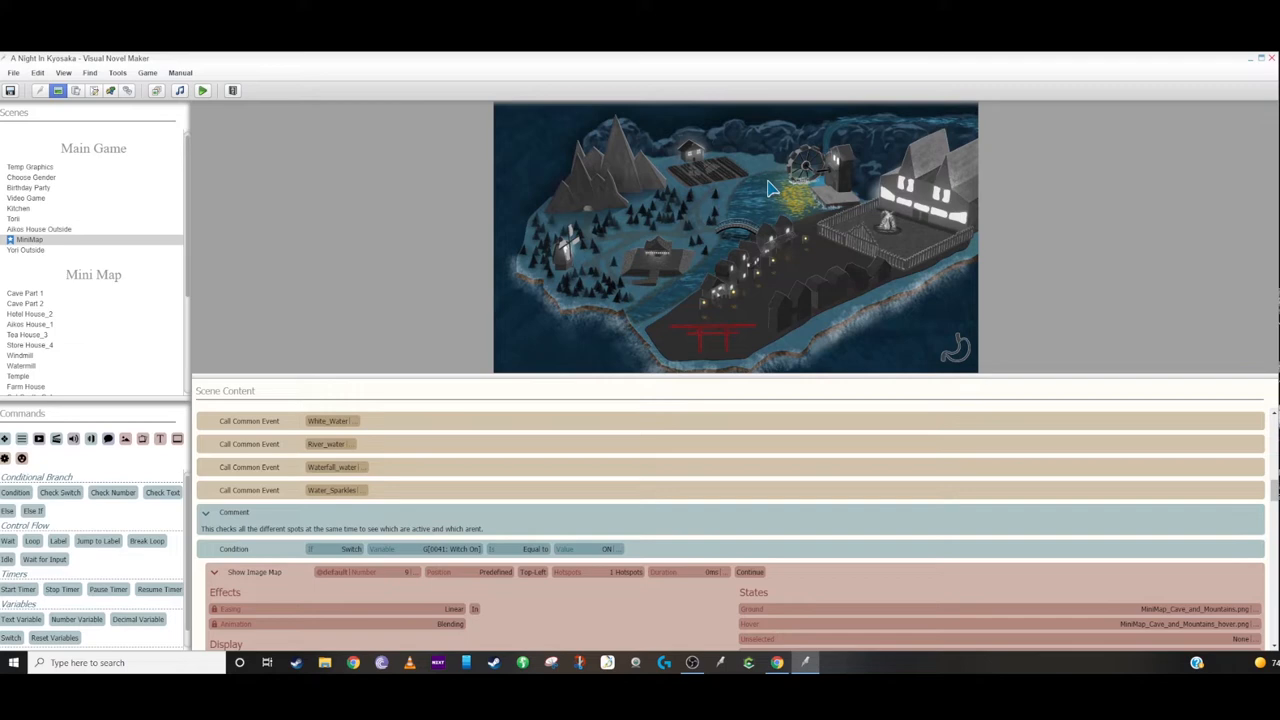
{"action": "mouse_move", "coordinate": [644, 270]}
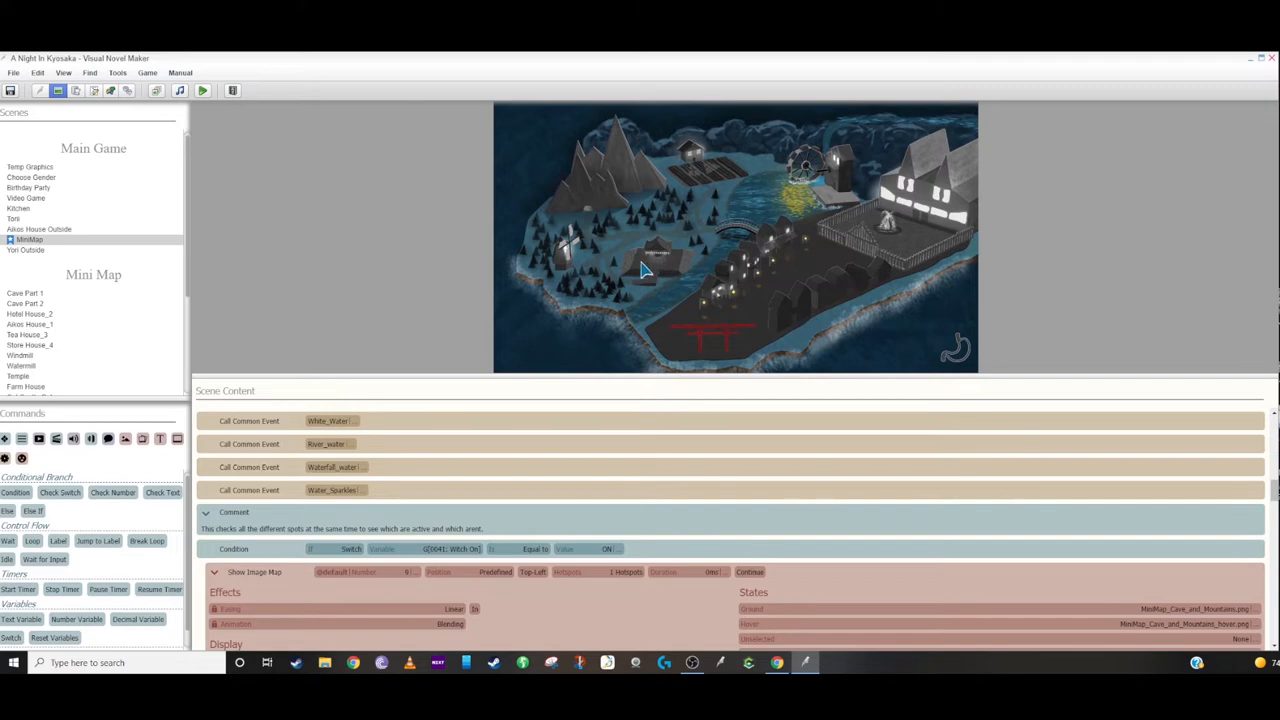
{"action": "mouse_move", "coordinate": [800, 220]}
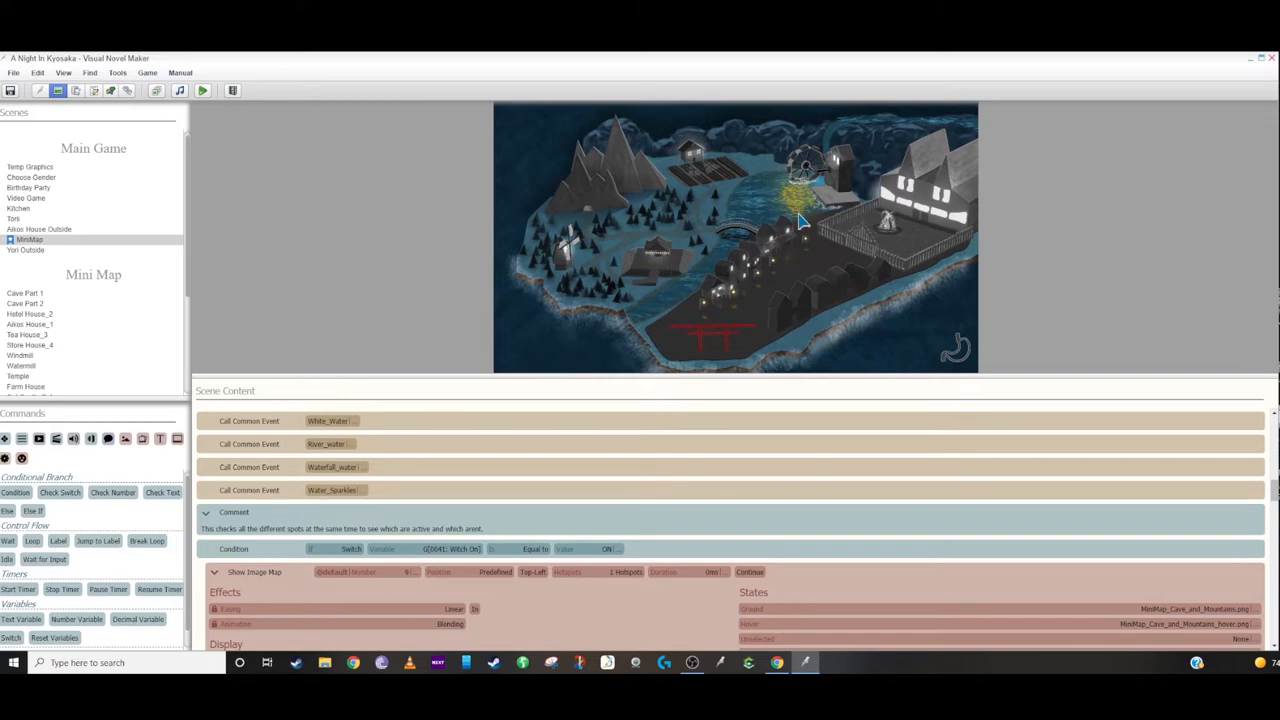
{"action": "mouse_move", "coordinate": [640, 258]}
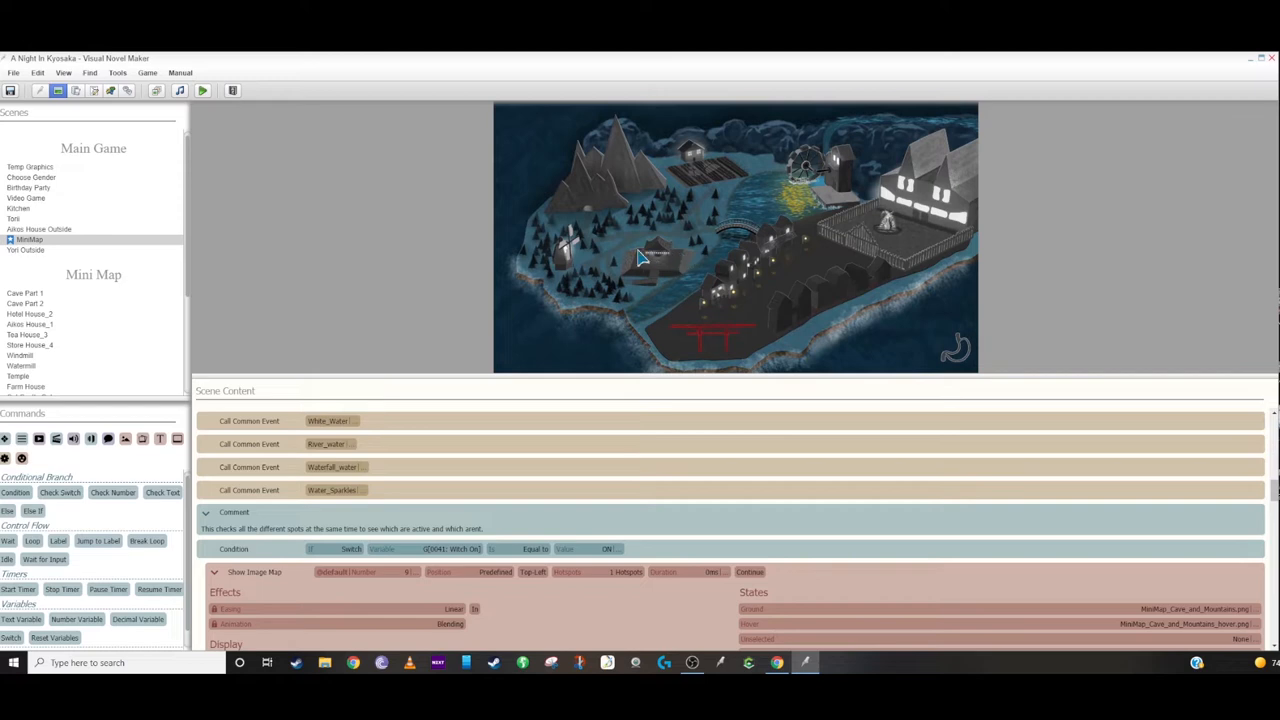
{"action": "mouse_move", "coordinate": [662, 290]}
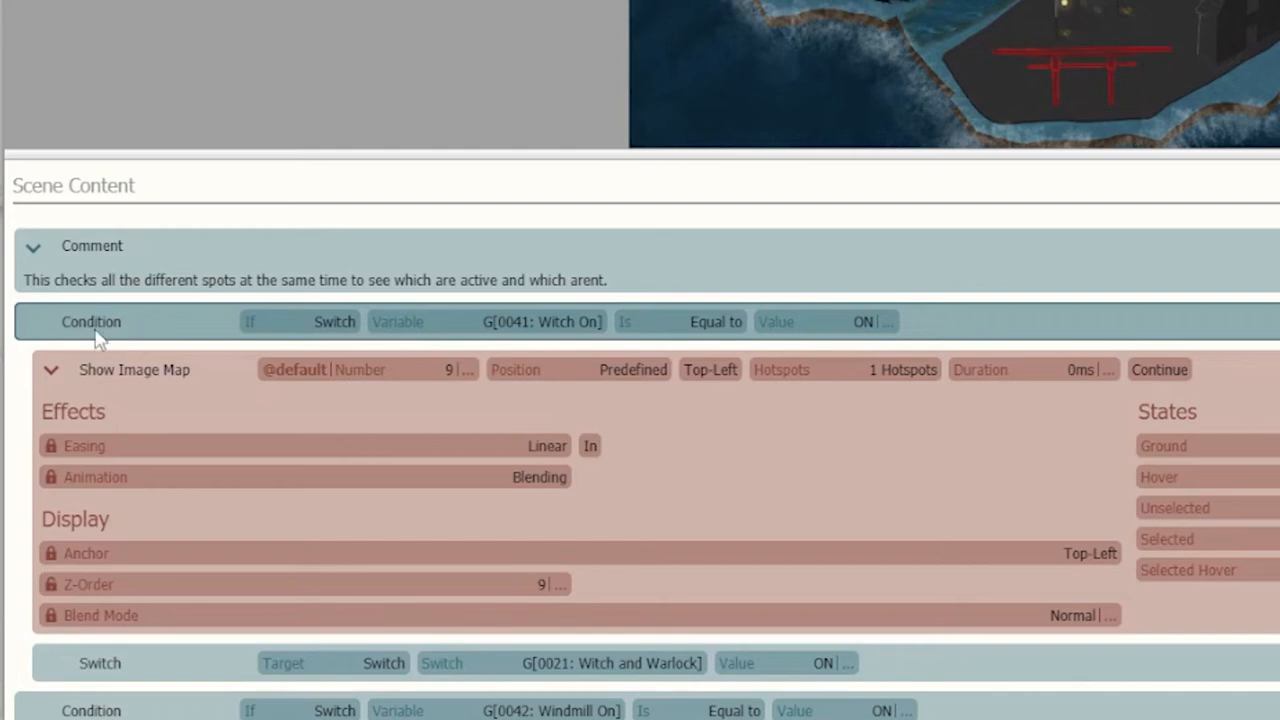
{"action": "mouse_move", "coordinate": [516, 336]}
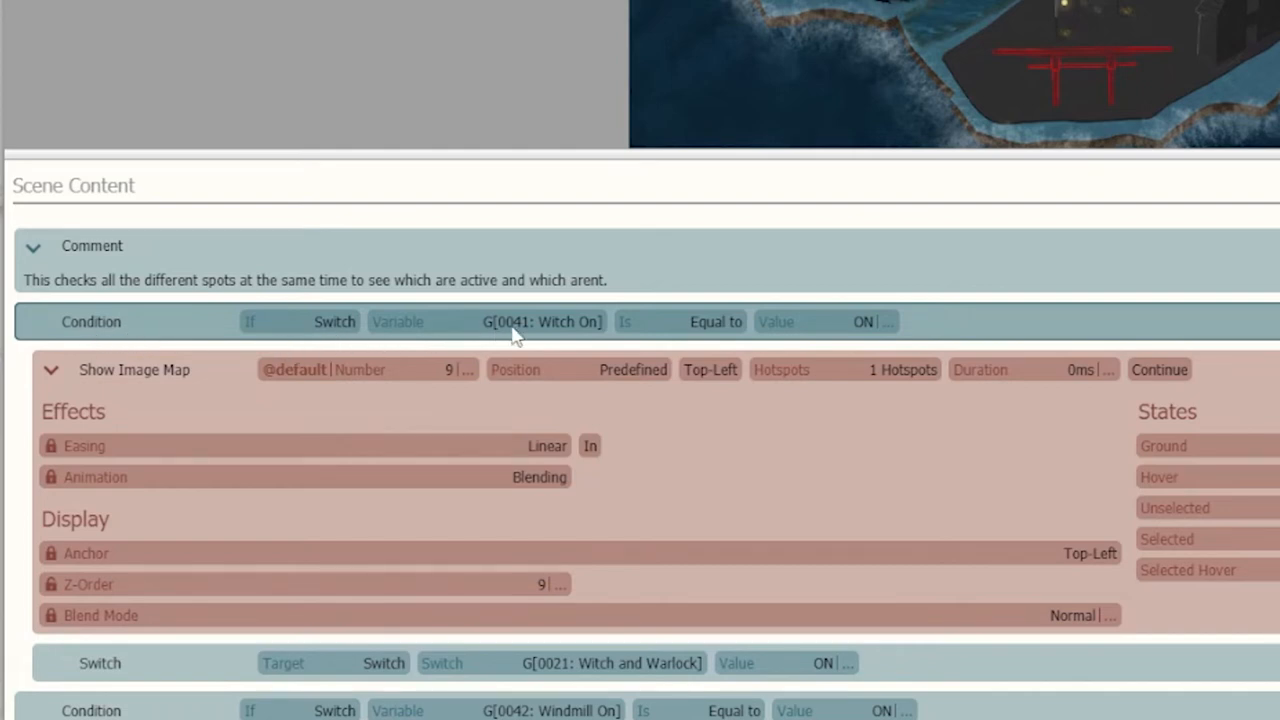
{"action": "left_click", "coordinate": [540, 320]}
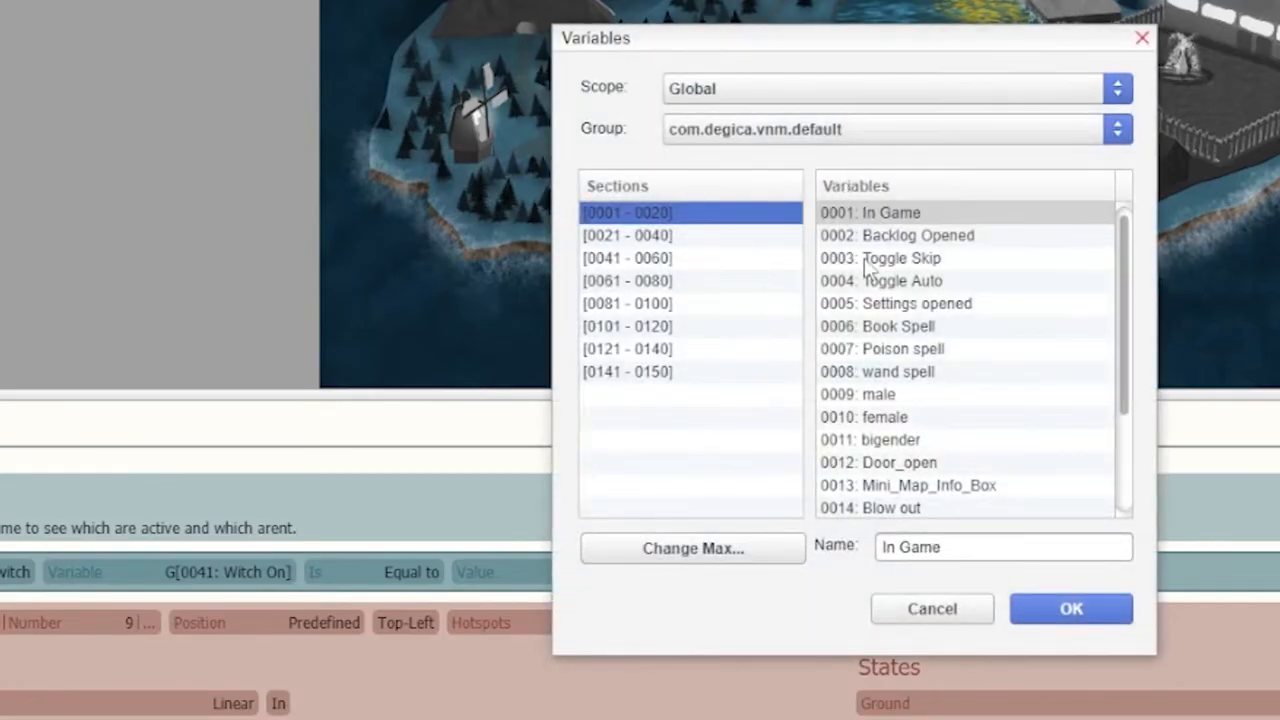
{"action": "left_click", "coordinate": [628, 258]}
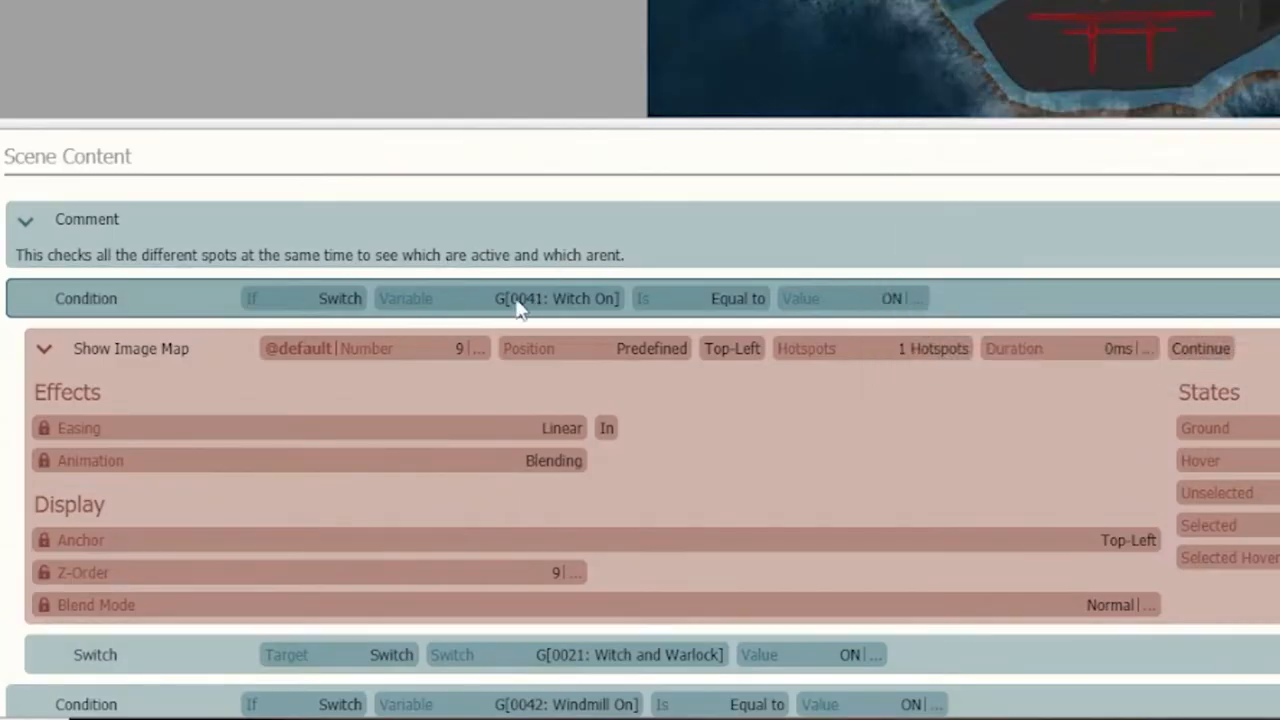
{"action": "mouse_move", "coordinate": [804, 130]}
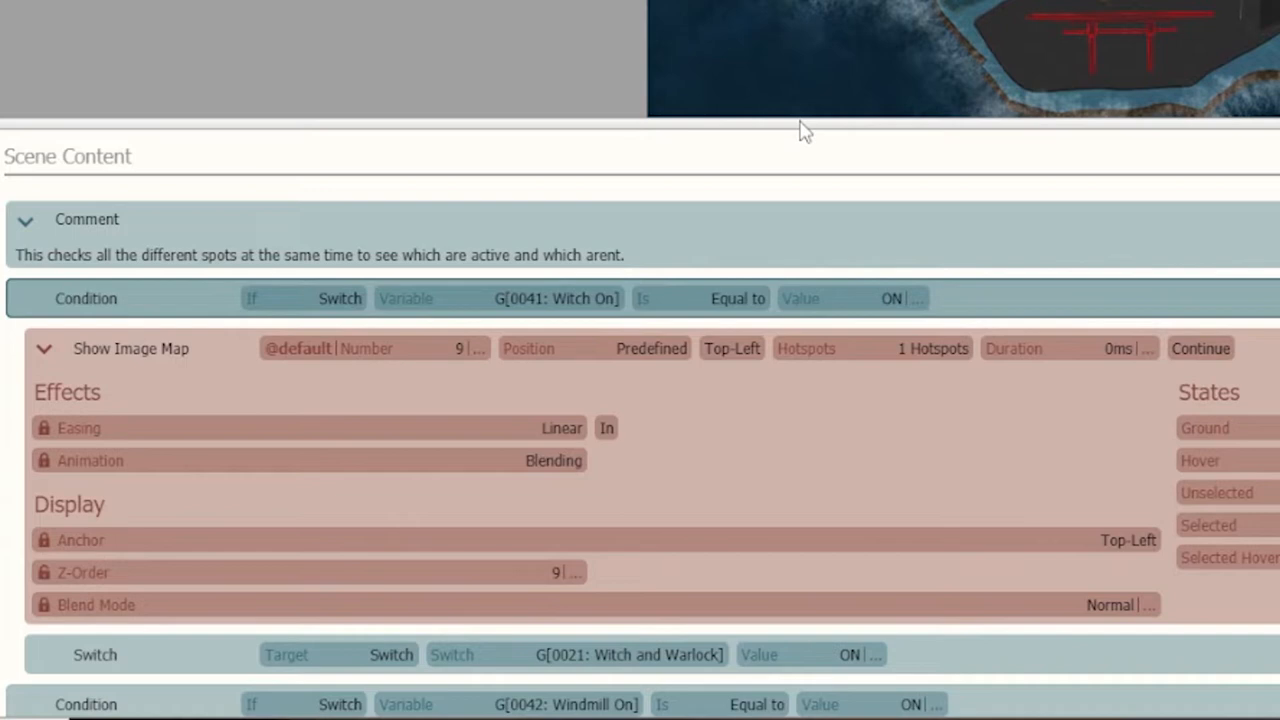
{"action": "mouse_move", "coordinate": [890, 304]}
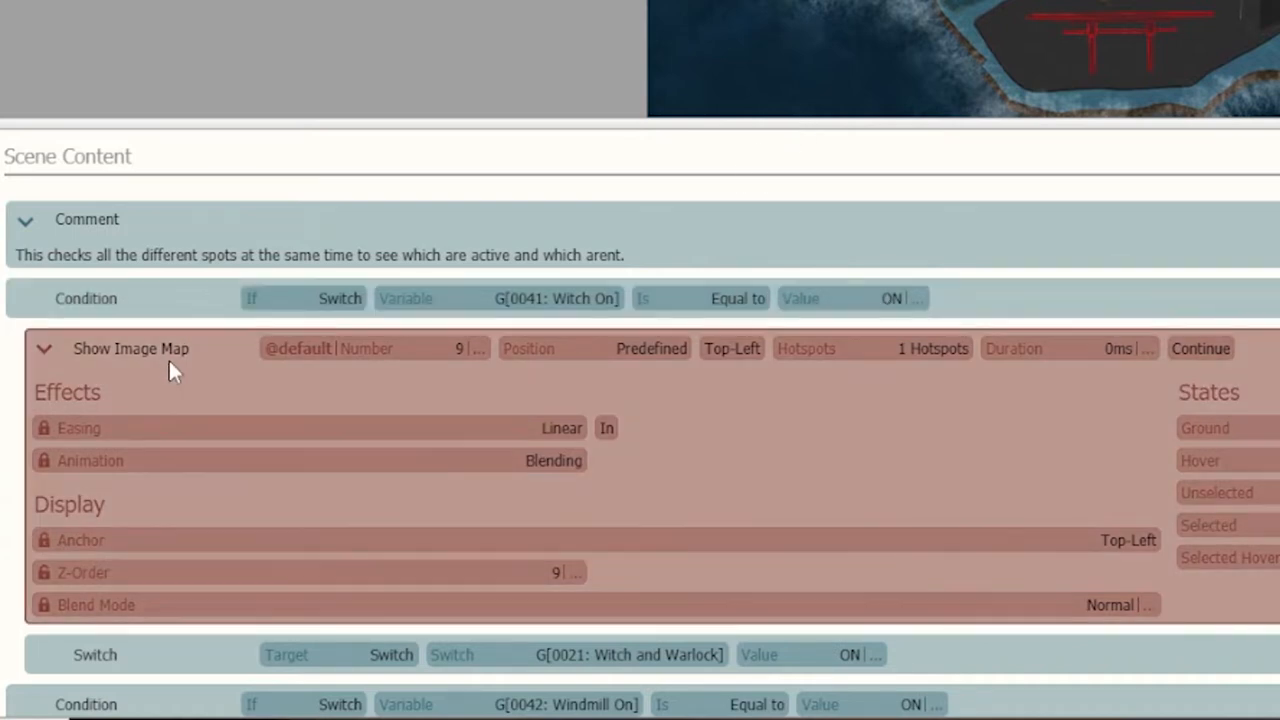
{"action": "mouse_move", "coordinate": [220, 362]}
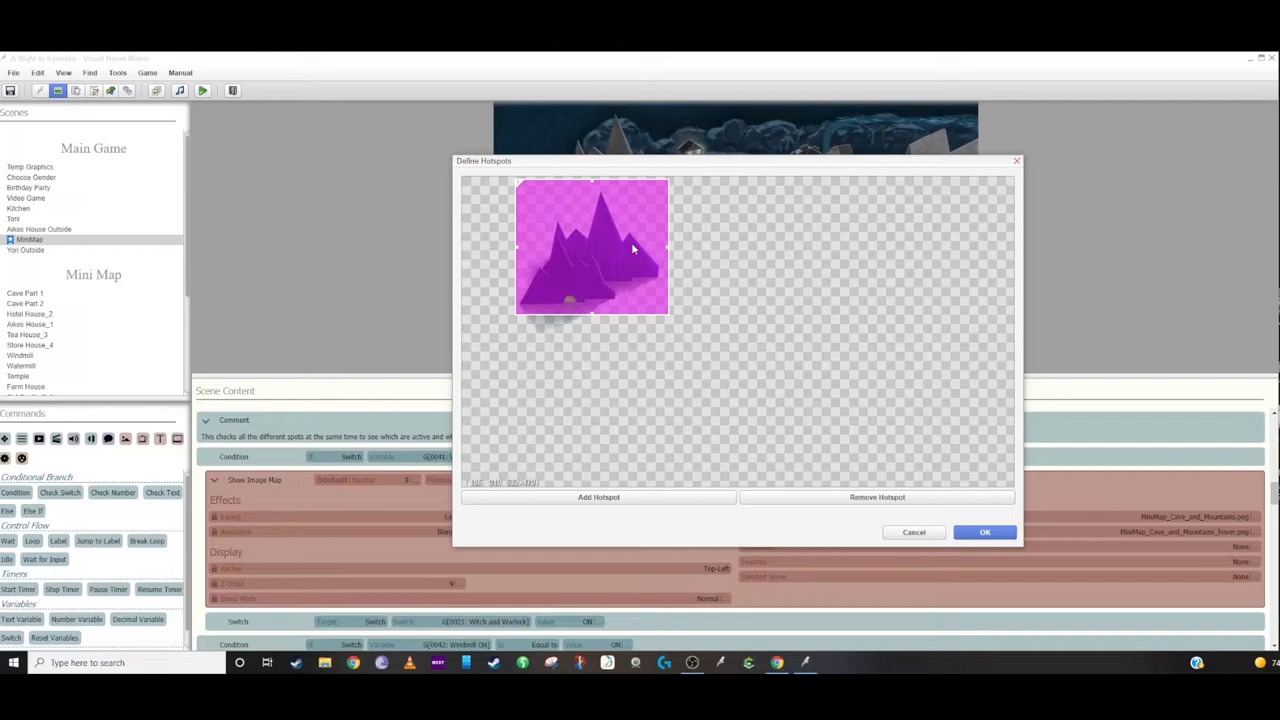
{"action": "mouse_move", "coordinate": [600, 200]}
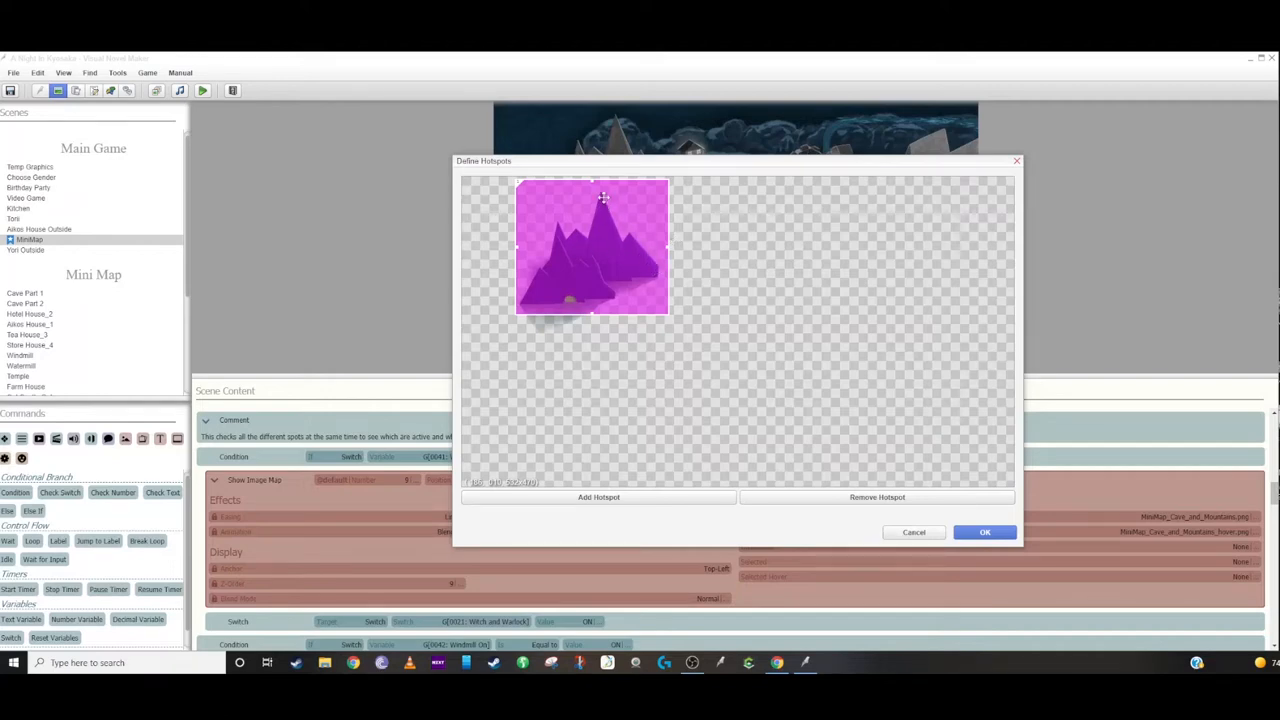
{"action": "mouse_move", "coordinate": [610, 294]}
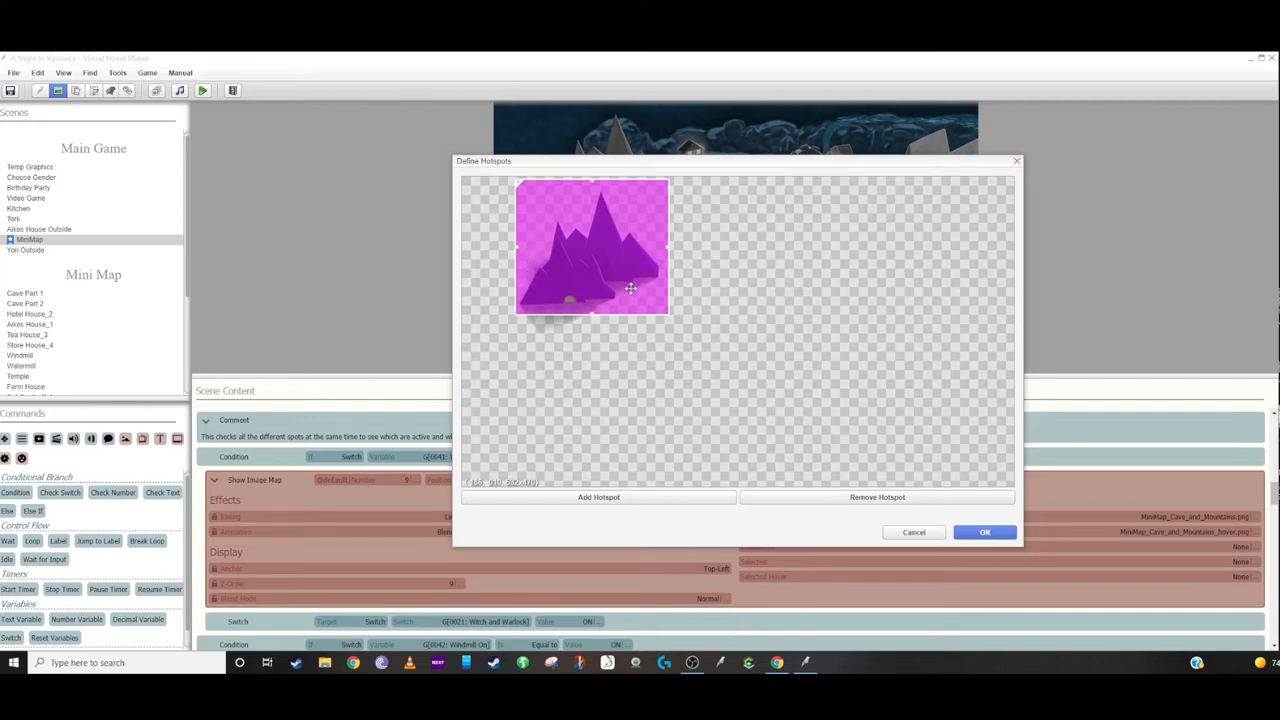
{"action": "mouse_move", "coordinate": [592, 244]}
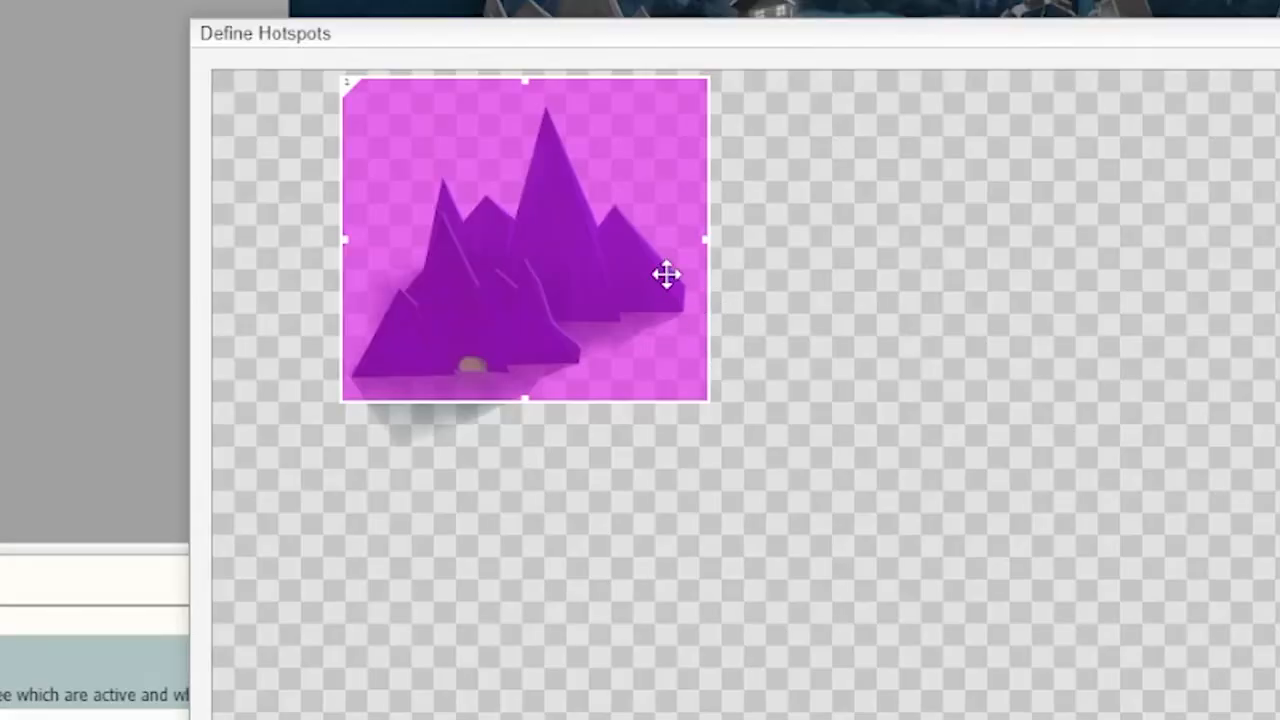
{"action": "mouse_move", "coordinate": [754, 284]}
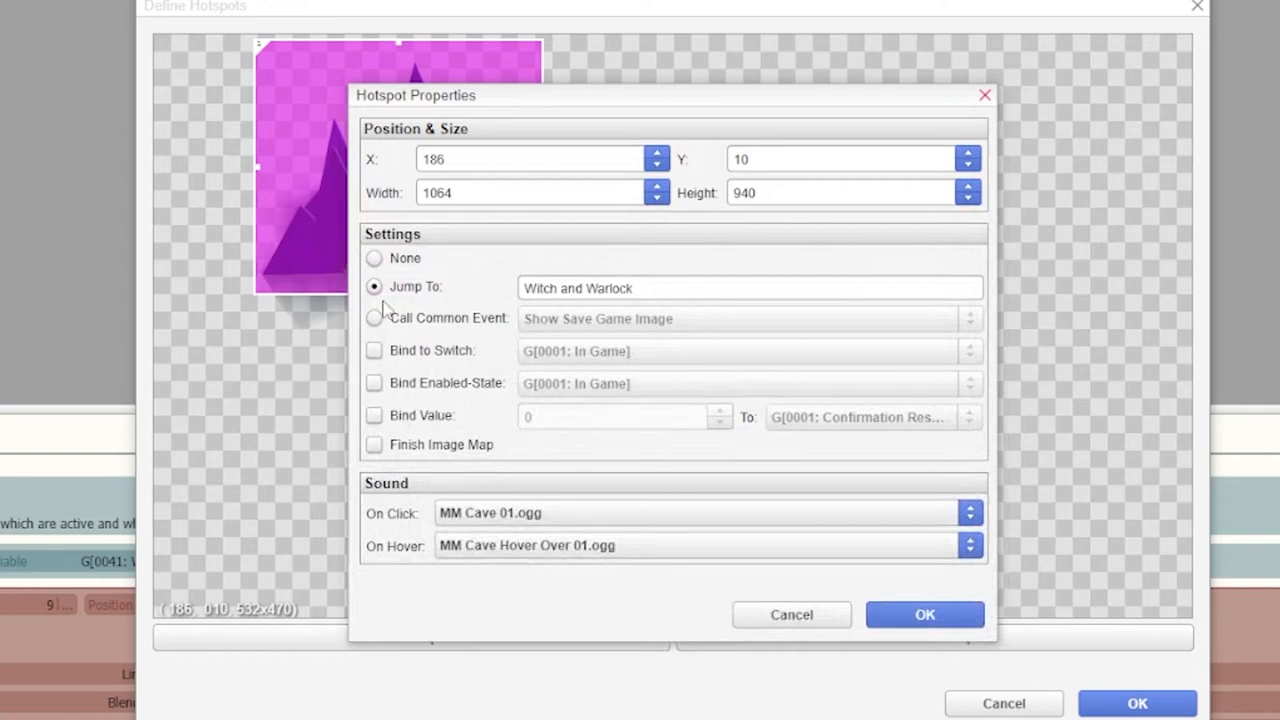
{"action": "mouse_move", "coordinate": [416, 304]}
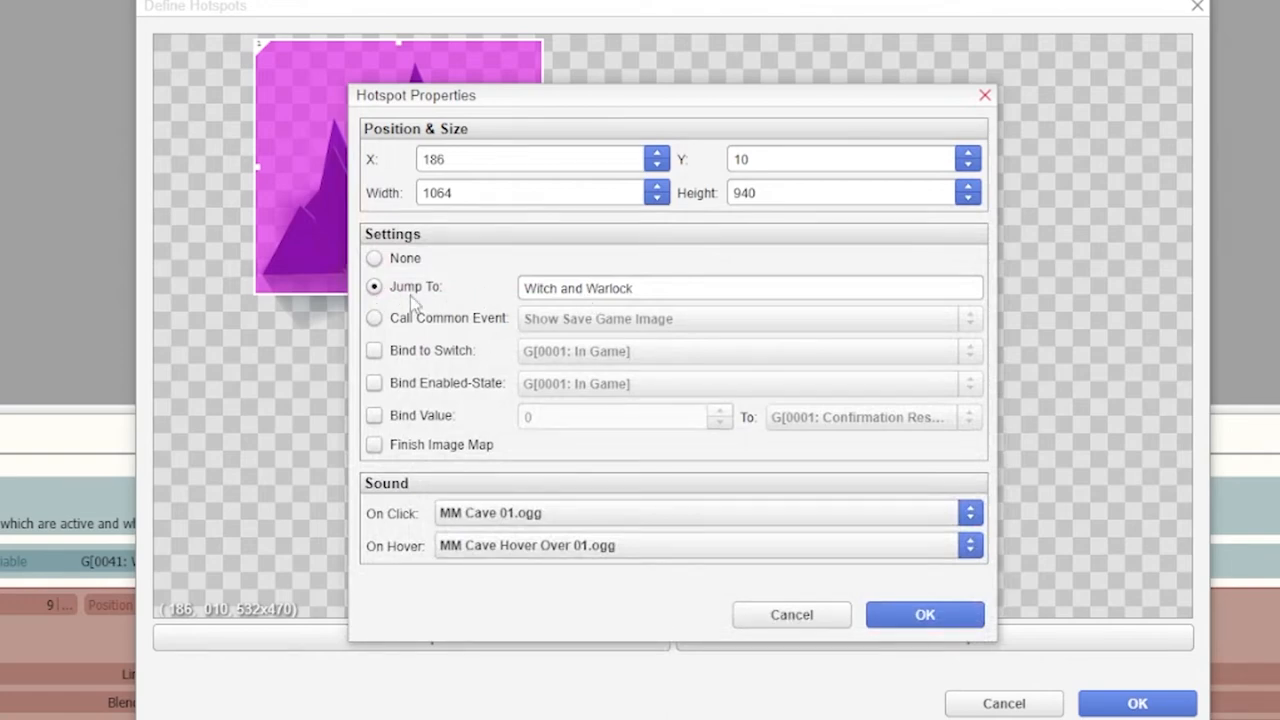
{"action": "mouse_move", "coordinate": [730, 348]}
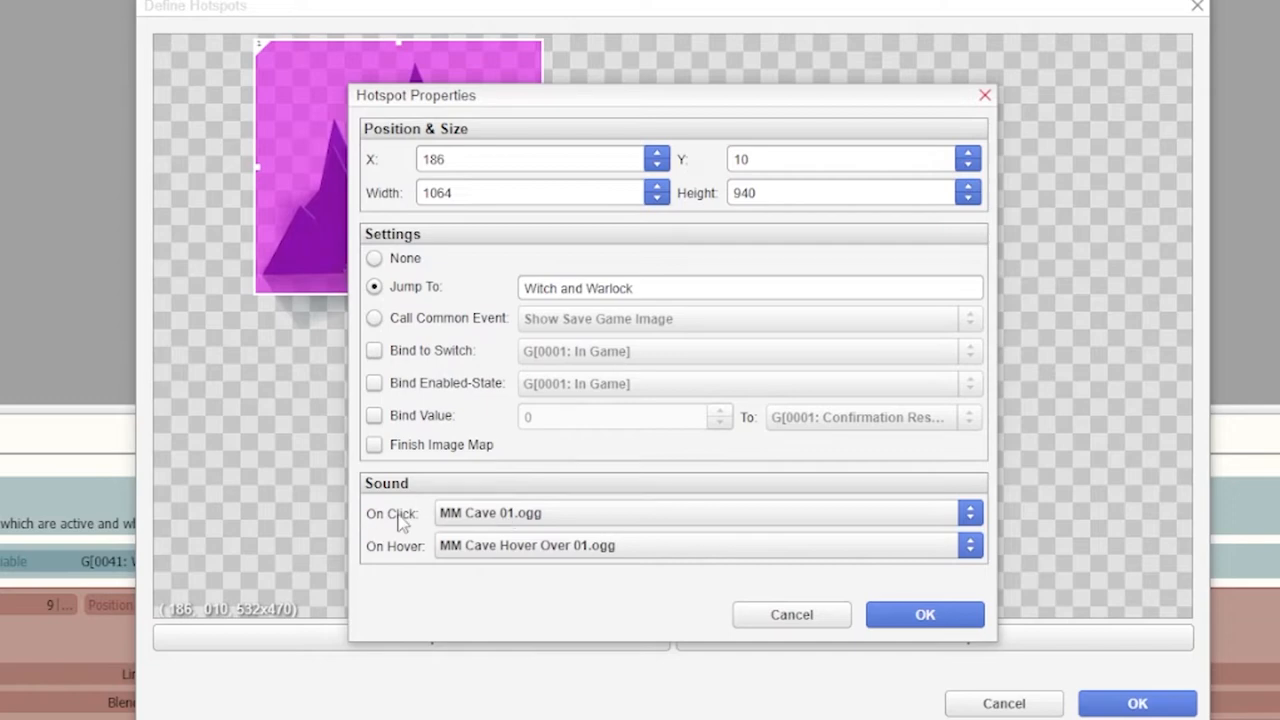
{"action": "mouse_move", "coordinate": [532, 556]}
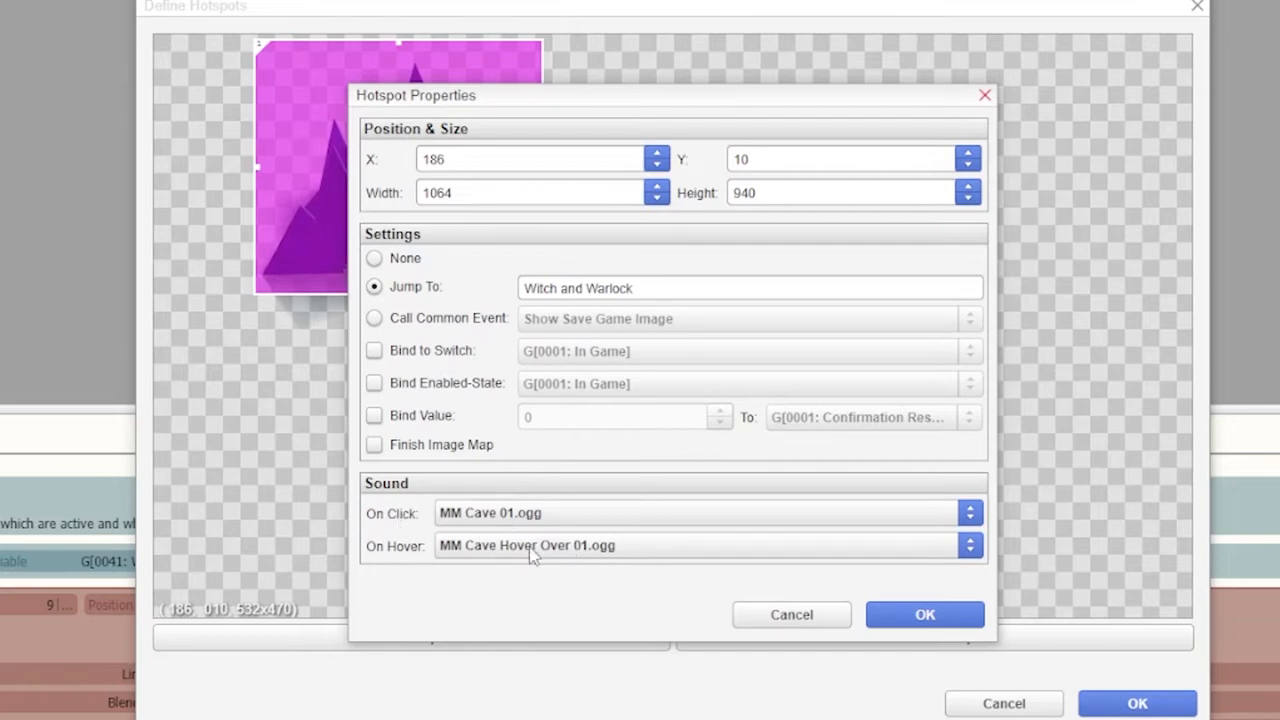
Confirm the mountain hotspot's Witch and Warlock jump target and cave click/hover sounds
{"action": "left_click", "coordinate": [924, 614]}
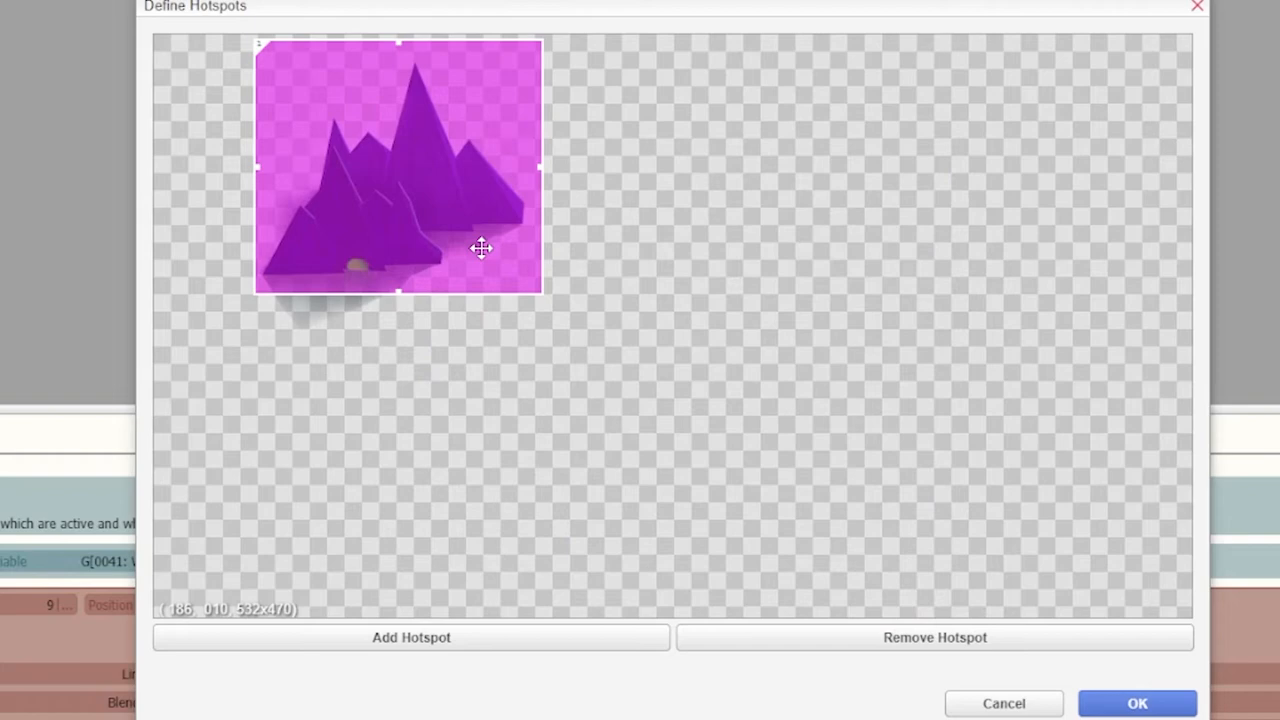
{"action": "mouse_move", "coordinate": [408, 158]}
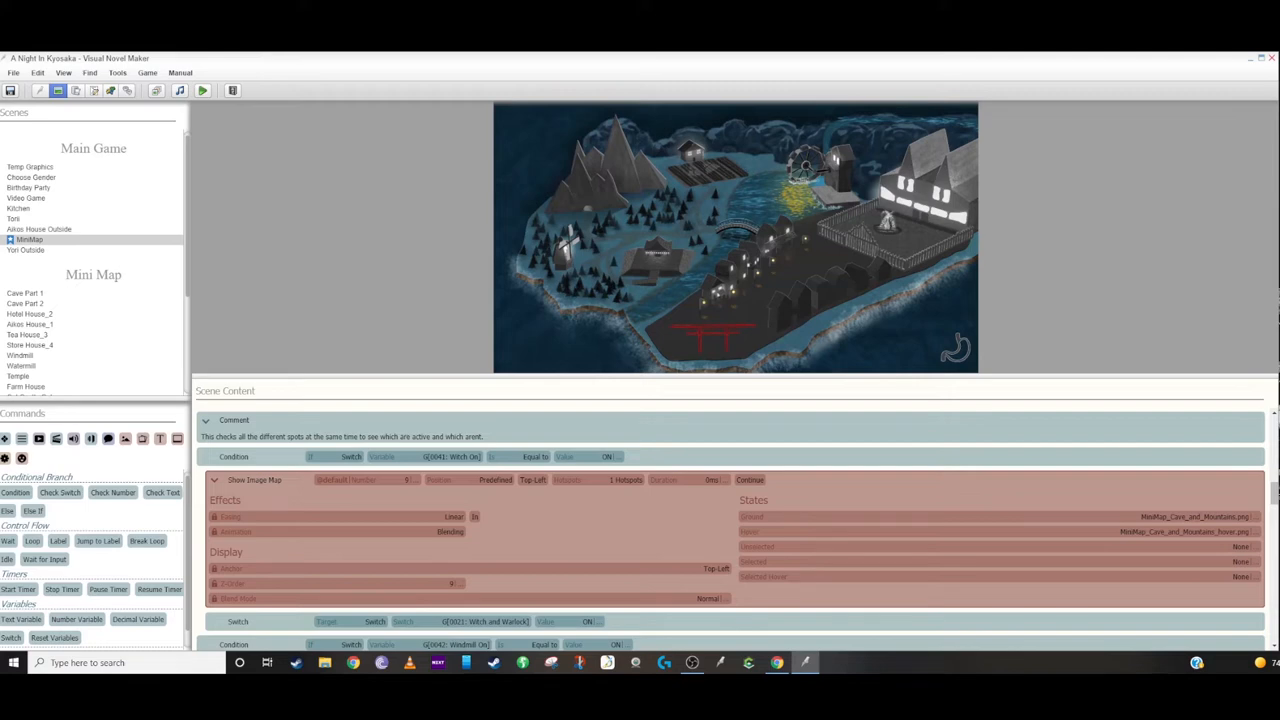
{"action": "mouse_move", "coordinate": [652, 280]}
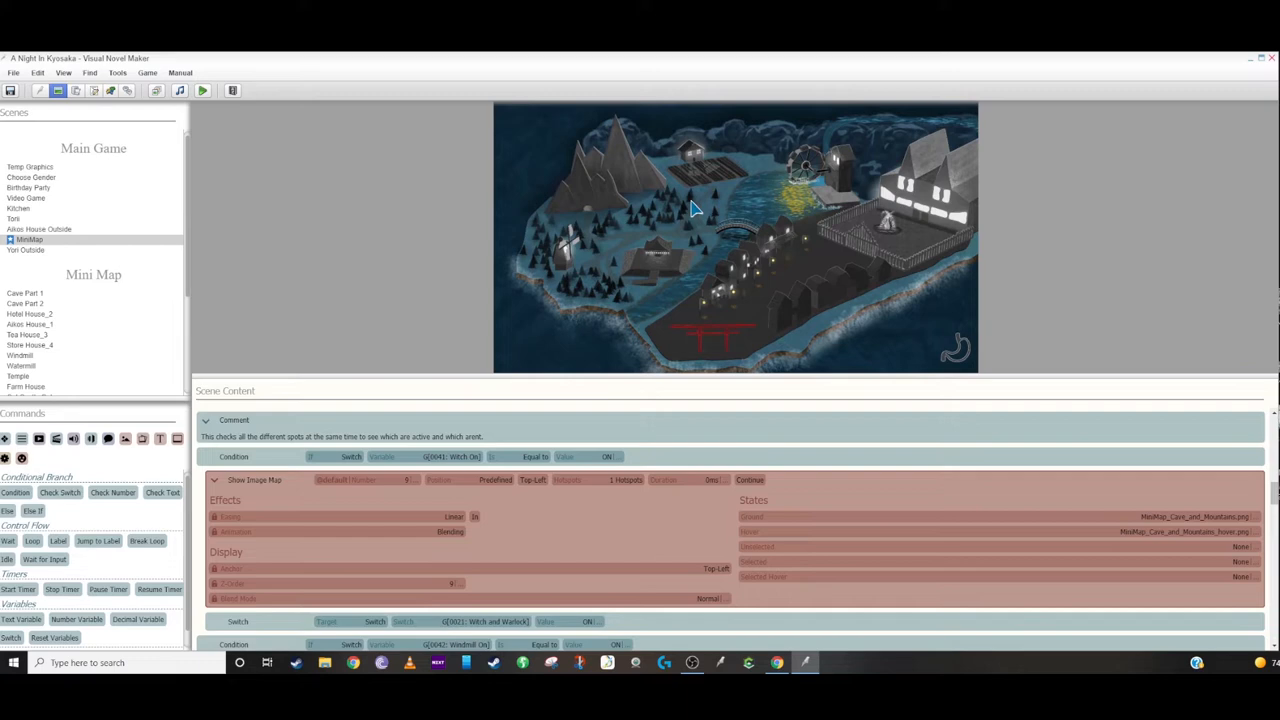
{"action": "mouse_move", "coordinate": [734, 248]}
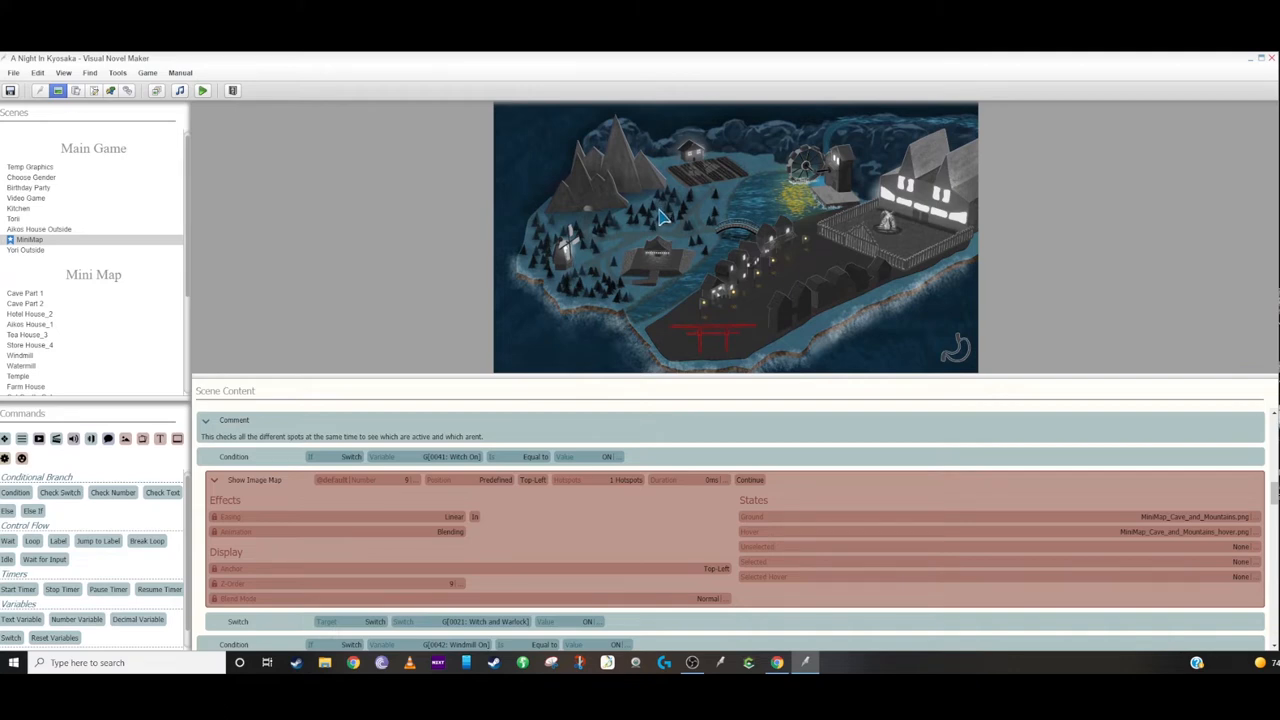
{"action": "mouse_move", "coordinate": [792, 228]}
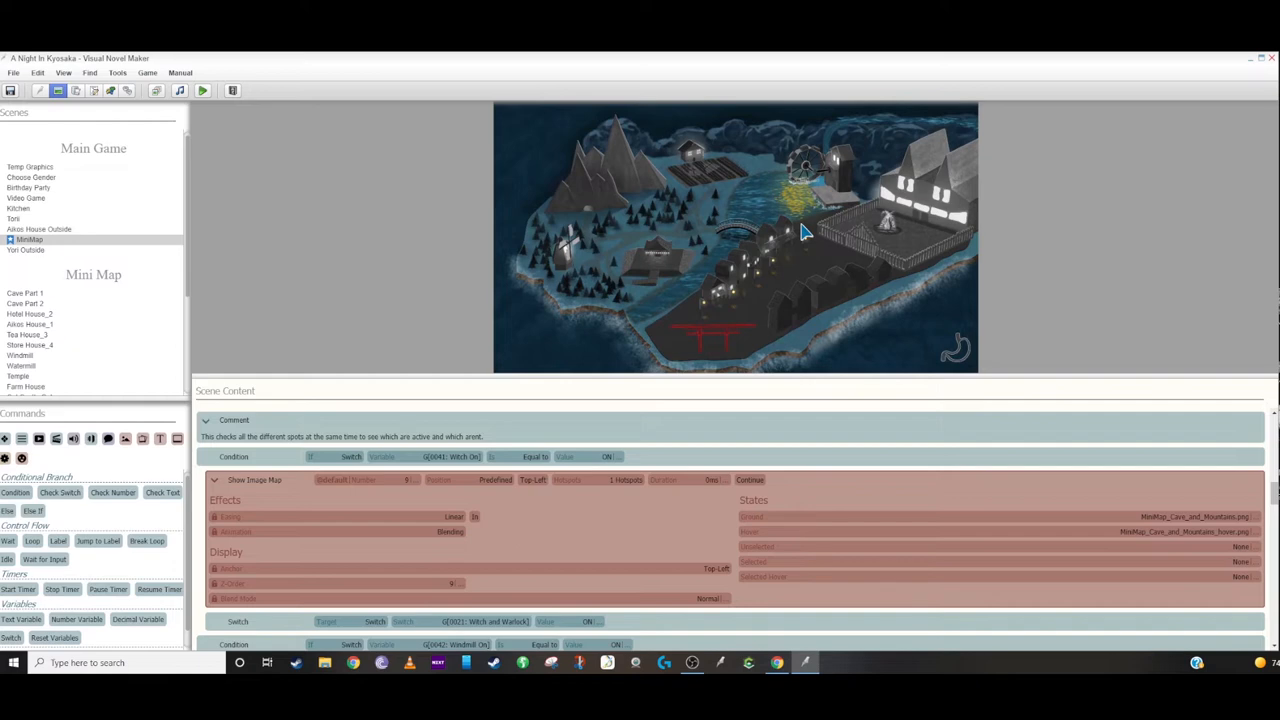
{"action": "mouse_move", "coordinate": [704, 304]}
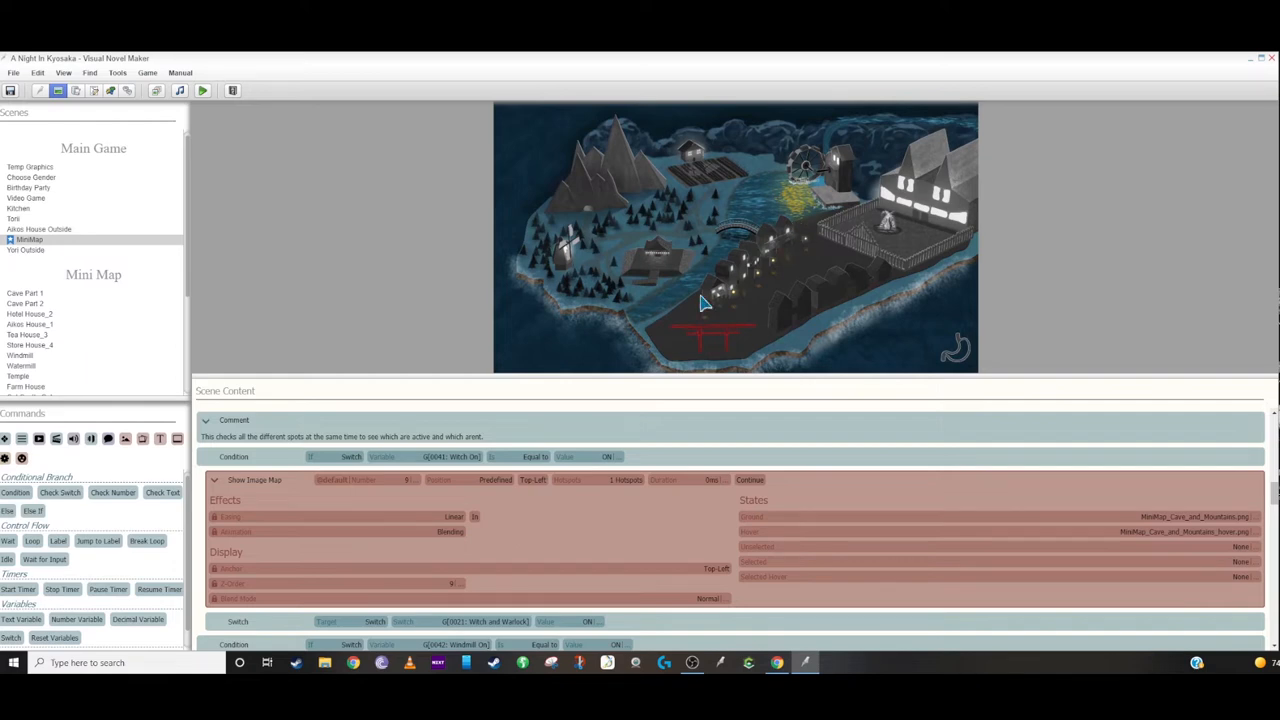
{"action": "mouse_move", "coordinate": [724, 298]}
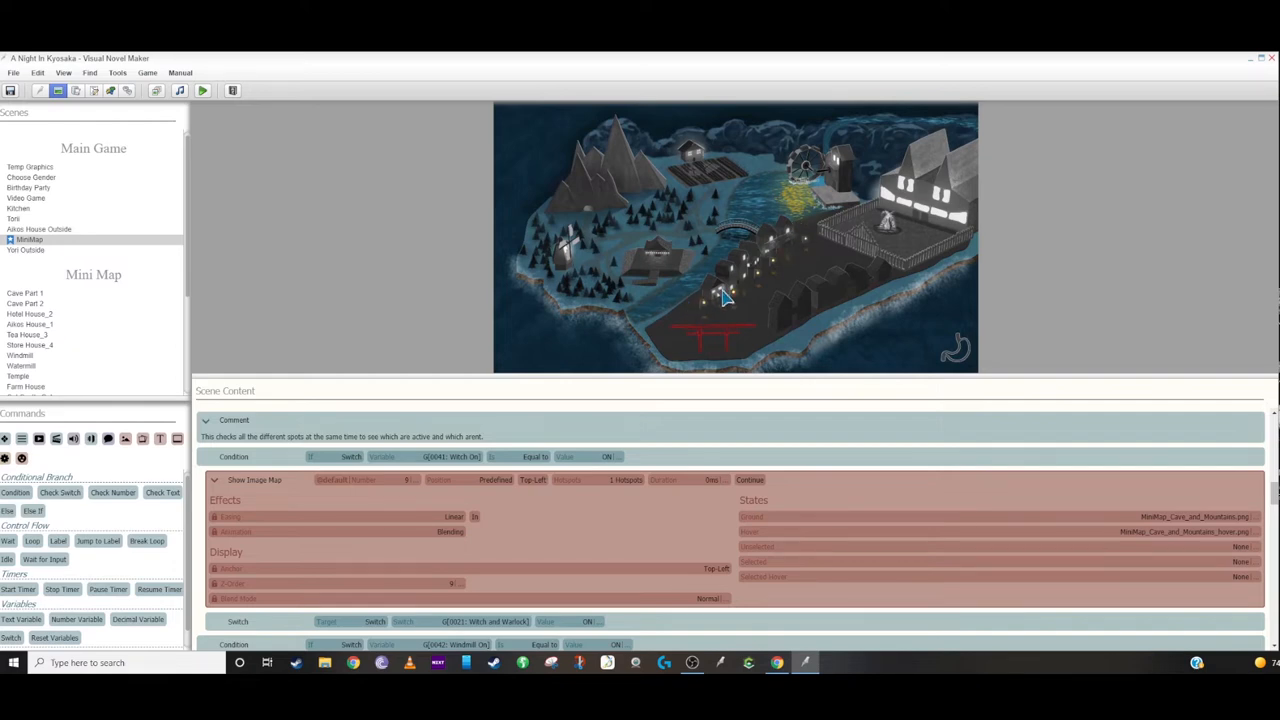
{"action": "mouse_move", "coordinate": [608, 198]}
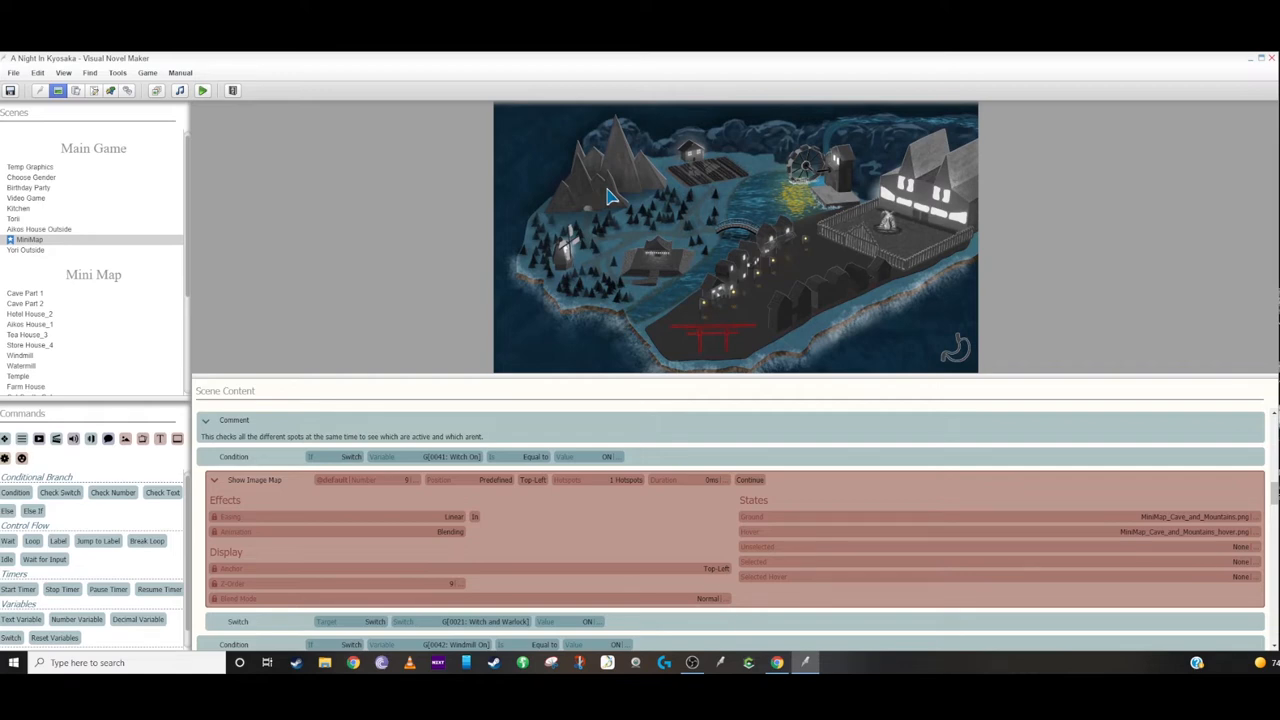
{"action": "mouse_move", "coordinate": [240, 172]}
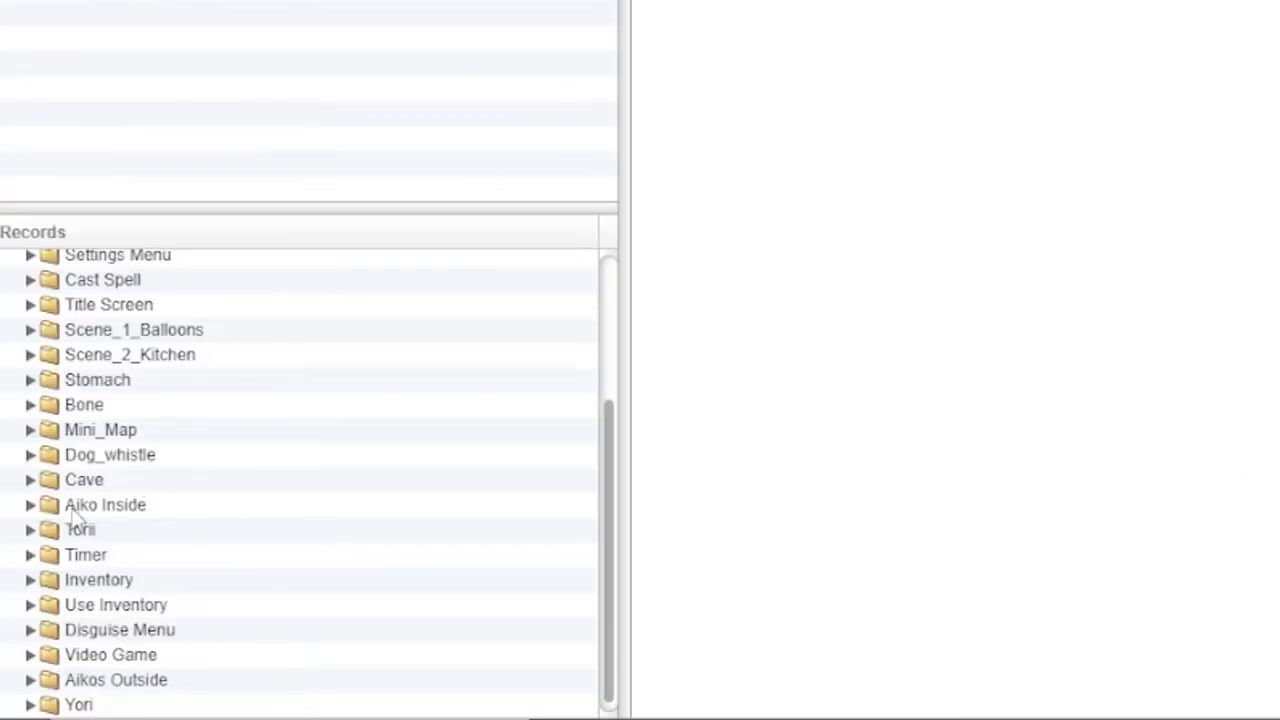
Open the Witch and Warlock Show common event inside the Dog_whistle folder
{"action": "left_click", "coordinate": [28, 454]}
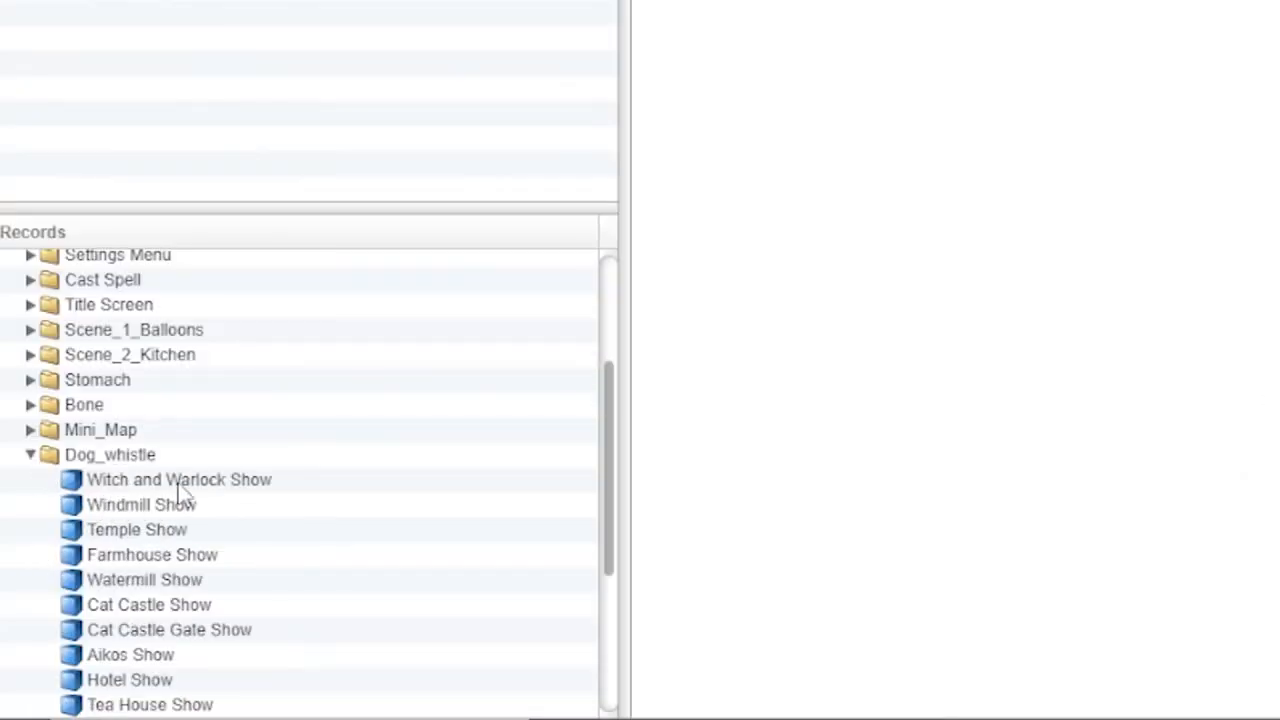
{"action": "left_click", "coordinate": [178, 480]}
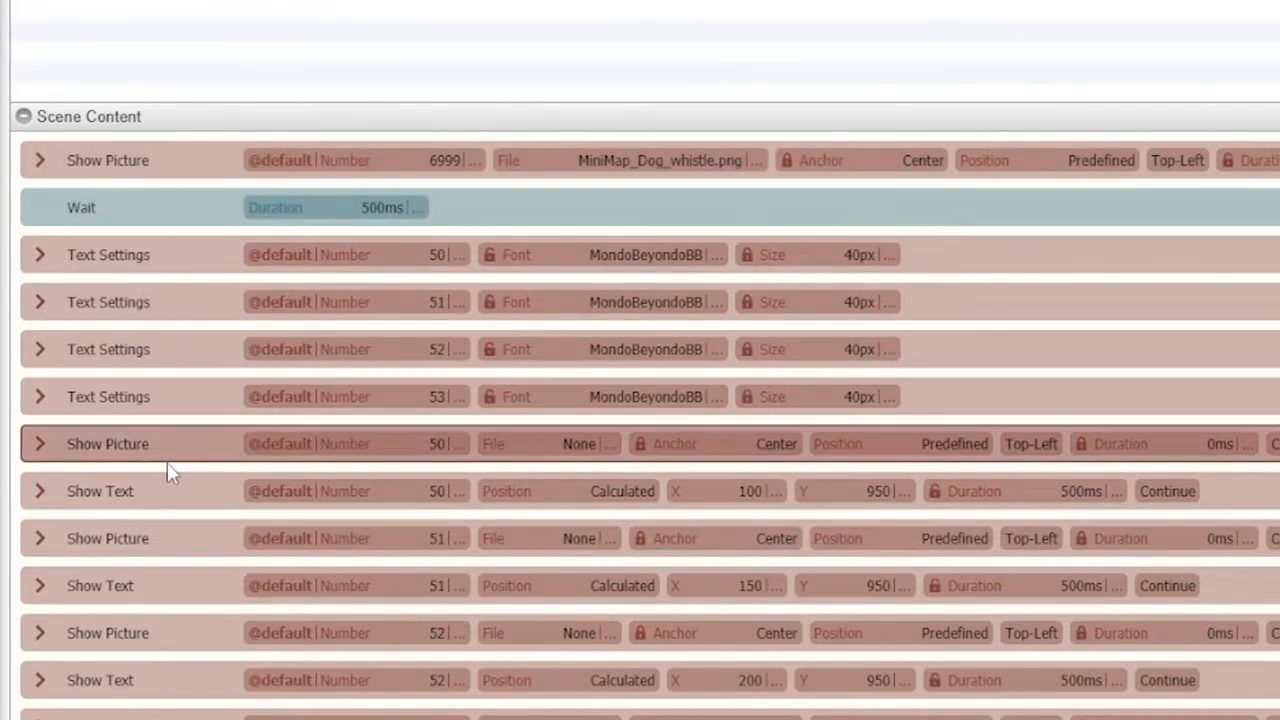
Expand the first Show Text command to reveal the letter A it displays
{"action": "scroll", "scroll_direction": "down", "scroll_amount": 3}
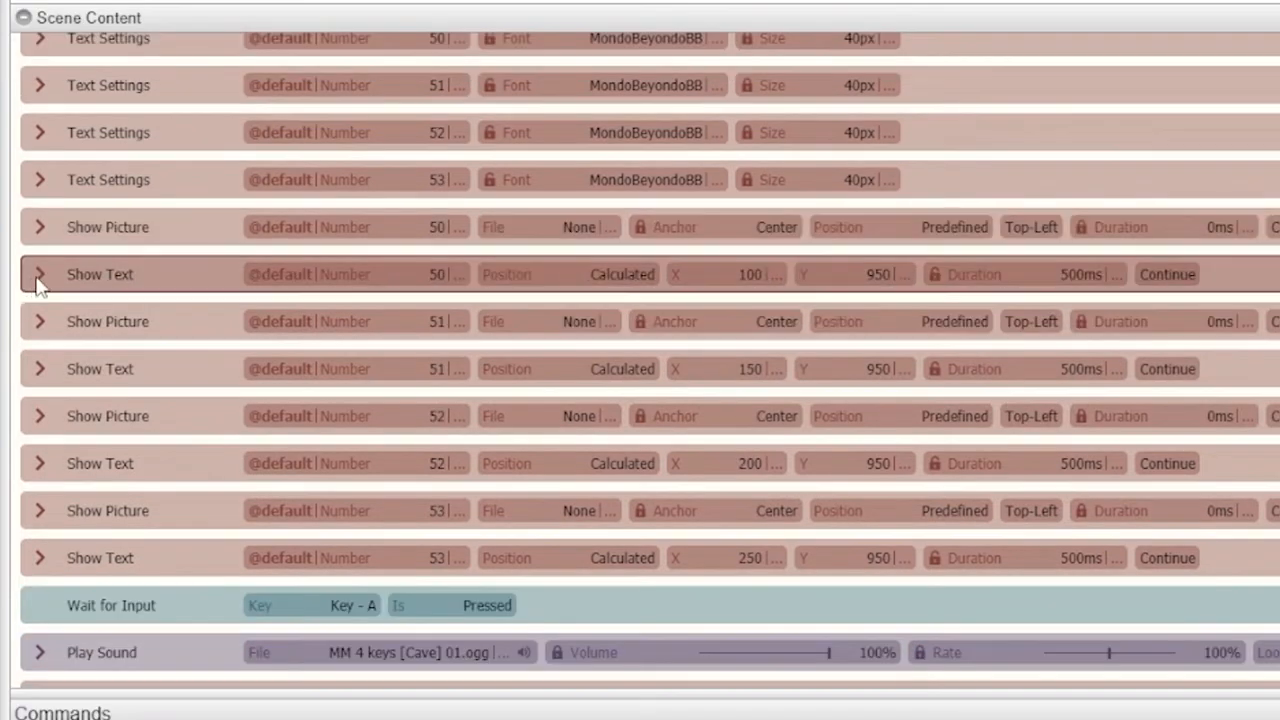
{"action": "left_click", "coordinate": [40, 272]}
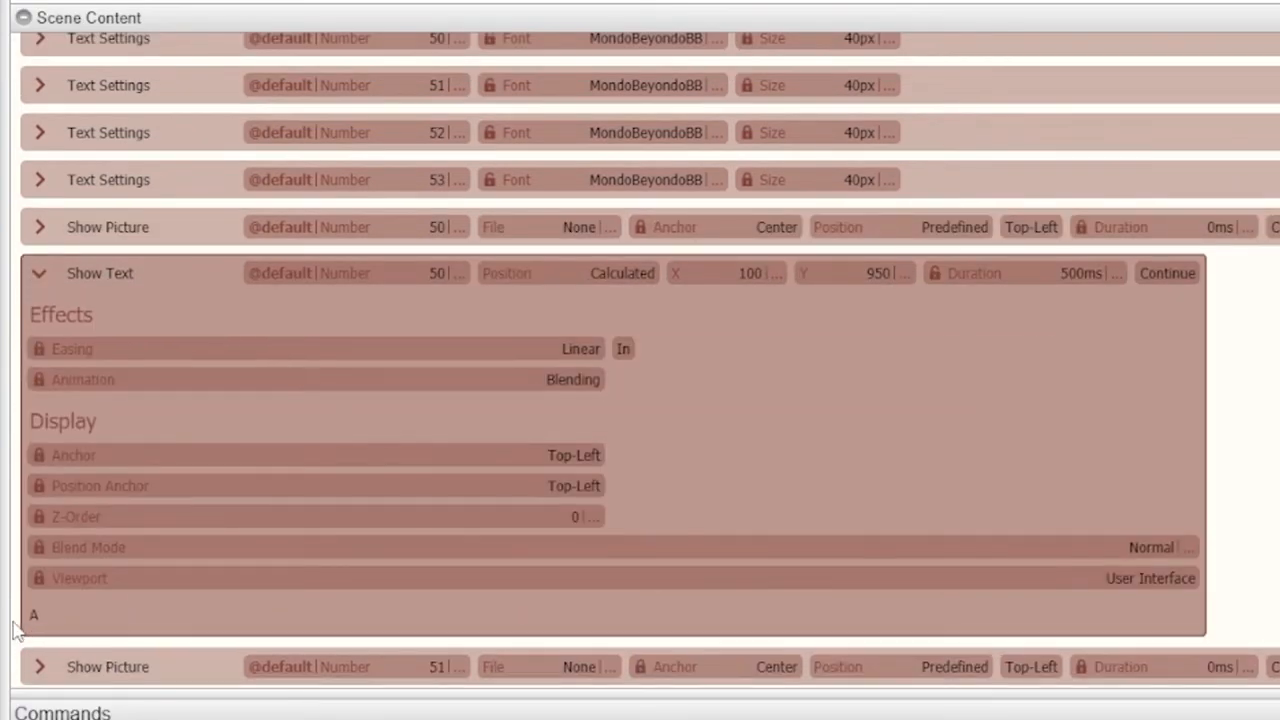
{"action": "scroll", "scroll_direction": "down", "scroll_amount": 3}
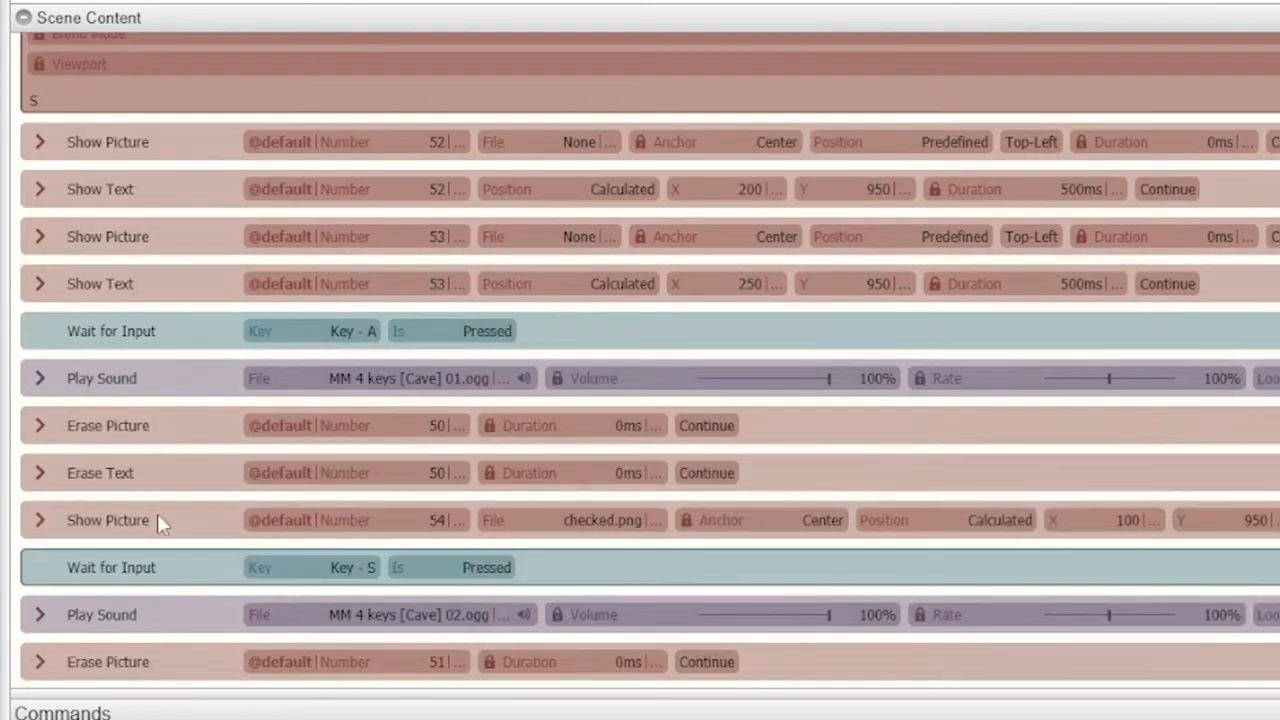
{"action": "mouse_move", "coordinate": [348, 344]}
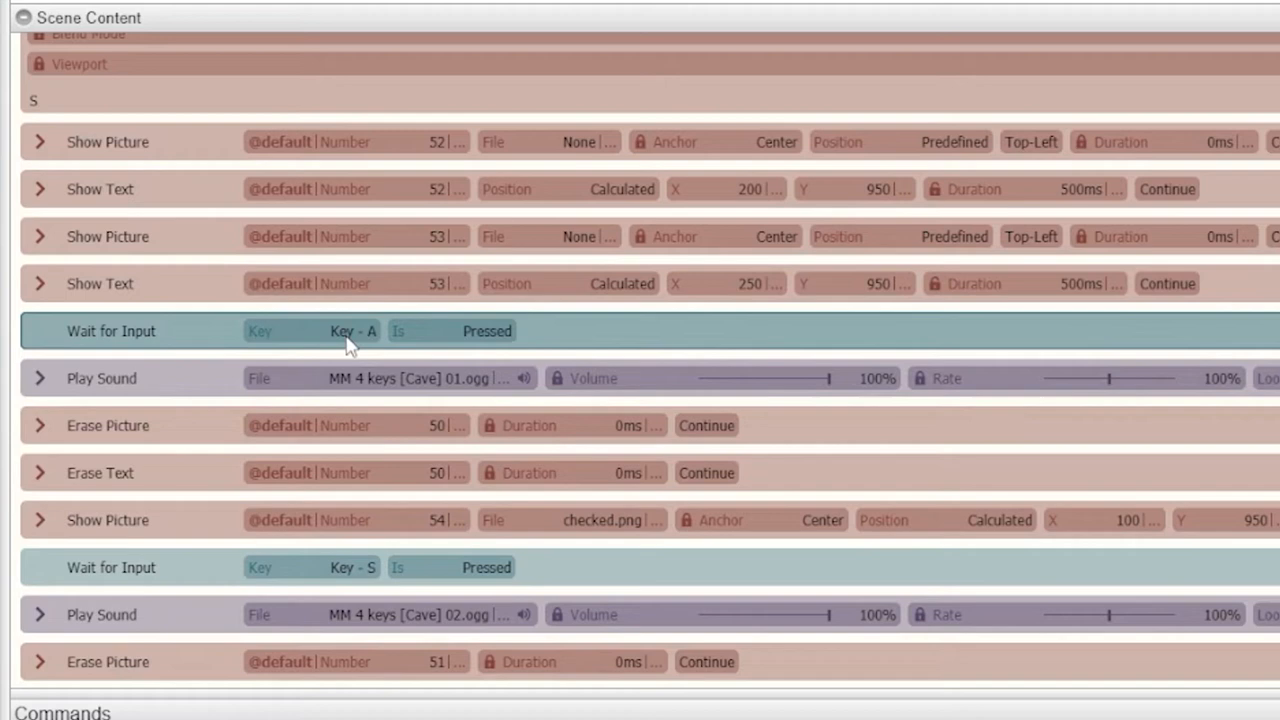
{"action": "mouse_move", "coordinate": [508, 344]}
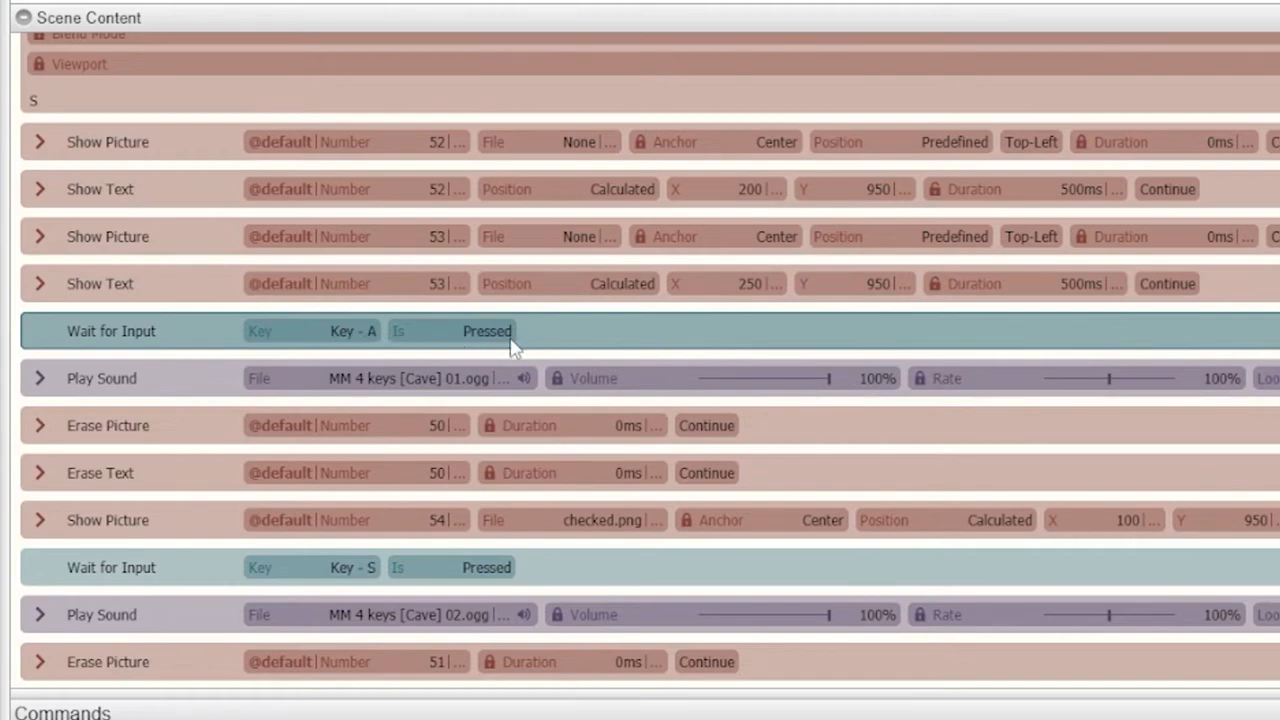
{"action": "mouse_move", "coordinate": [116, 538]}
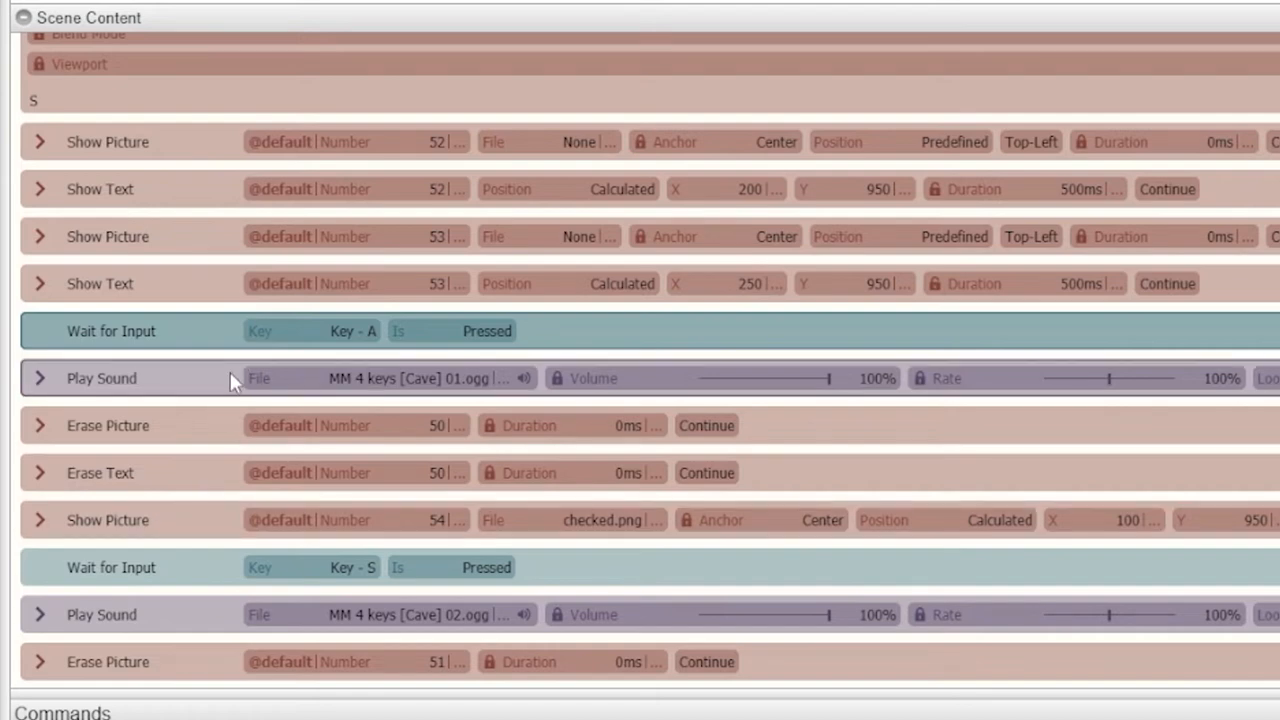
{"action": "scroll", "scroll_direction": "down", "scroll_amount": 3}
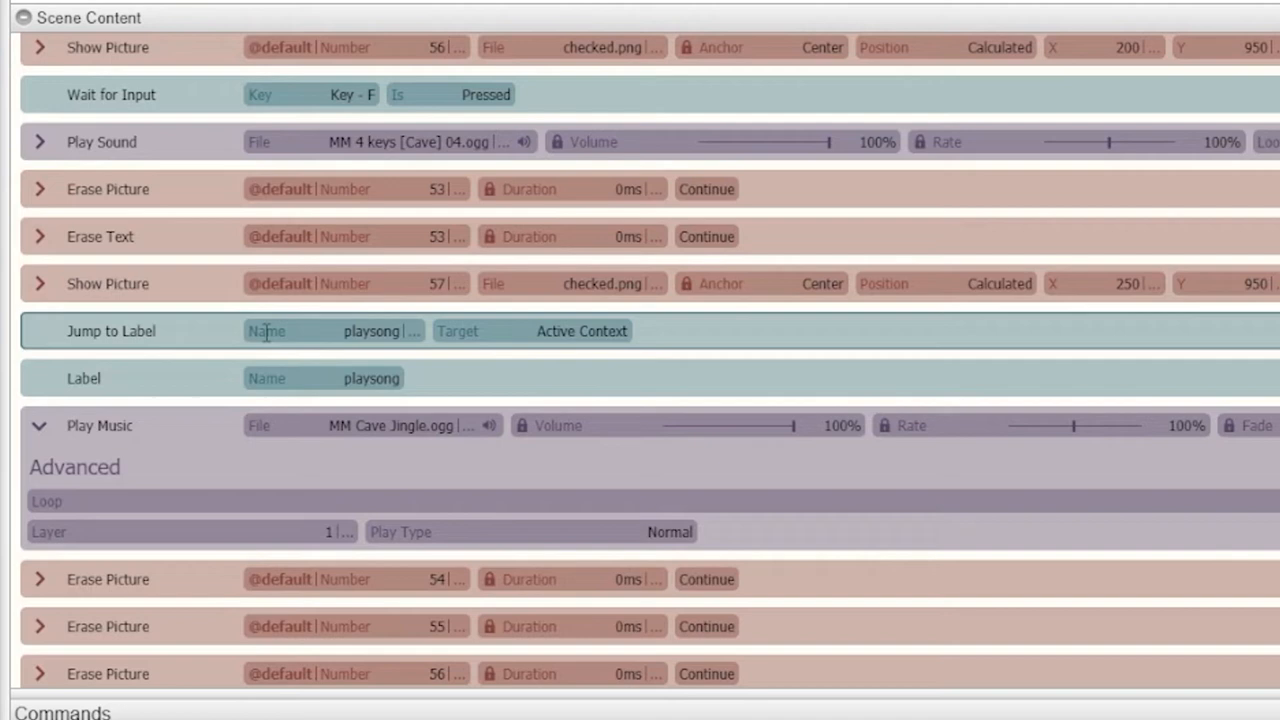
Read the dog-whistle event to its end, then review and close the mountain hotspot's properties
{"action": "scroll", "scroll_direction": "down", "scroll_amount": 3}
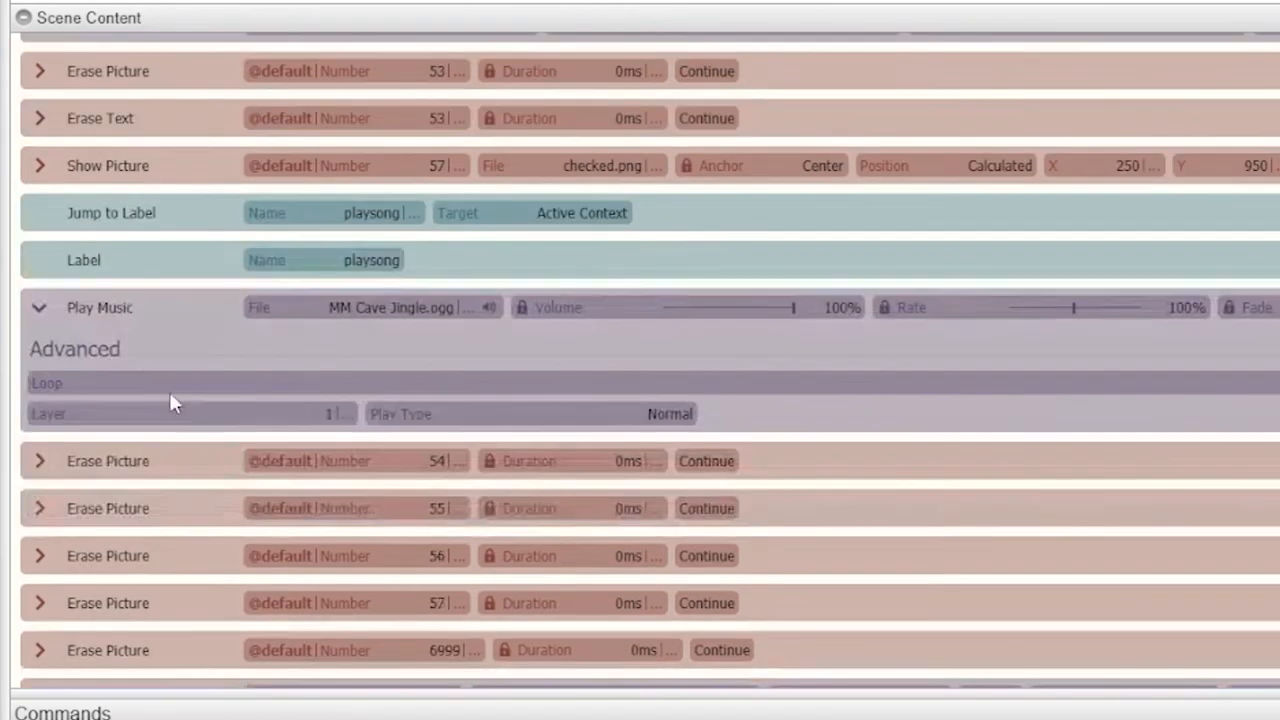
{"action": "scroll", "scroll_direction": "down", "scroll_amount": 3}
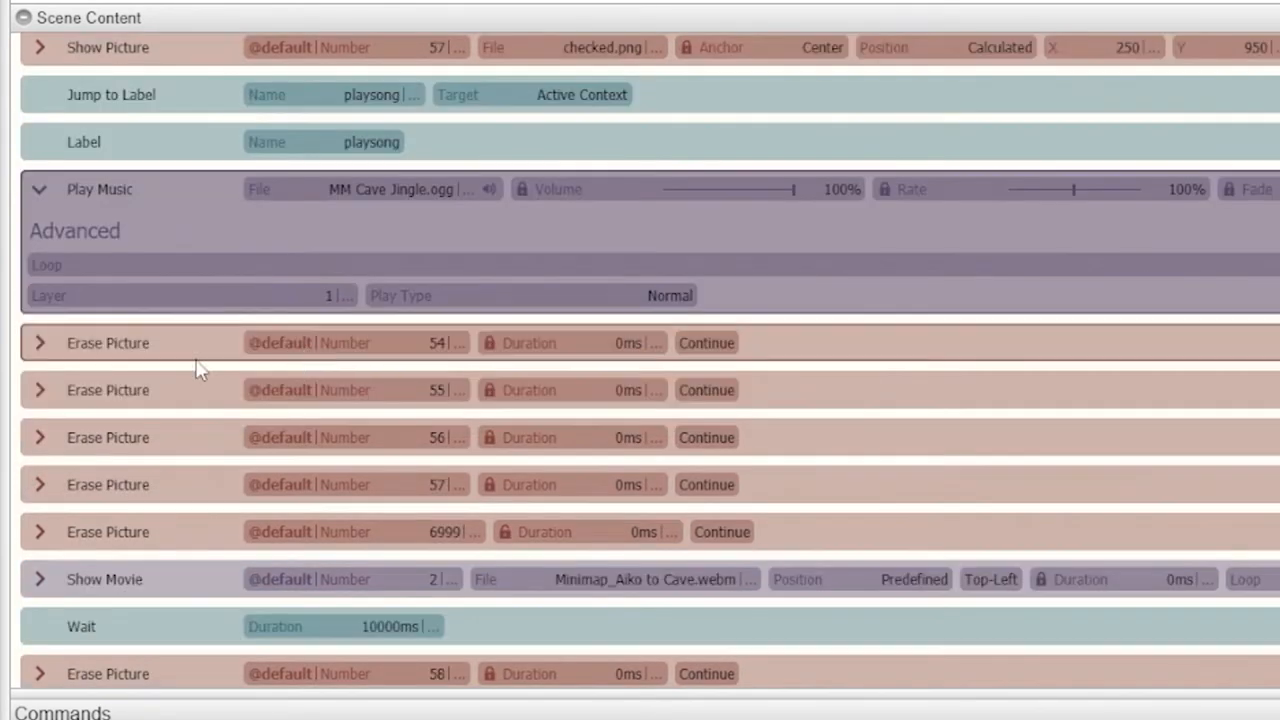
{"action": "mouse_move", "coordinate": [152, 532]}
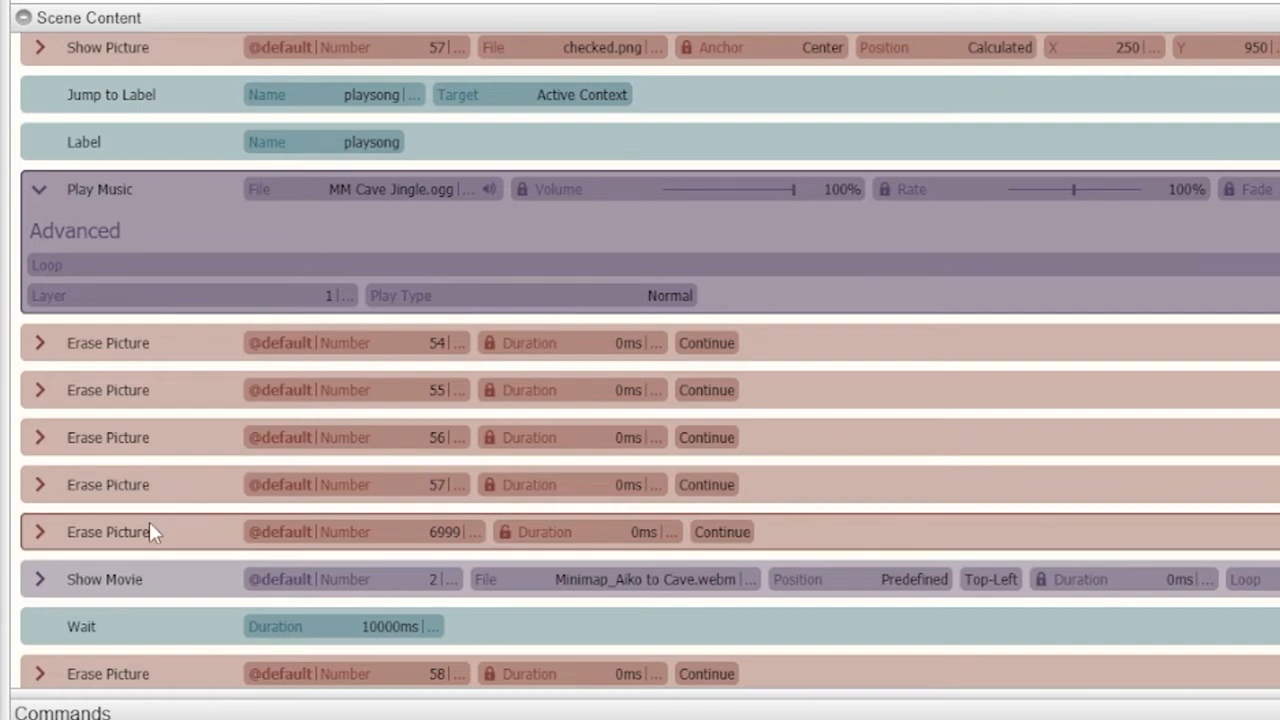
{"action": "scroll", "scroll_direction": "down", "scroll_amount": 3}
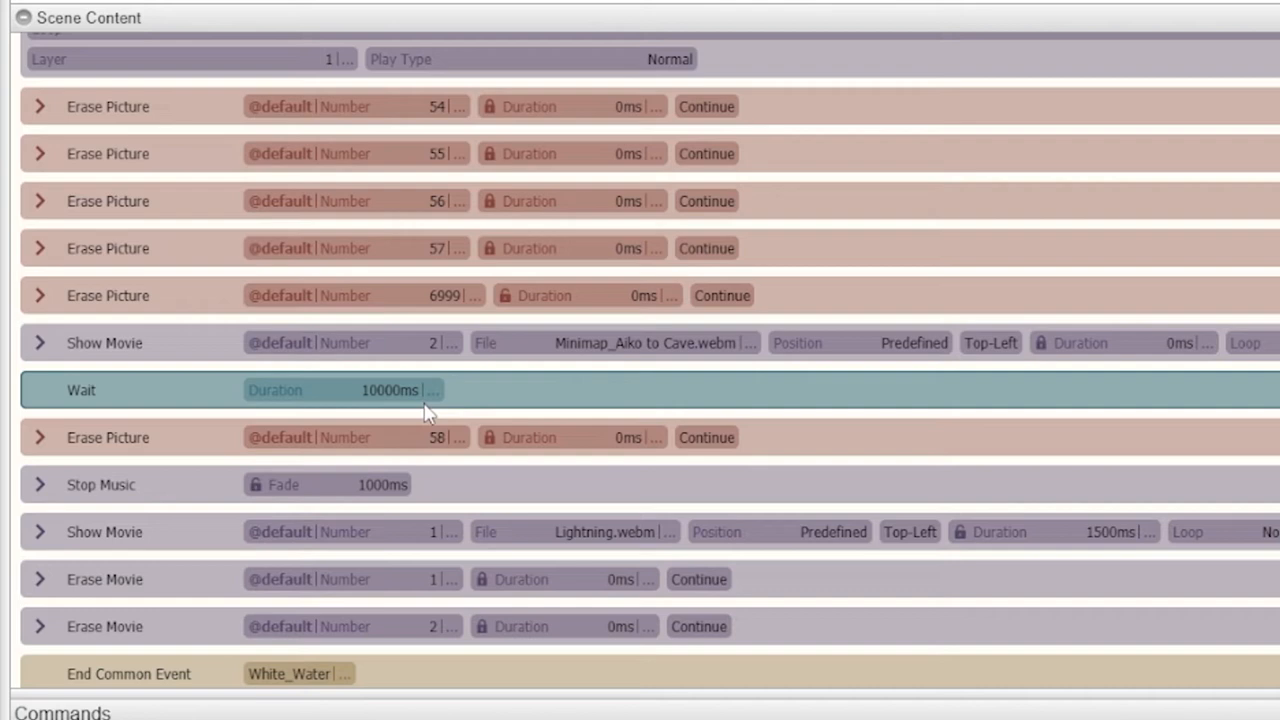
{"action": "mouse_move", "coordinate": [118, 450]}
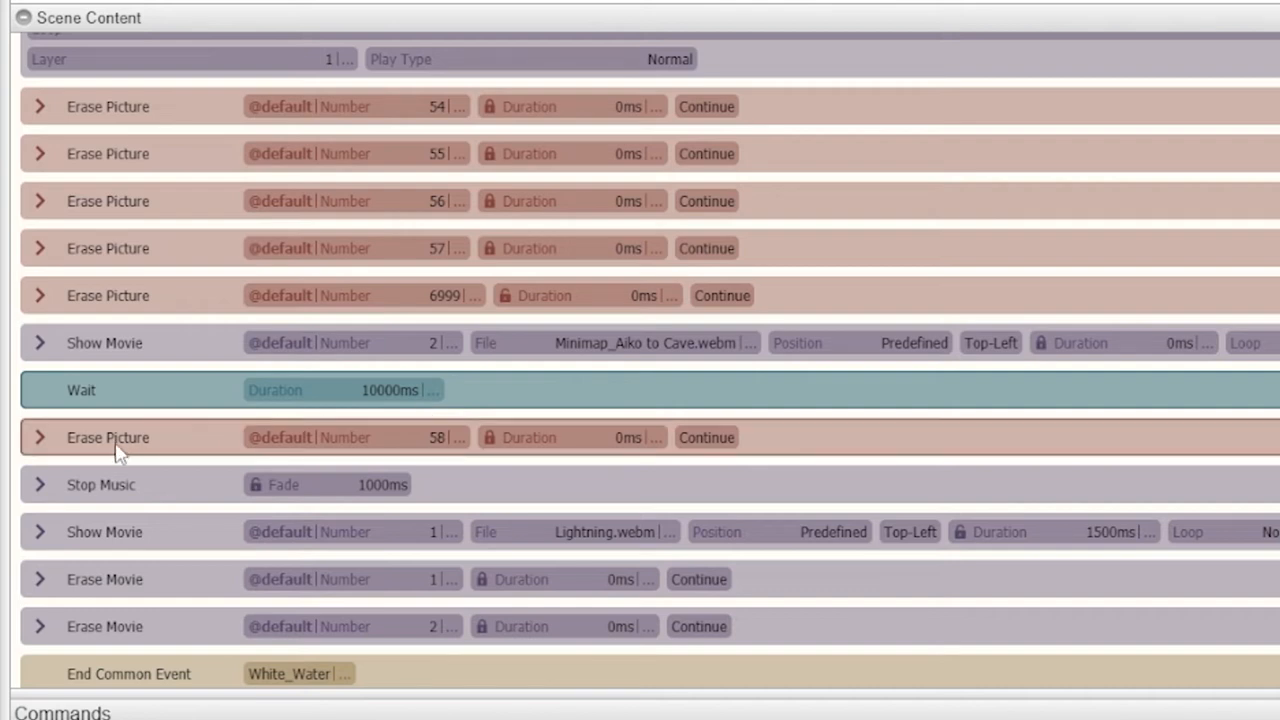
{"action": "mouse_move", "coordinate": [132, 448]}
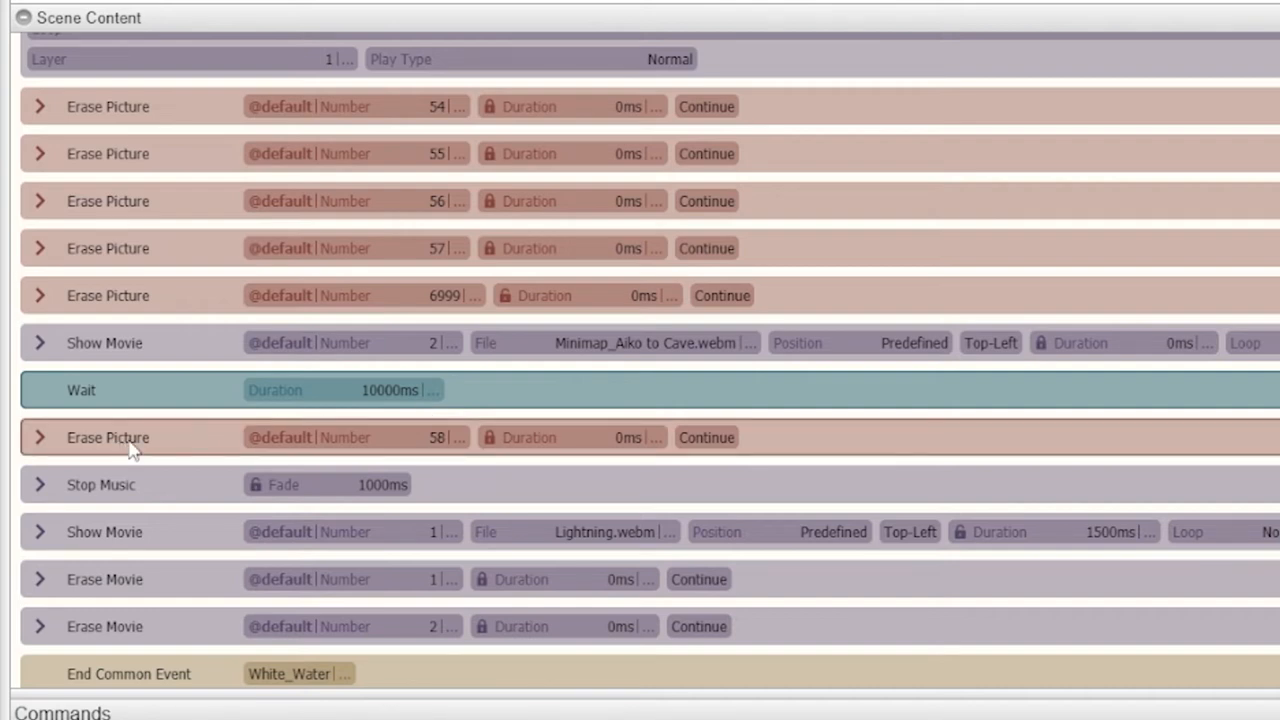
{"action": "scroll", "scroll_direction": "down", "scroll_amount": 3}
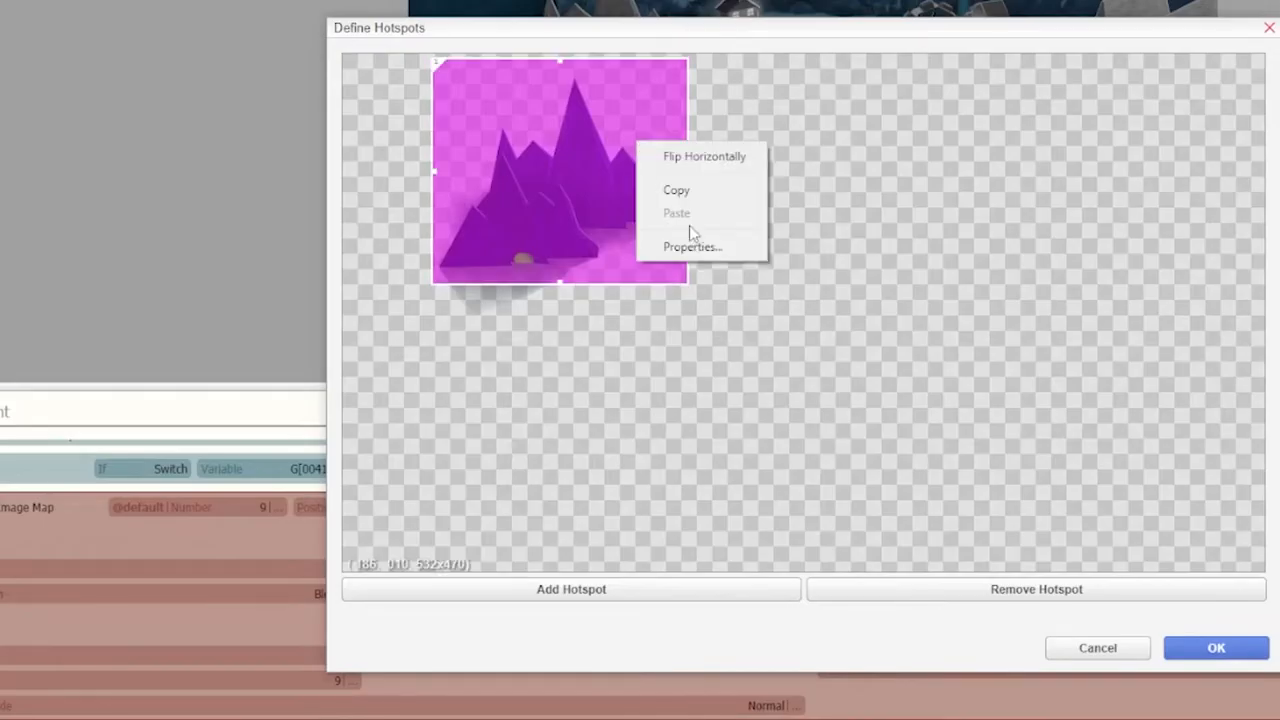
{"action": "left_click", "coordinate": [692, 248]}
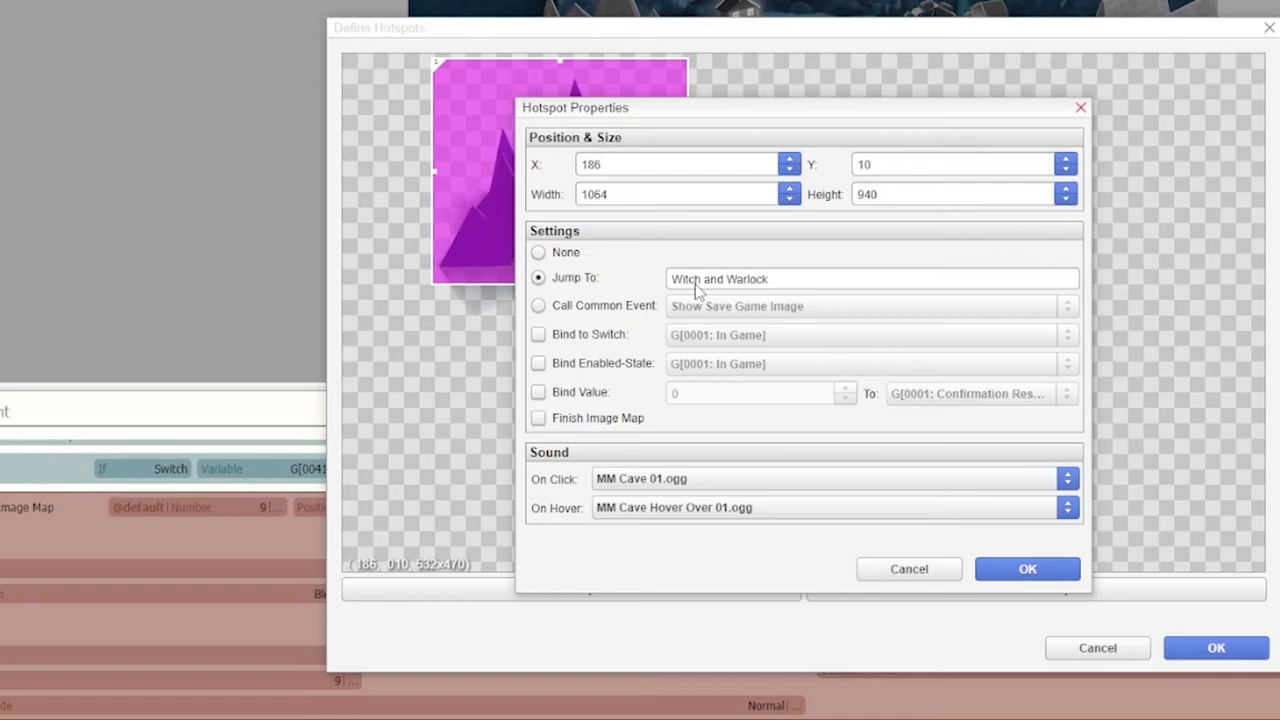
{"action": "left_click", "coordinate": [1028, 568]}
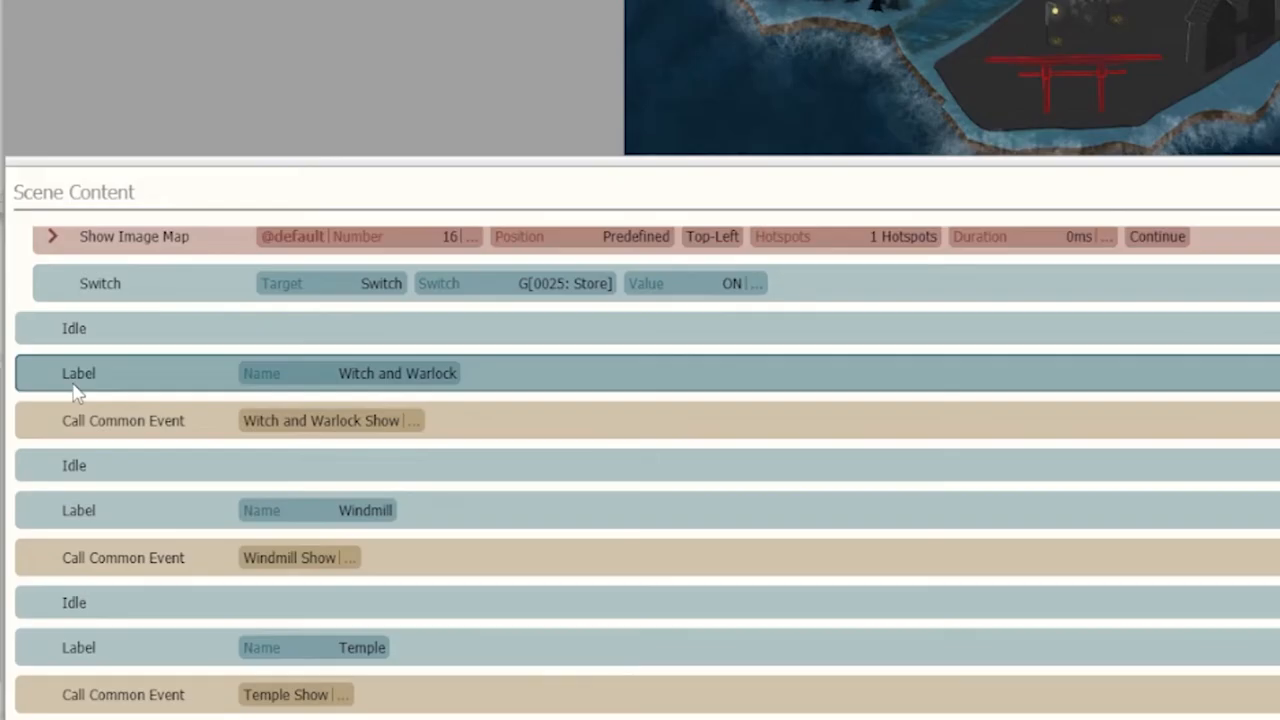
{"action": "mouse_move", "coordinate": [124, 376]}
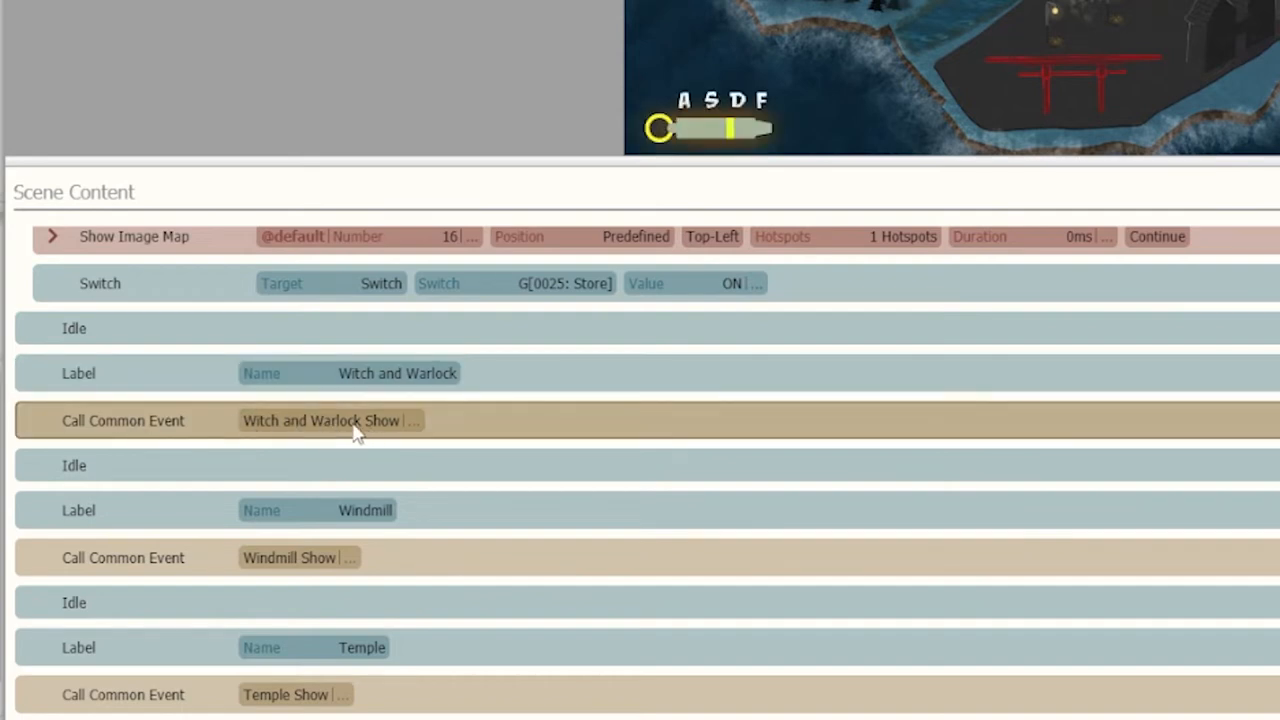
{"action": "left_click", "coordinate": [176, 466]}
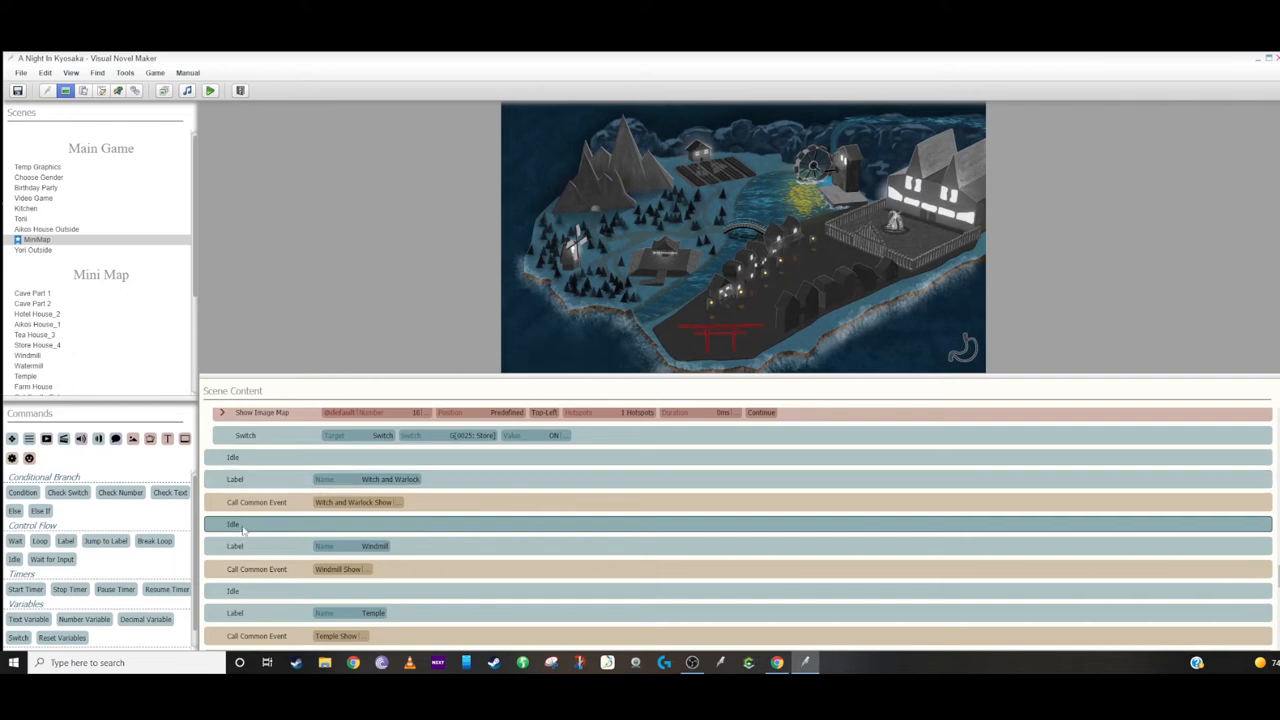
{"action": "mouse_move", "coordinate": [676, 272]}
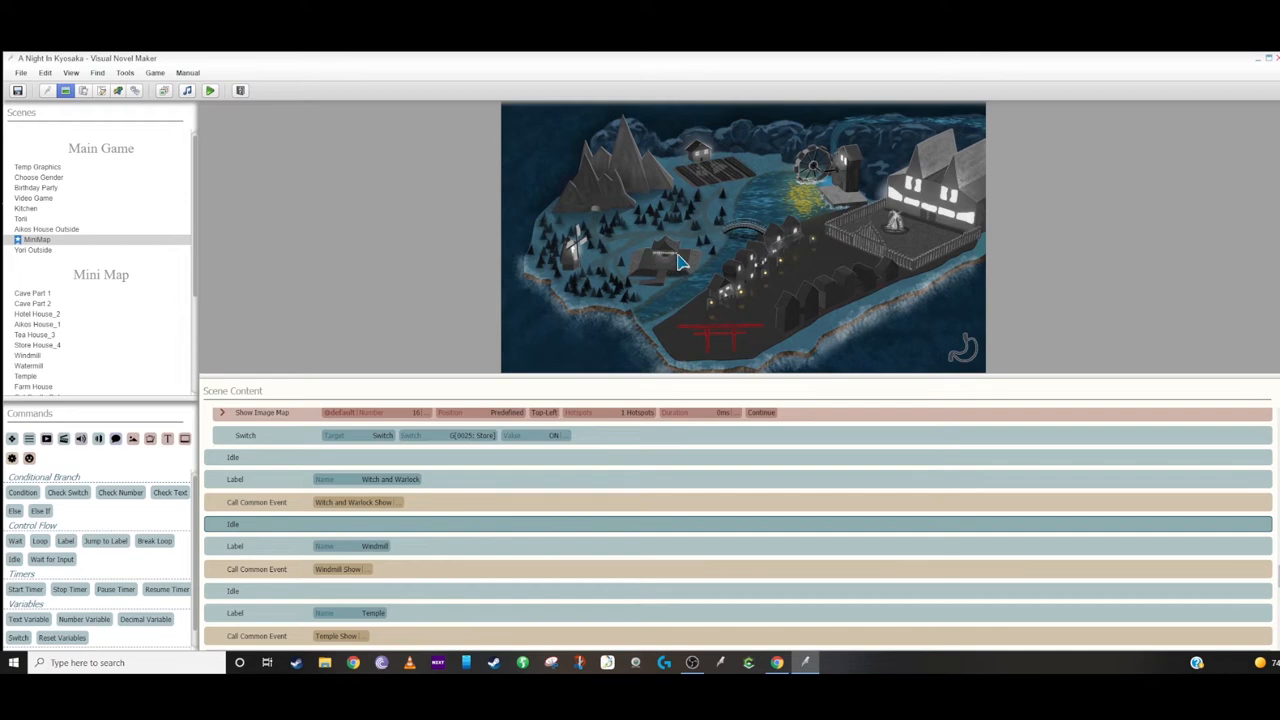
{"action": "mouse_move", "coordinate": [818, 234]}
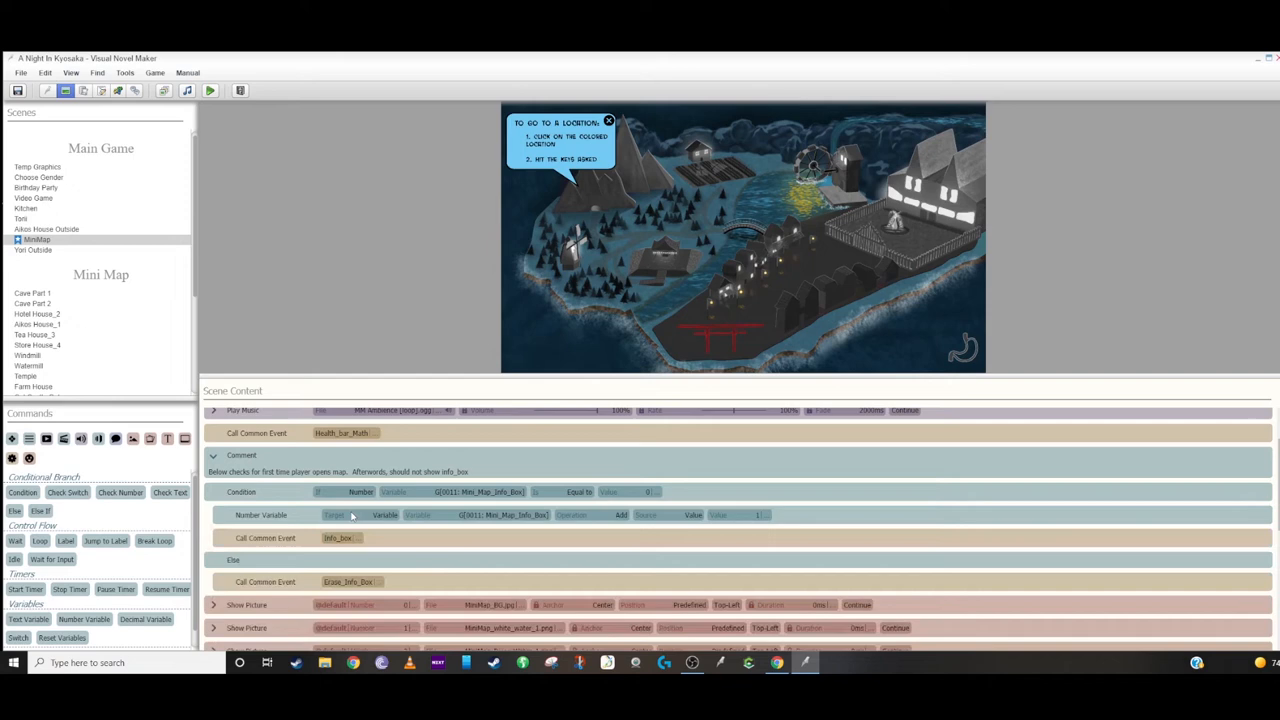
{"action": "scroll", "scroll_direction": "down", "scroll_amount": 3}
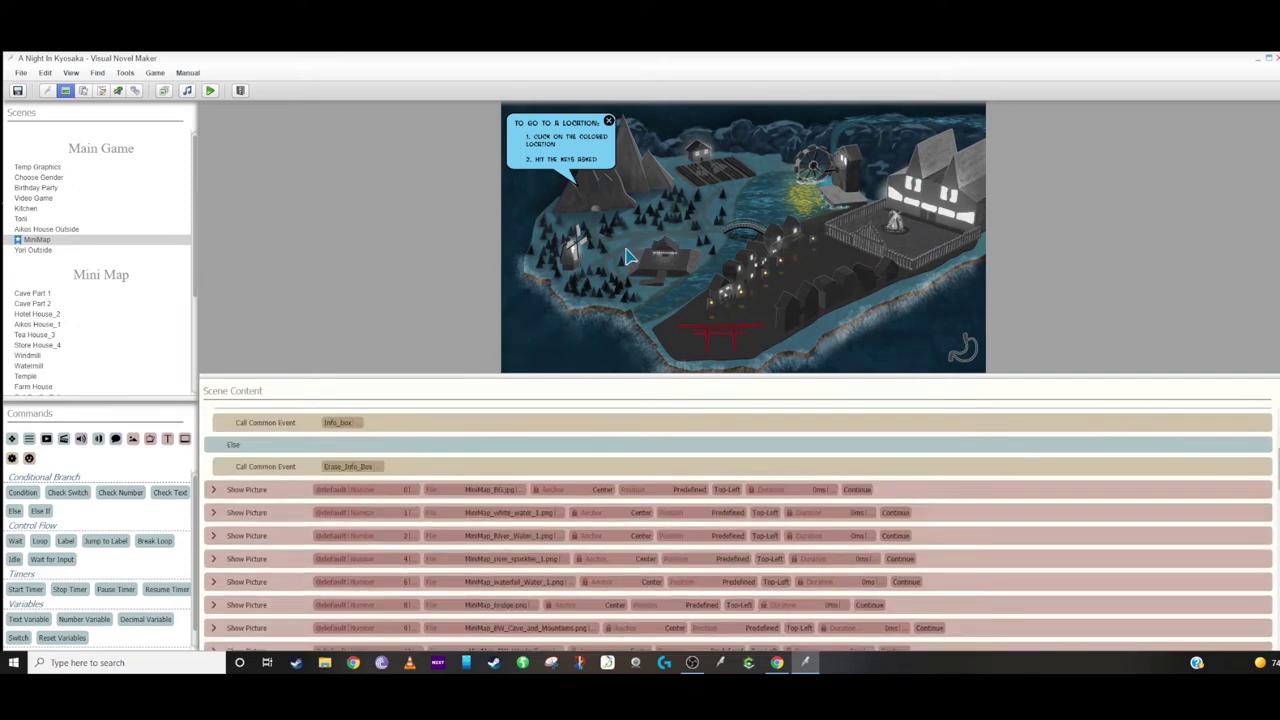
{"action": "mouse_move", "coordinate": [84, 232]}
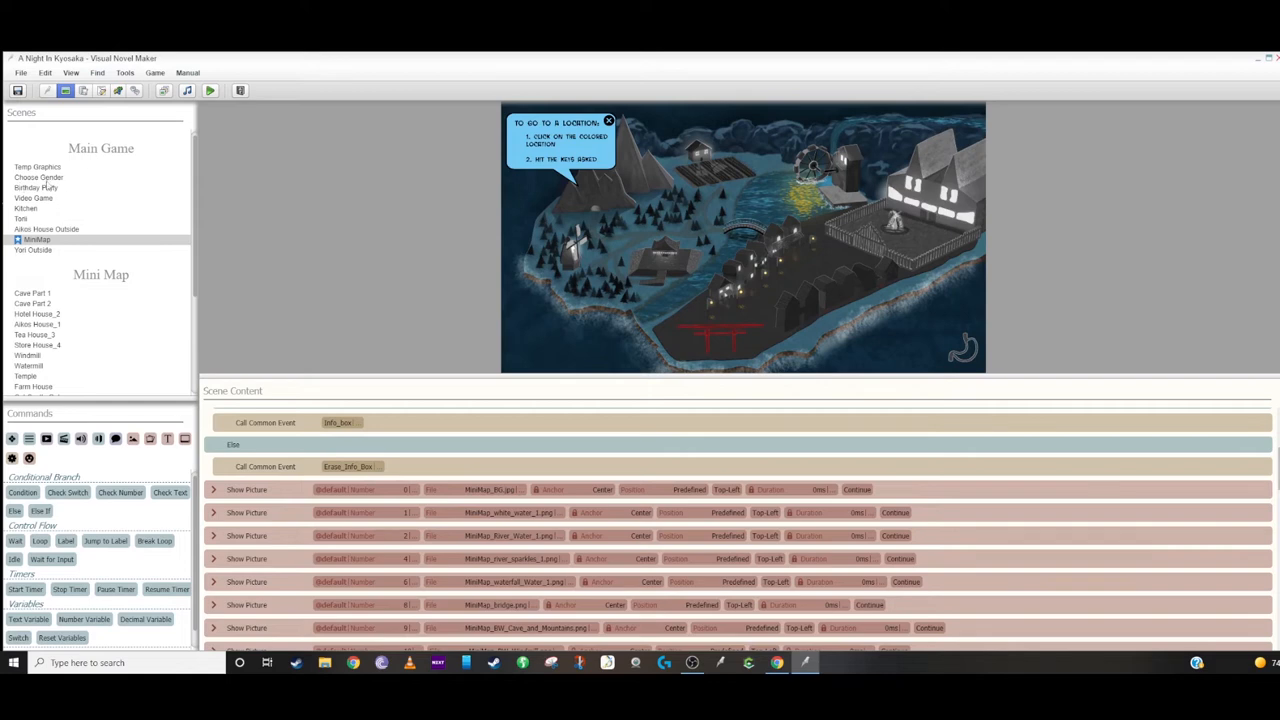
{"action": "mouse_move", "coordinate": [636, 190]}
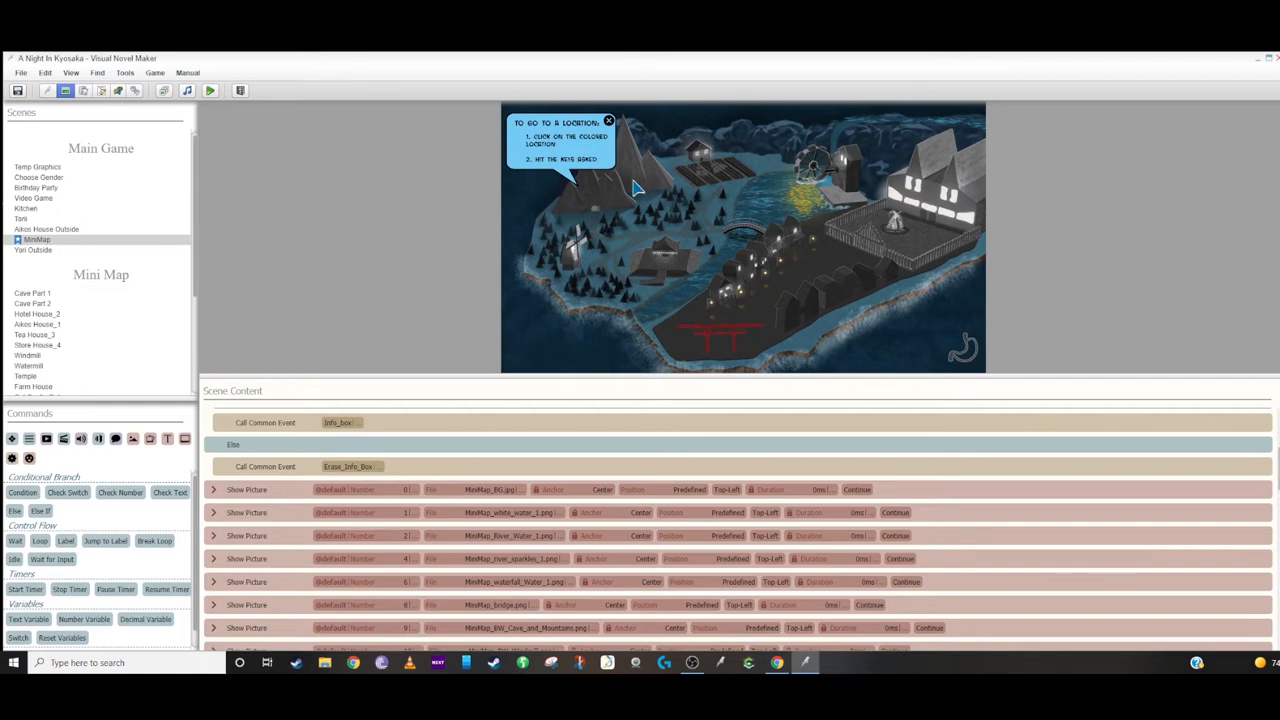
{"action": "mouse_move", "coordinate": [642, 244]}
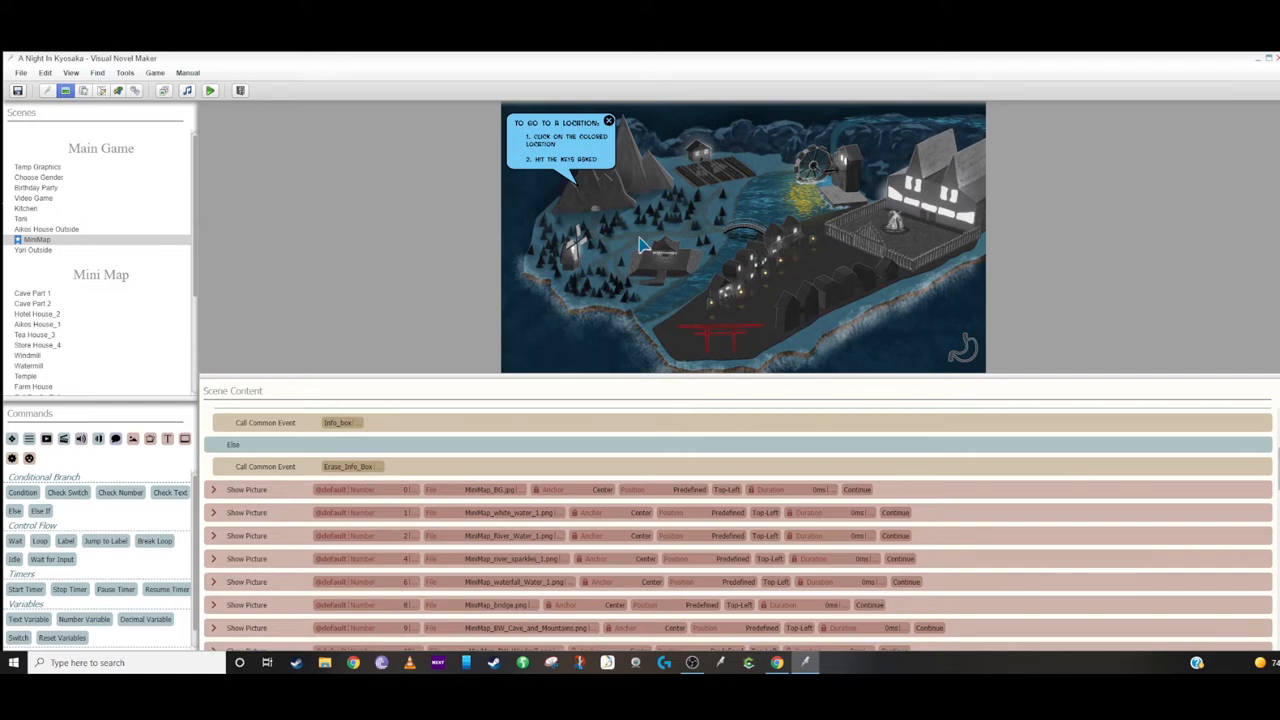
{"action": "mouse_move", "coordinate": [714, 304]}
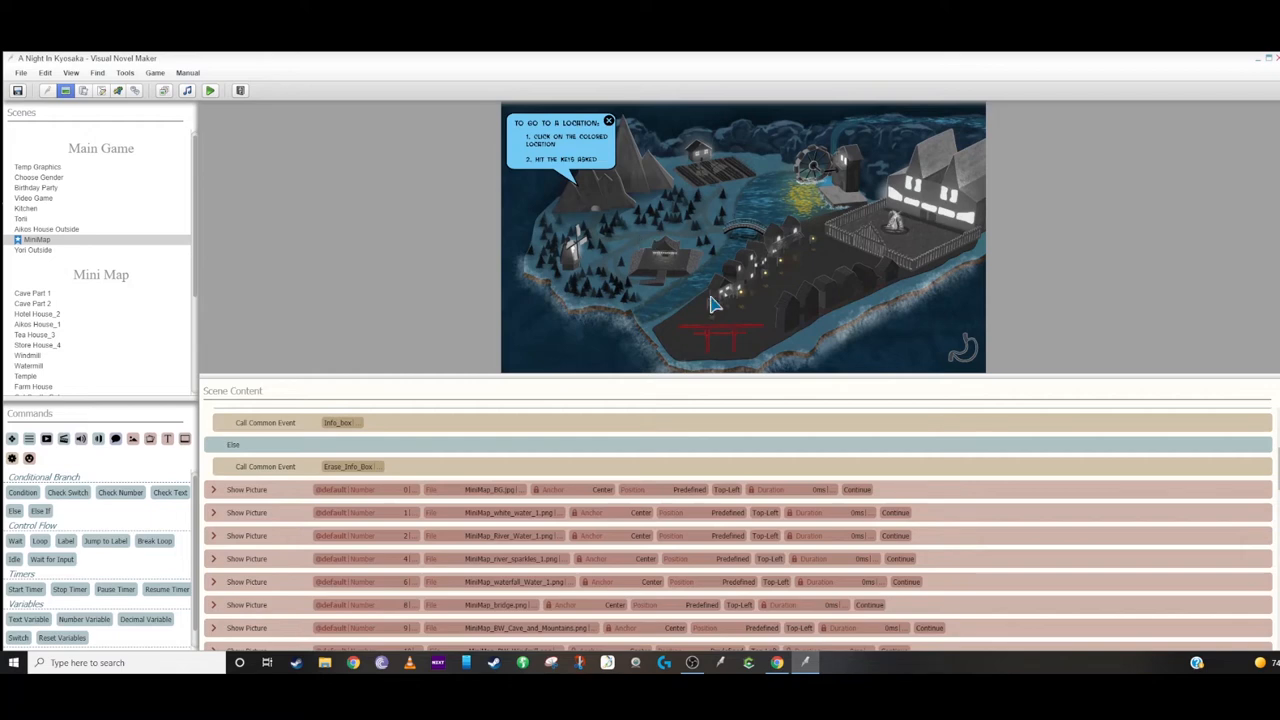
{"action": "mouse_move", "coordinate": [800, 260]}
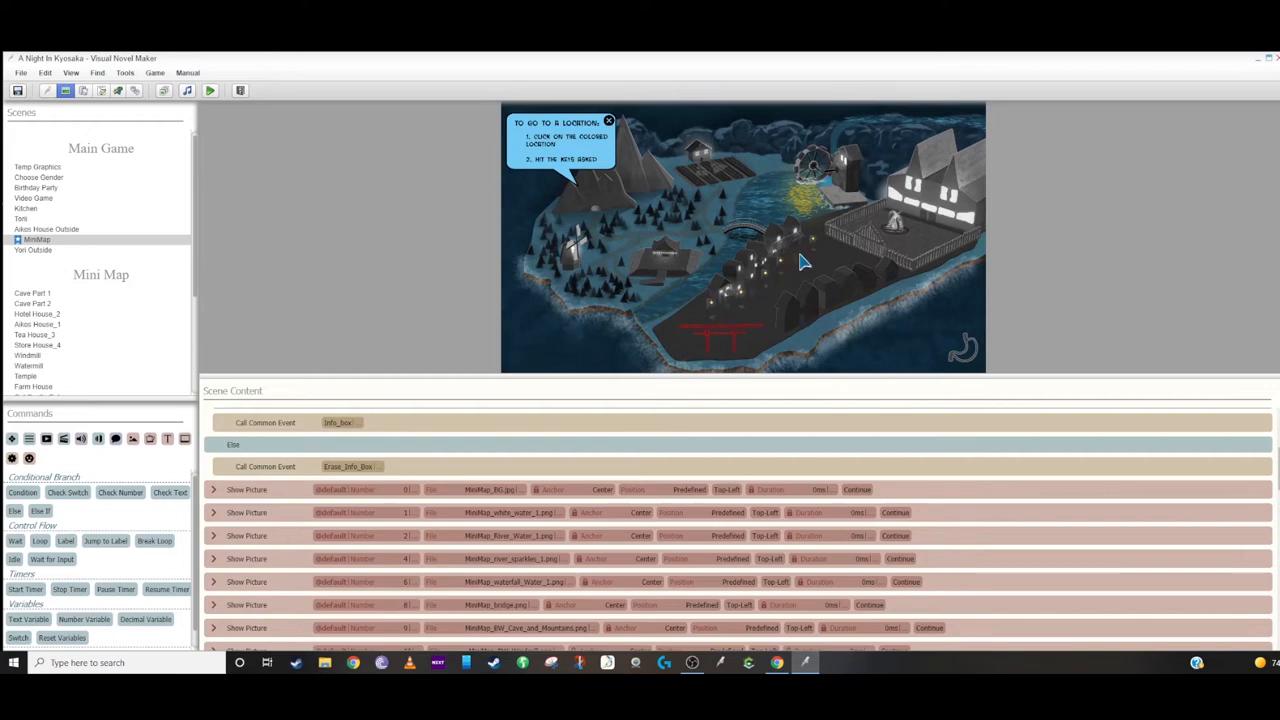
{"action": "mouse_move", "coordinate": [610, 180]}
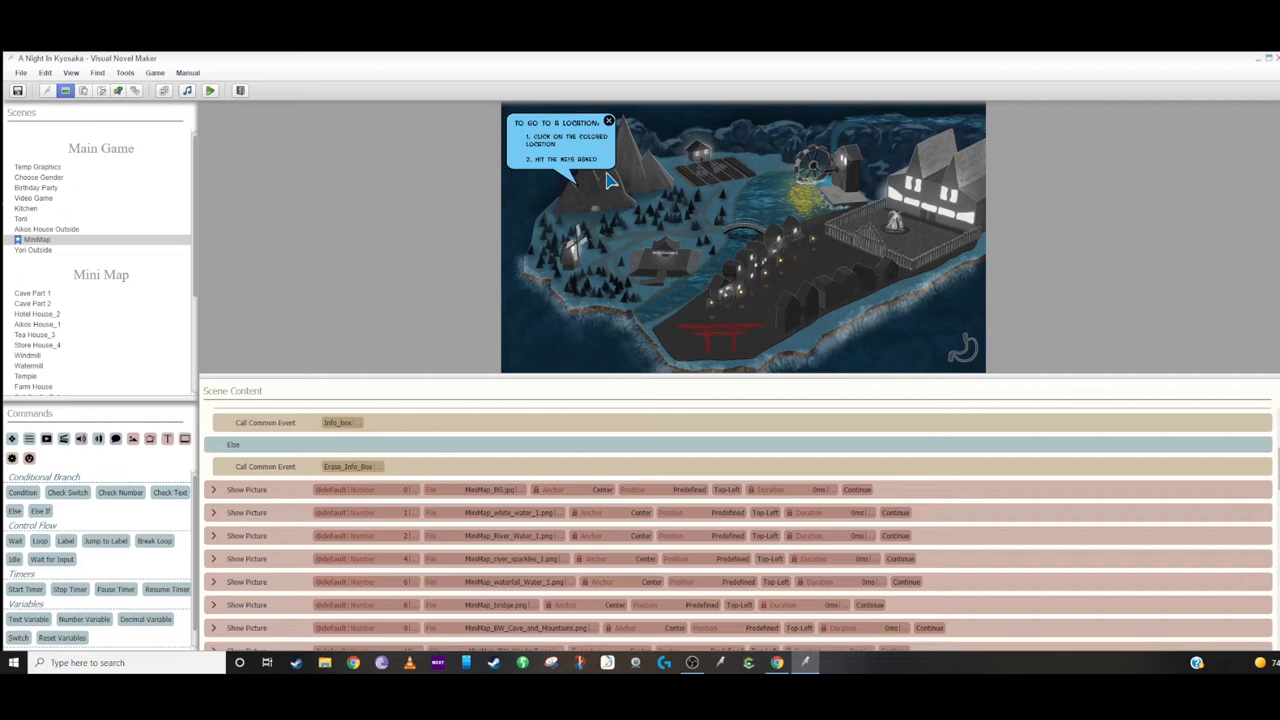
{"action": "mouse_move", "coordinate": [740, 296]}
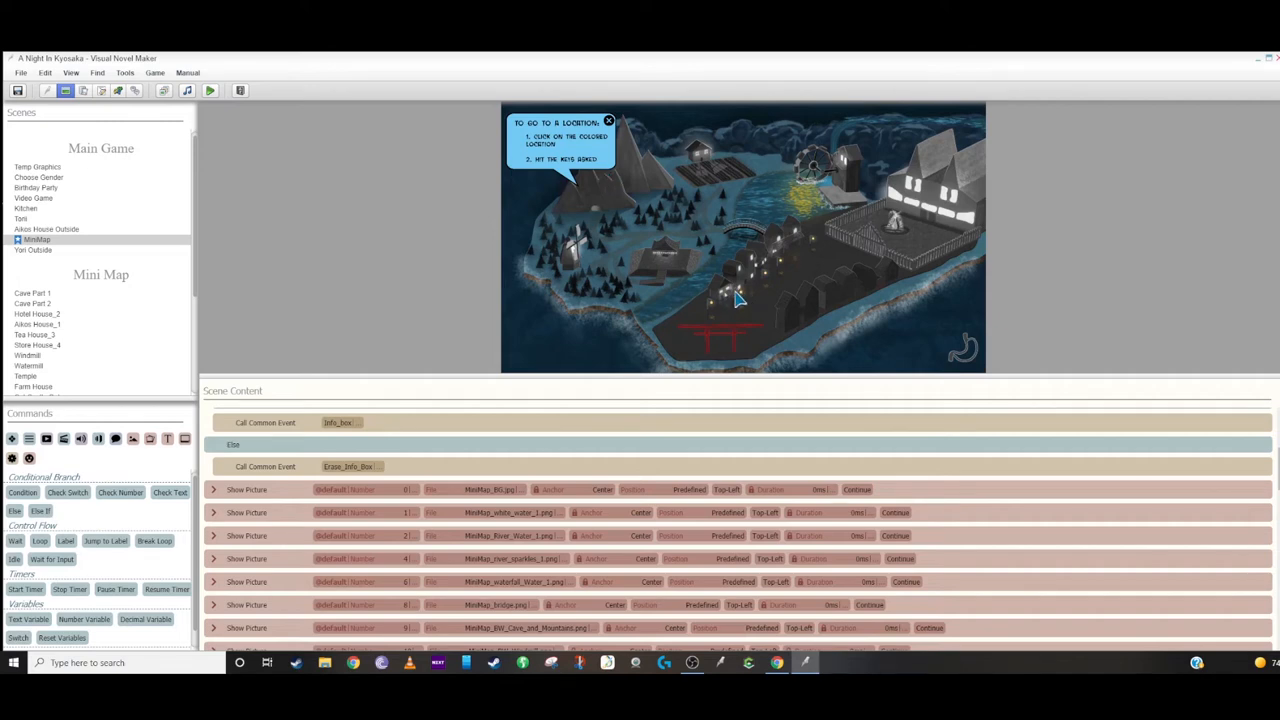
{"action": "mouse_move", "coordinate": [696, 304]}
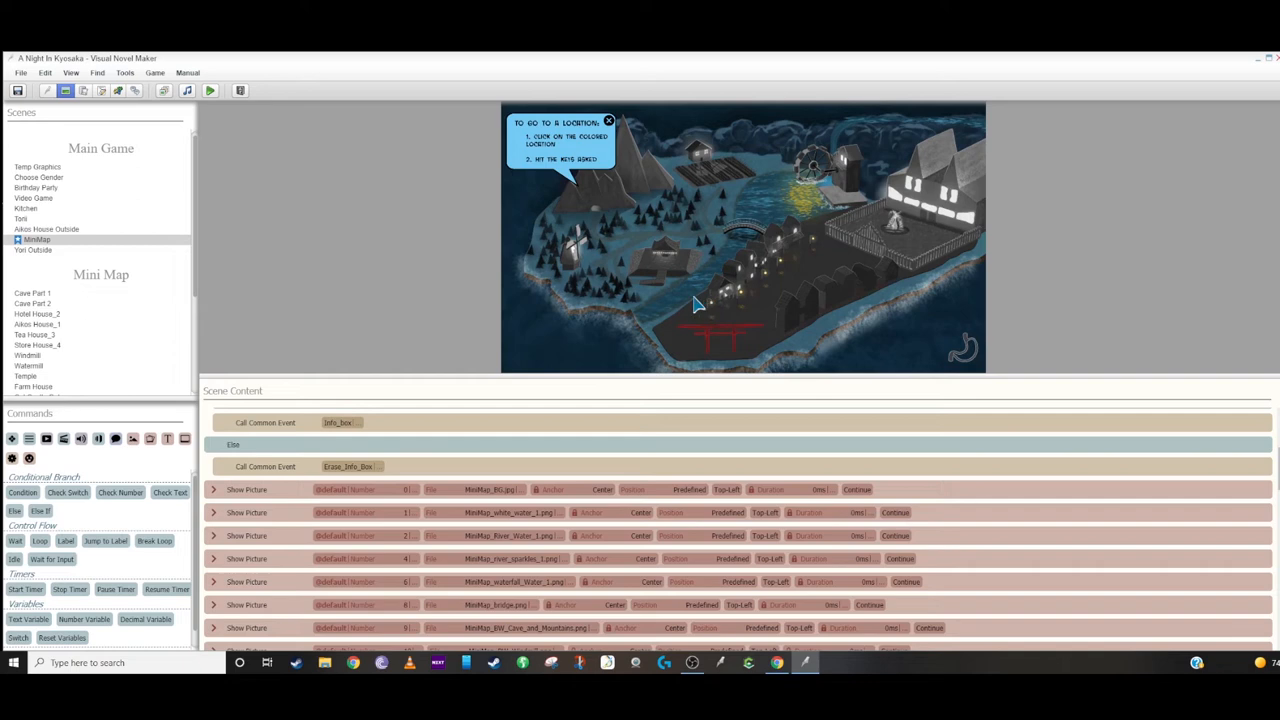
{"action": "mouse_move", "coordinate": [728, 304]}
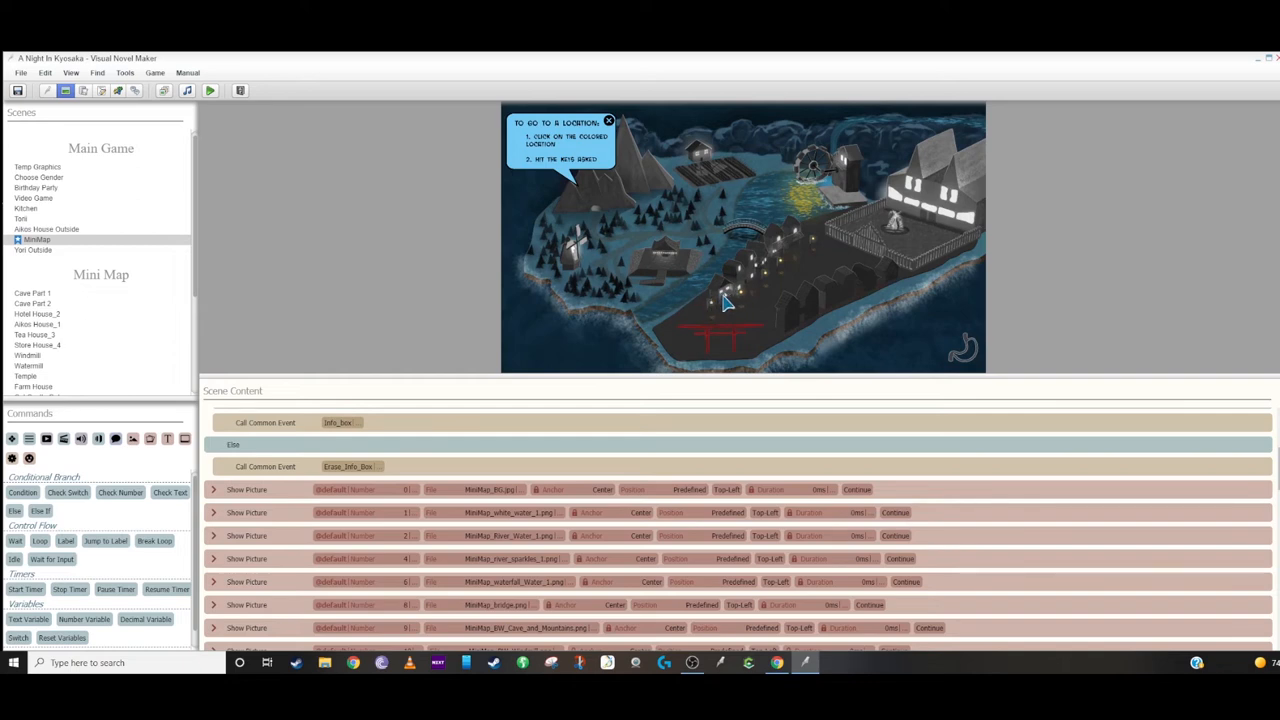
{"action": "mouse_move", "coordinate": [732, 304]}
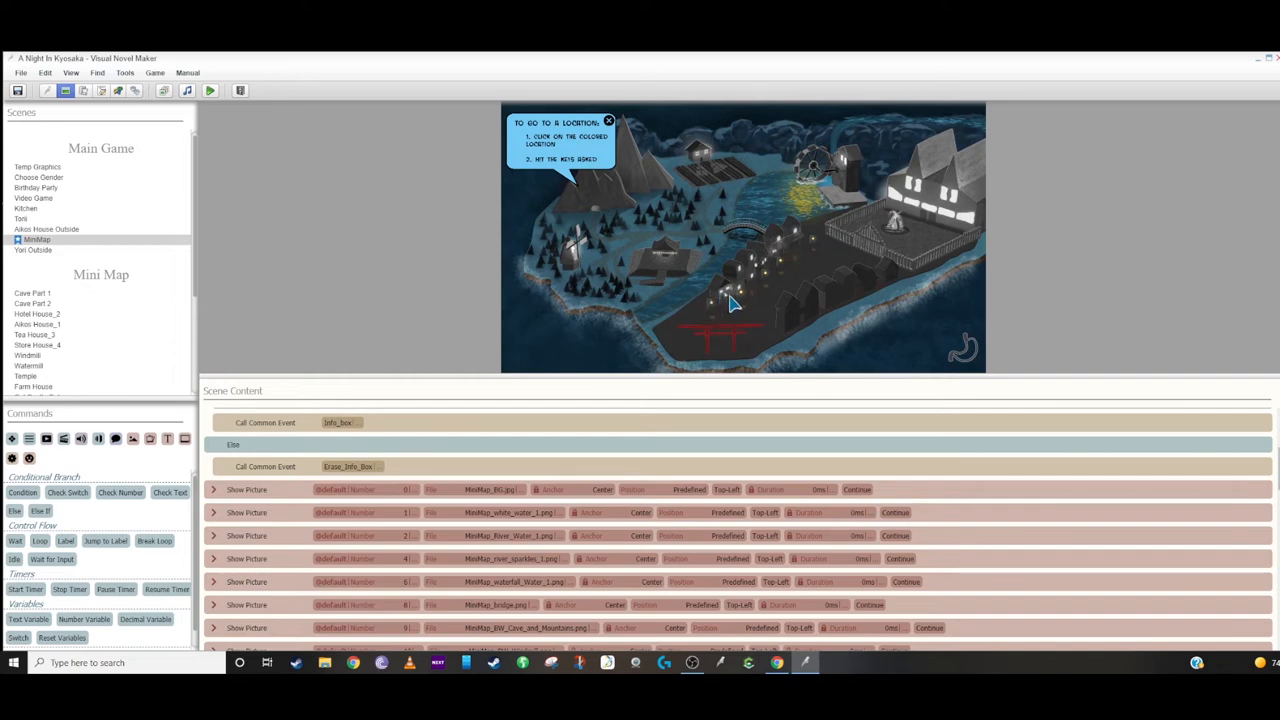
{"action": "mouse_move", "coordinate": [668, 226]}
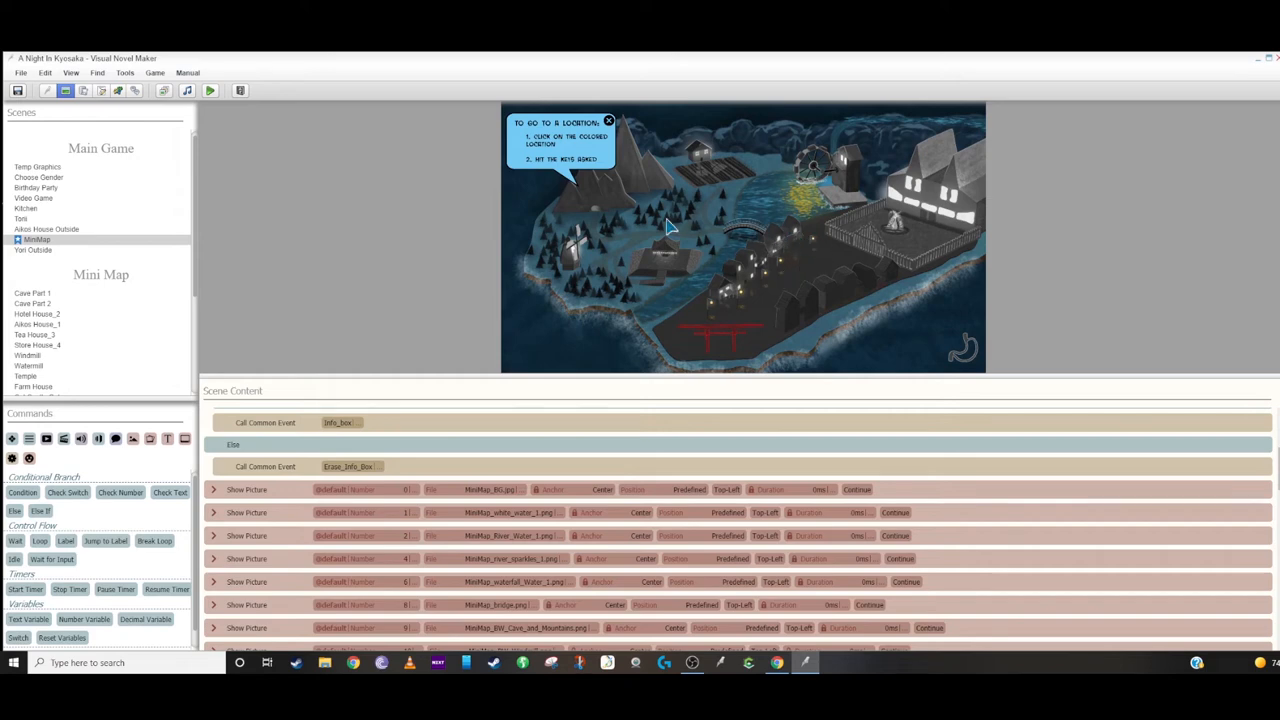
{"action": "mouse_move", "coordinate": [628, 180]}
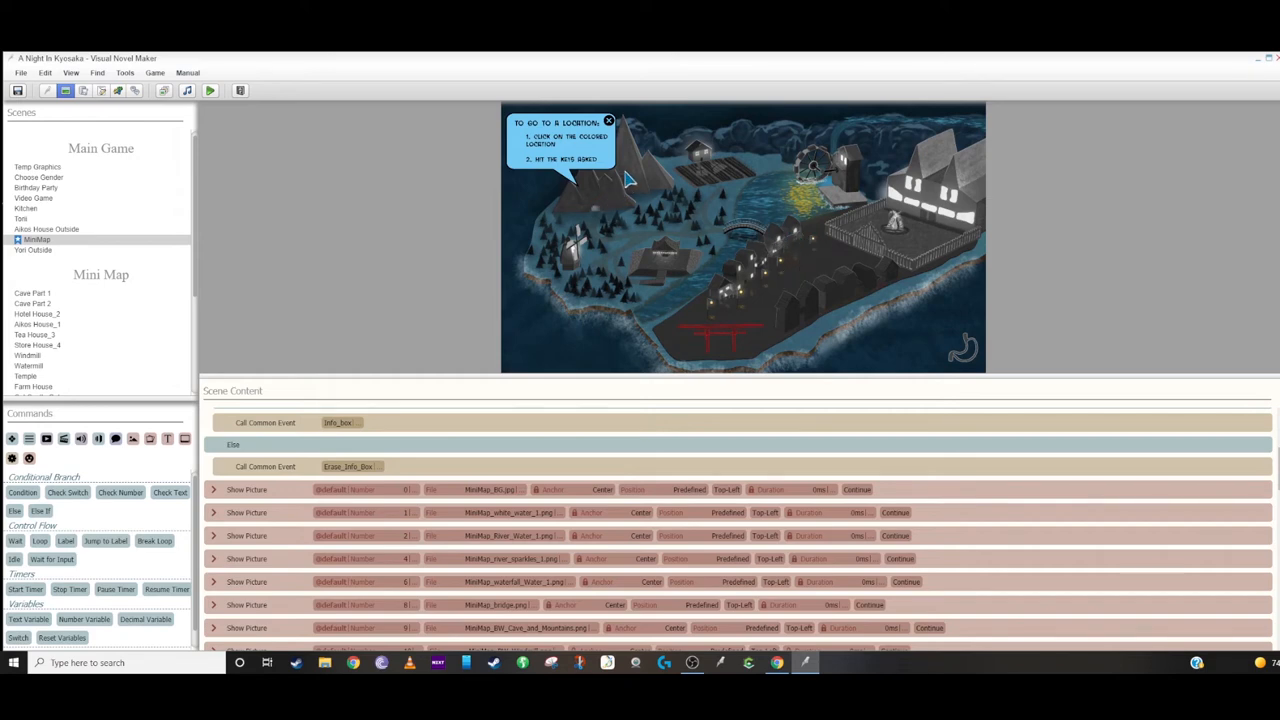
{"action": "mouse_move", "coordinate": [620, 180]}
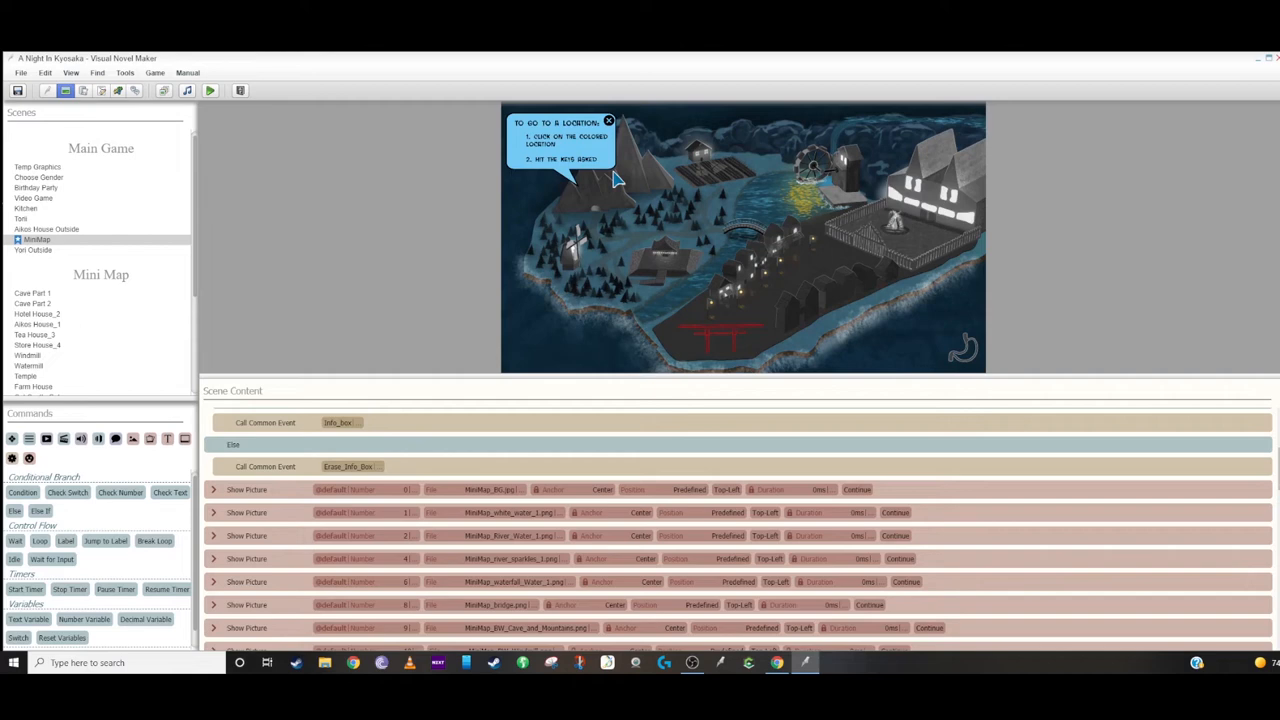
{"action": "mouse_move", "coordinate": [660, 192]}
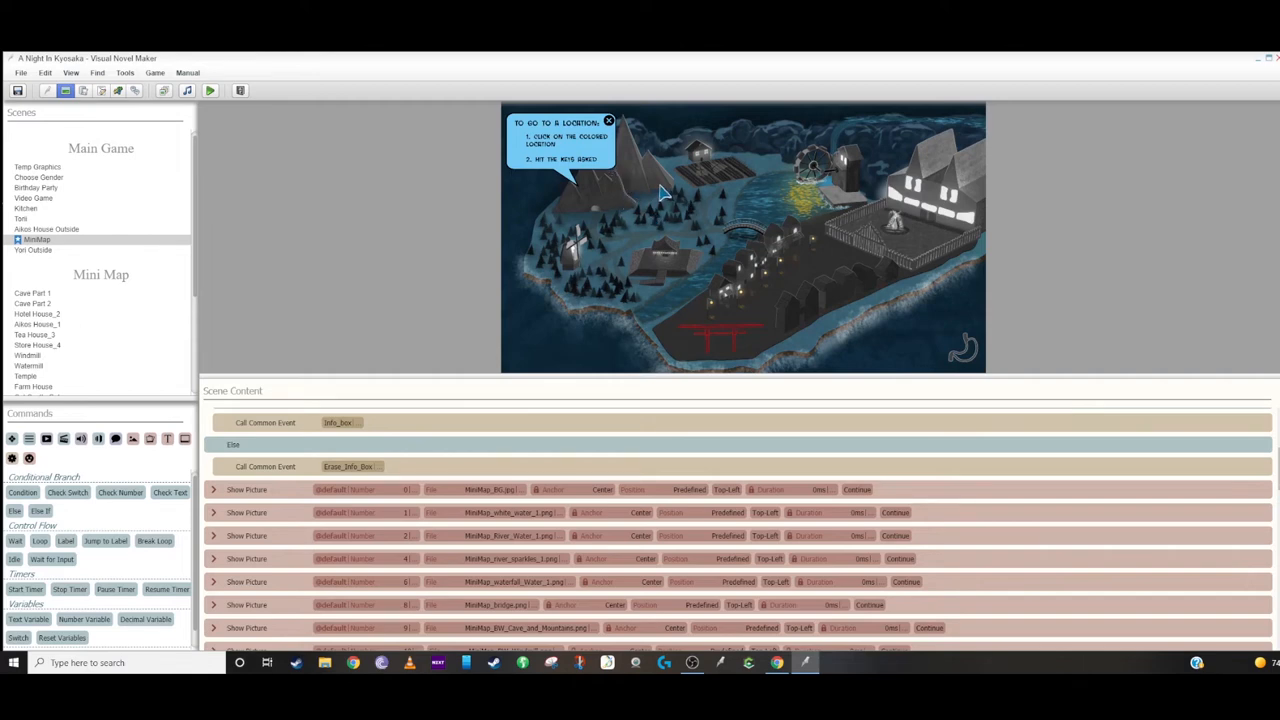
{"action": "mouse_move", "coordinate": [756, 210]}
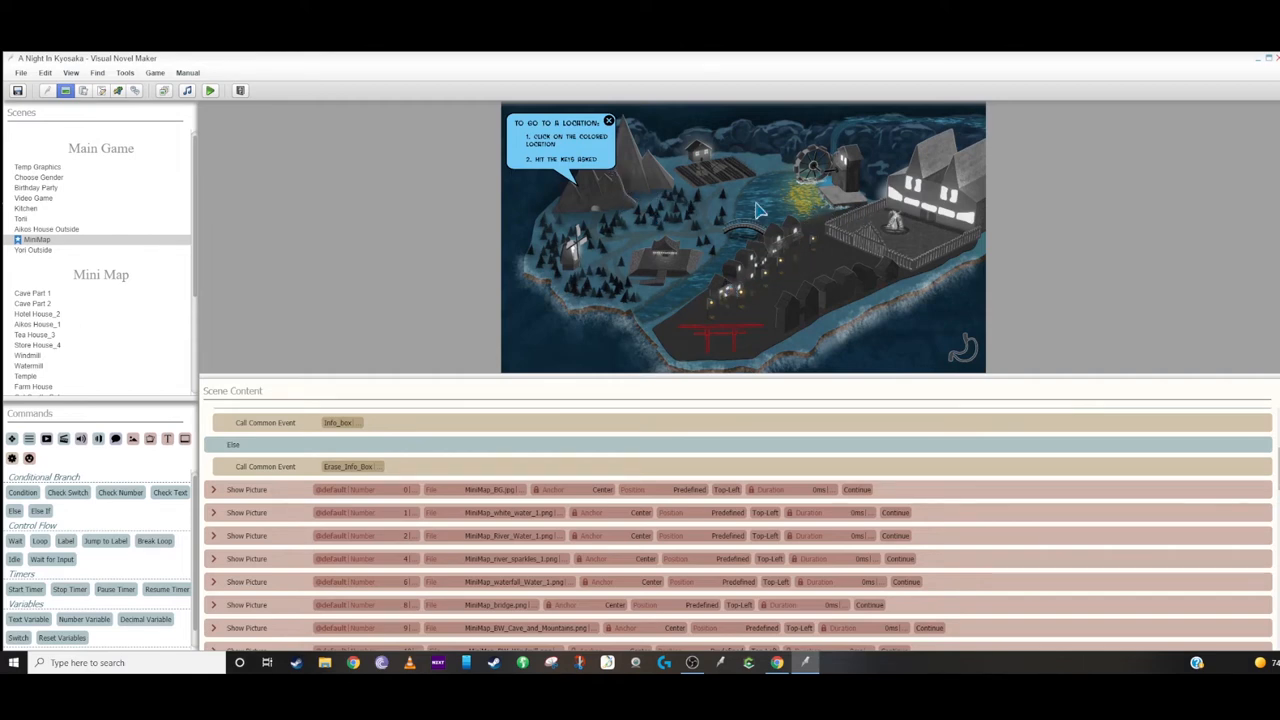
{"action": "mouse_move", "coordinate": [696, 236]}
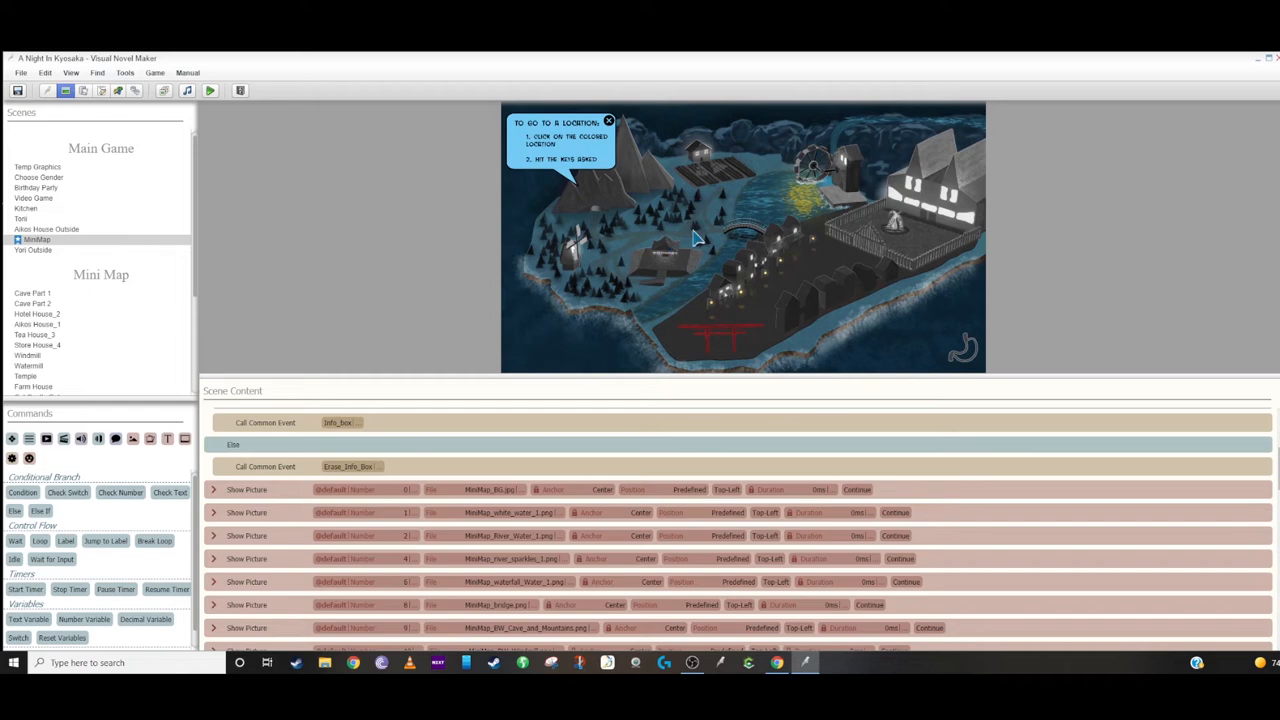
{"action": "mouse_move", "coordinate": [804, 170]}
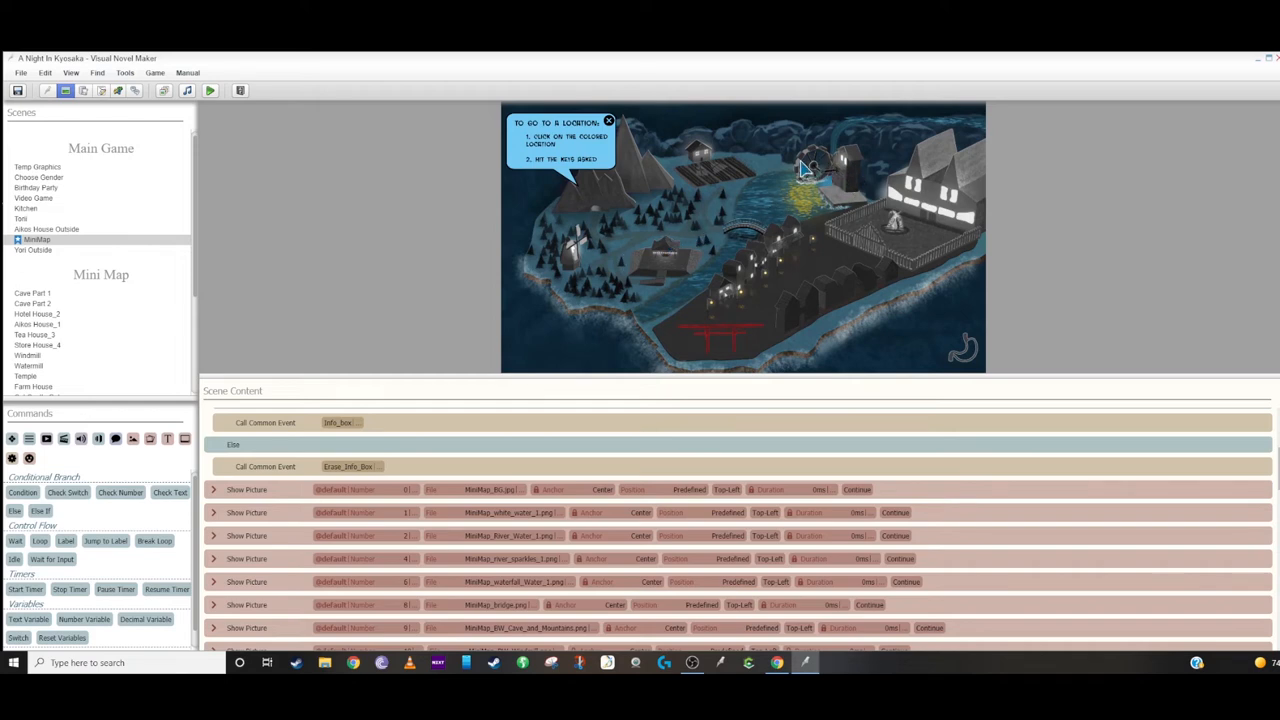
{"action": "mouse_move", "coordinate": [800, 178]}
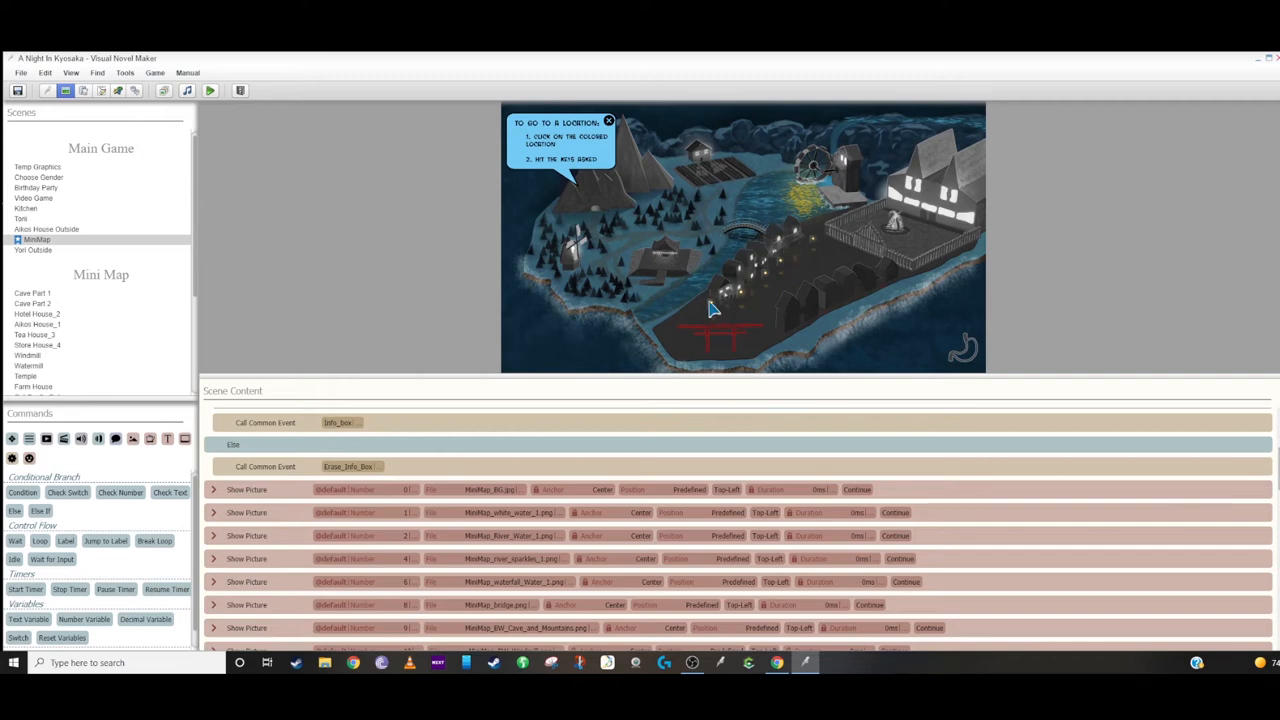
{"action": "mouse_move", "coordinate": [612, 184]}
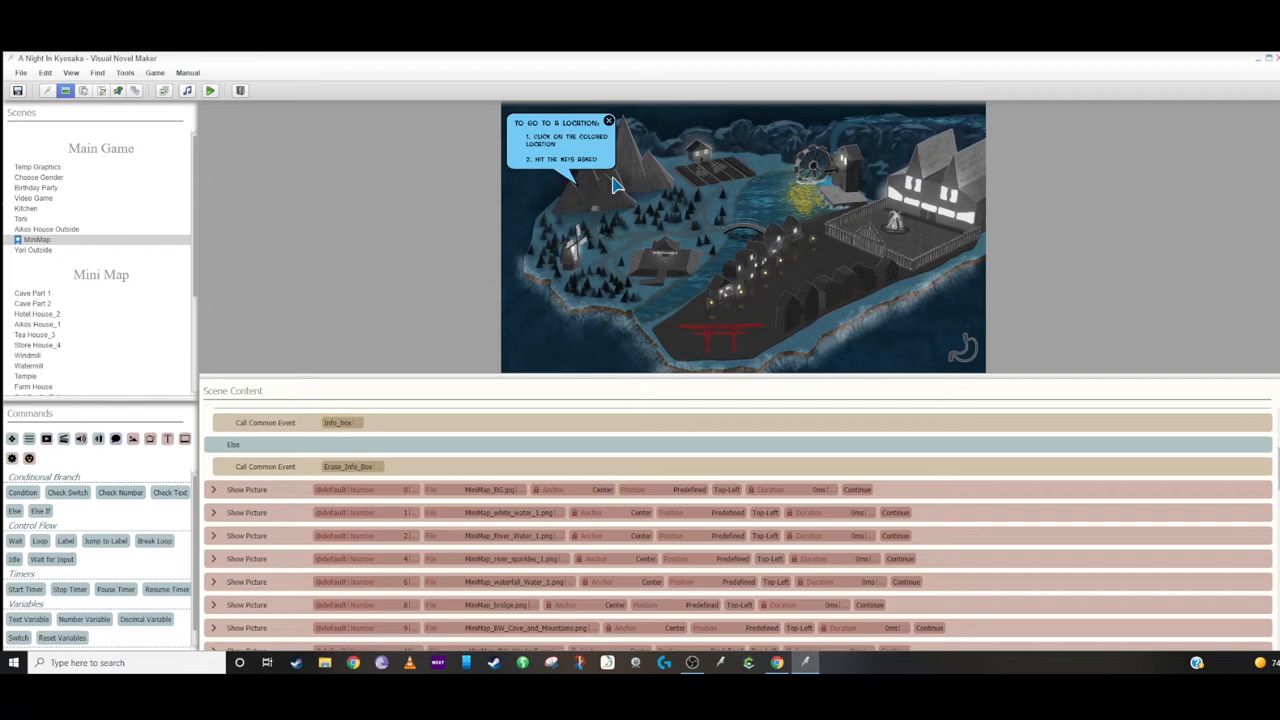
{"action": "mouse_move", "coordinate": [738, 302]}
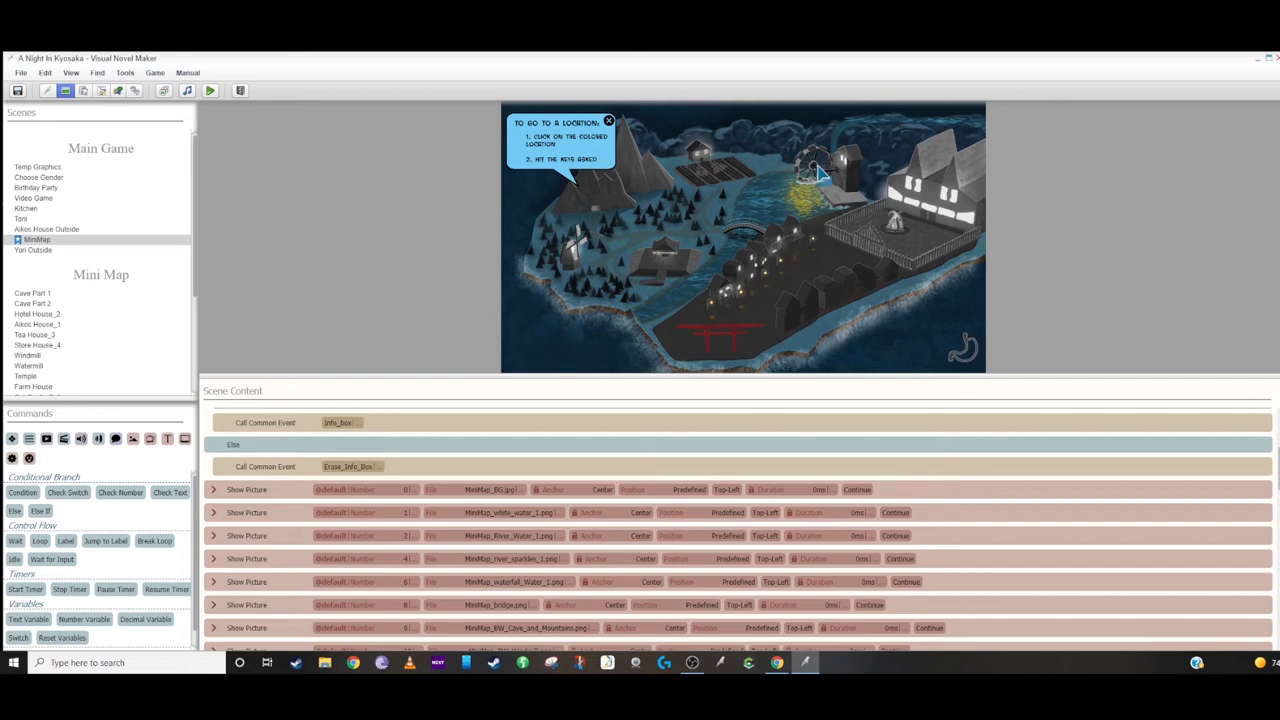
{"action": "mouse_move", "coordinate": [630, 184]}
{"action": "type", "text": "sw"}
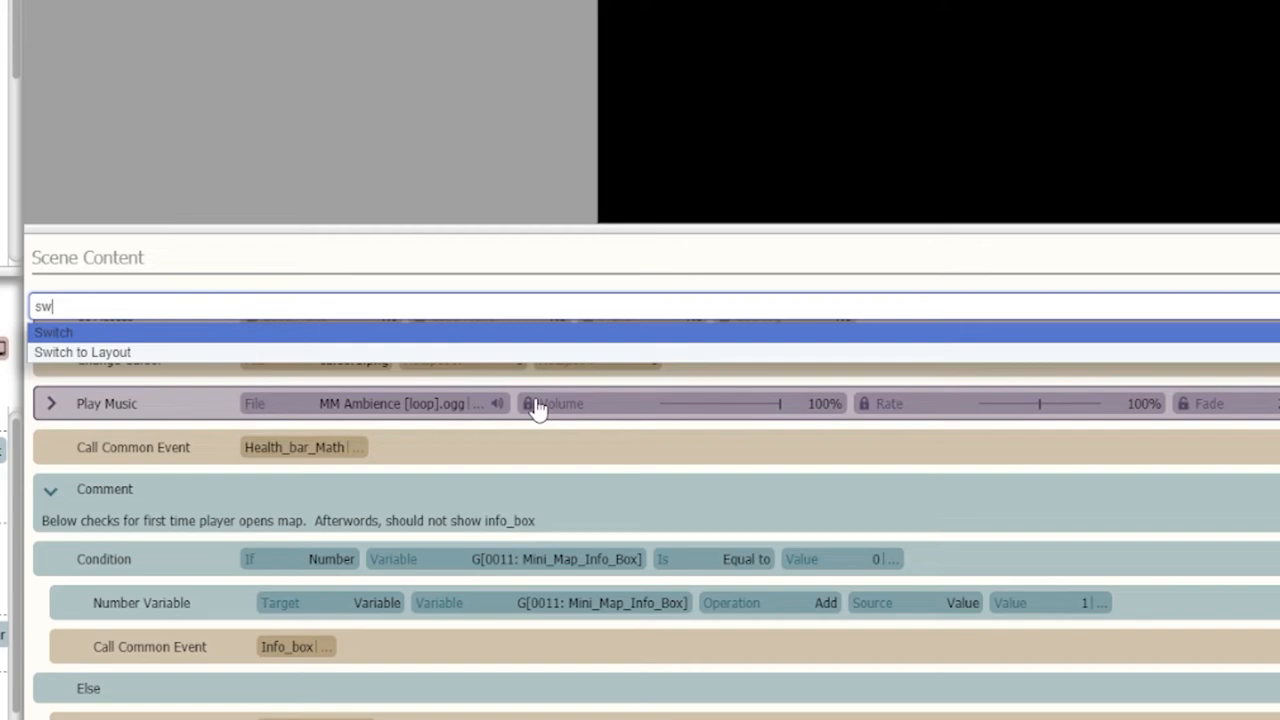
{"action": "left_click", "coordinate": [52, 332]}
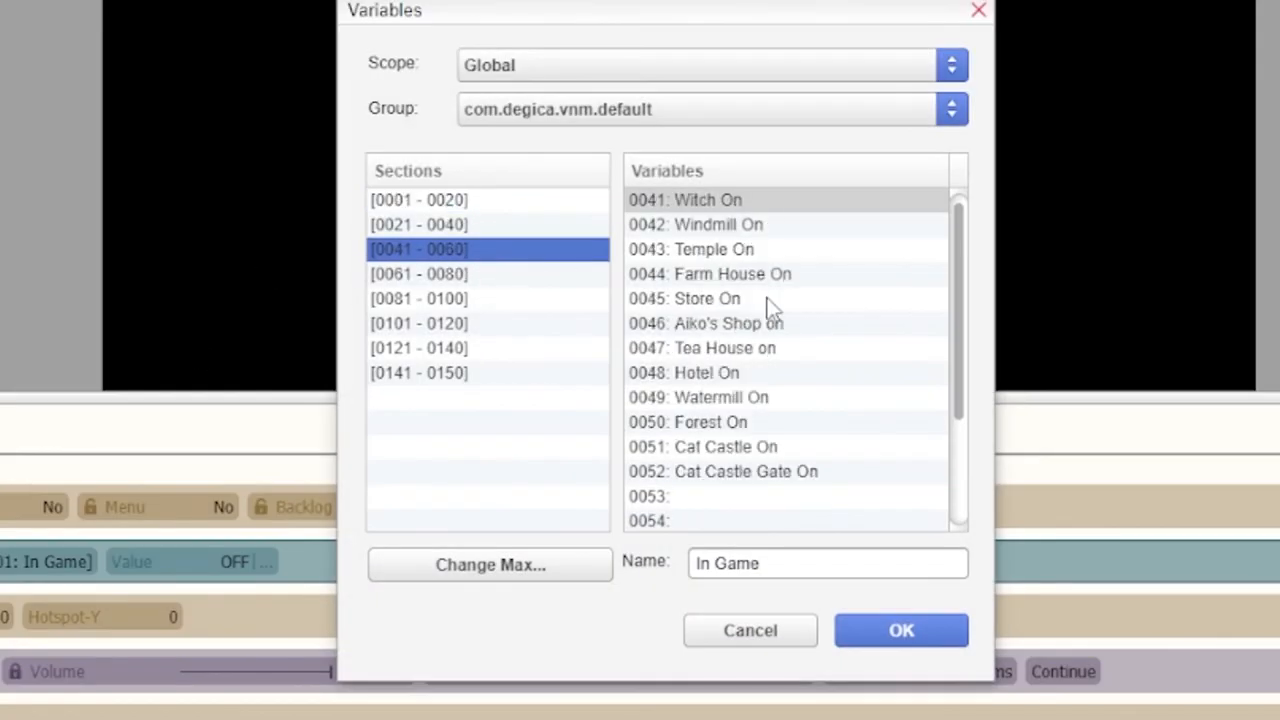
{"action": "left_click", "coordinate": [686, 200]}
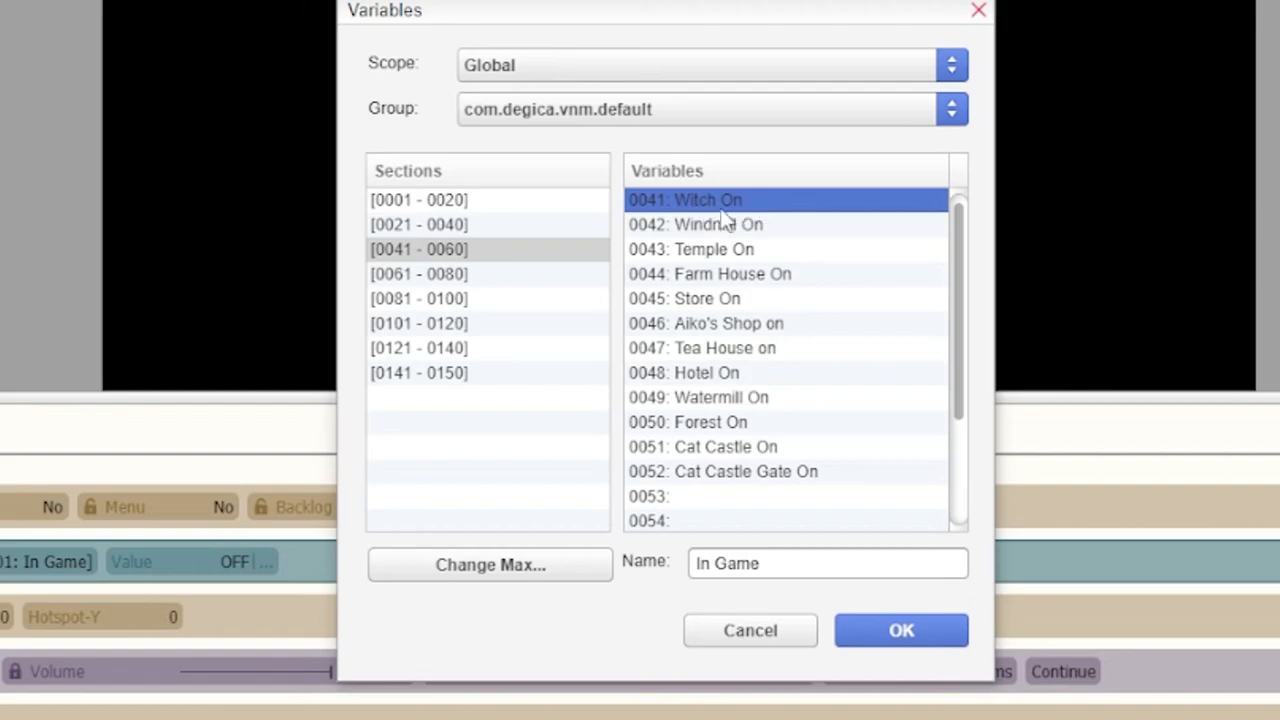
{"action": "left_click", "coordinate": [900, 630]}
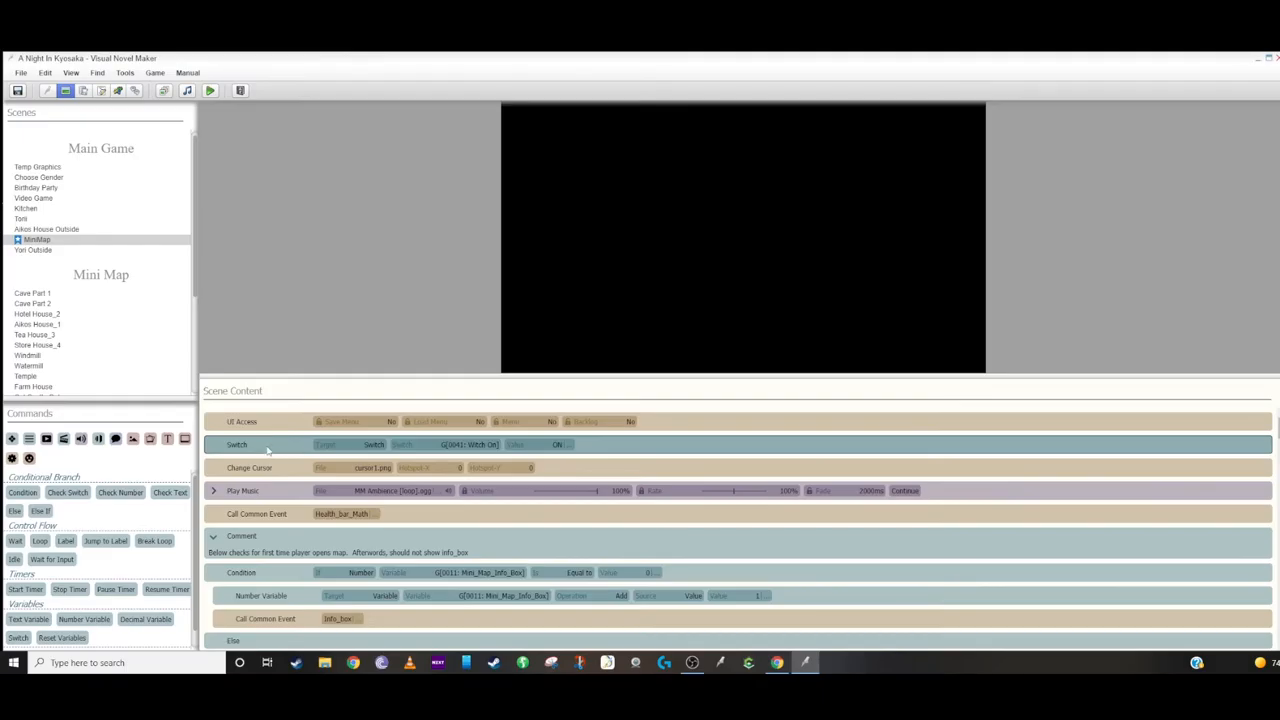
{"action": "mouse_move", "coordinate": [124, 274]}
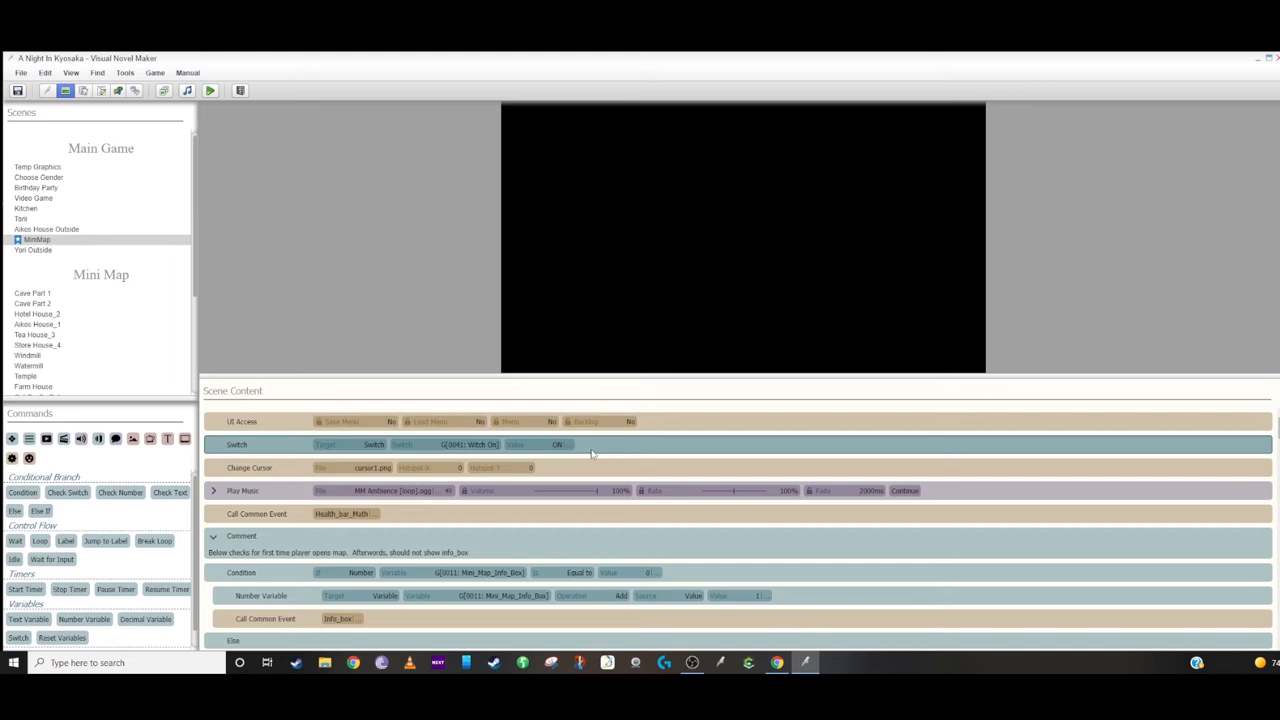
{"action": "mouse_move", "coordinate": [588, 452]}
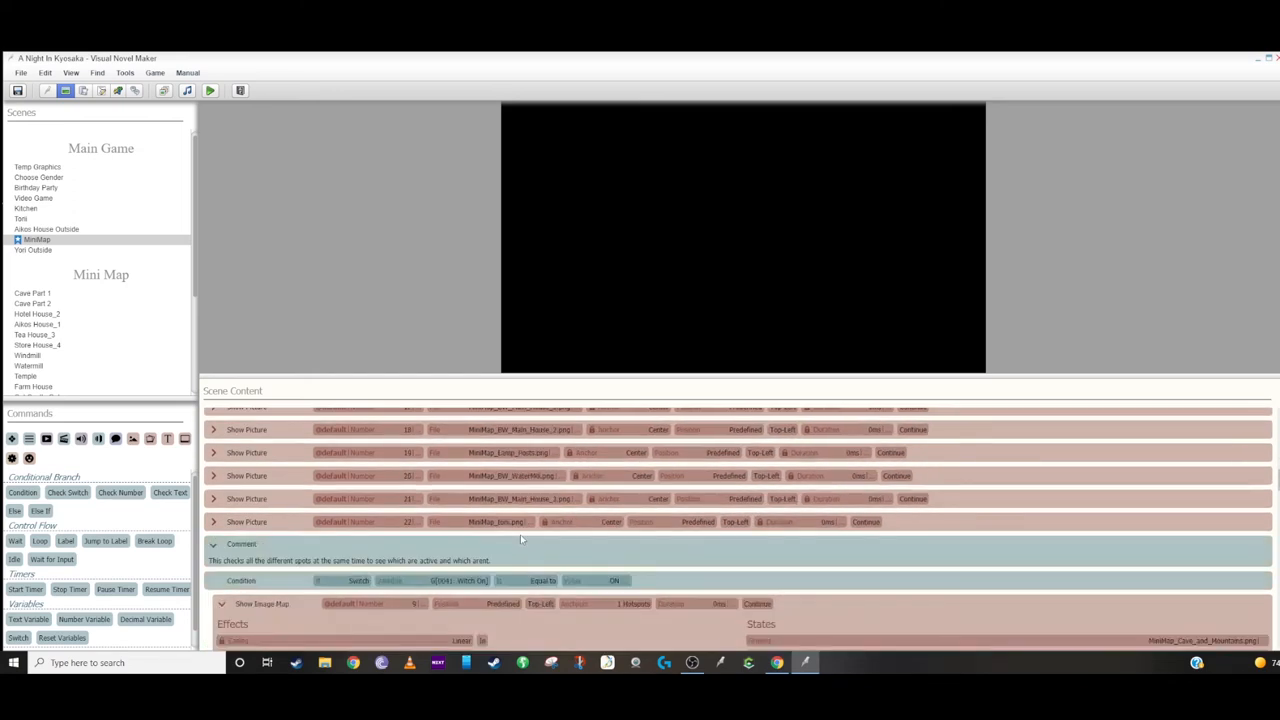
{"action": "scroll", "scroll_direction": "up", "scroll_amount": 3}
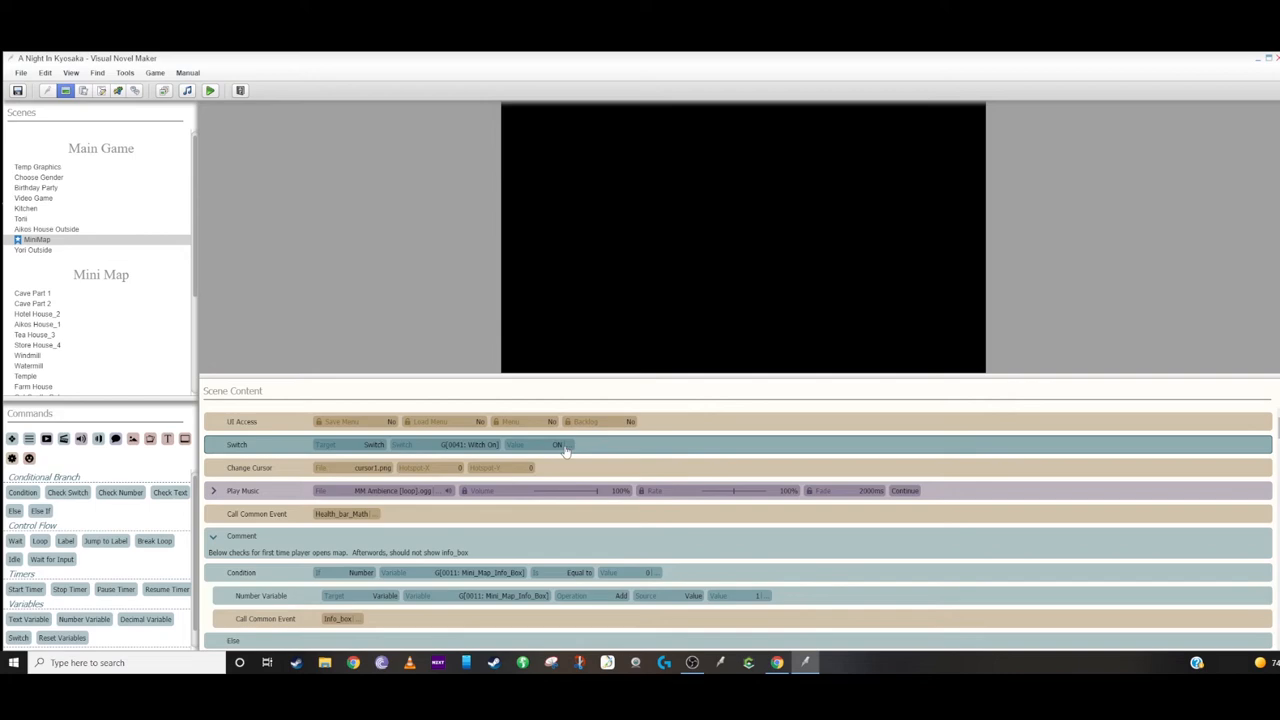
{"action": "mouse_move", "coordinate": [716, 444]}
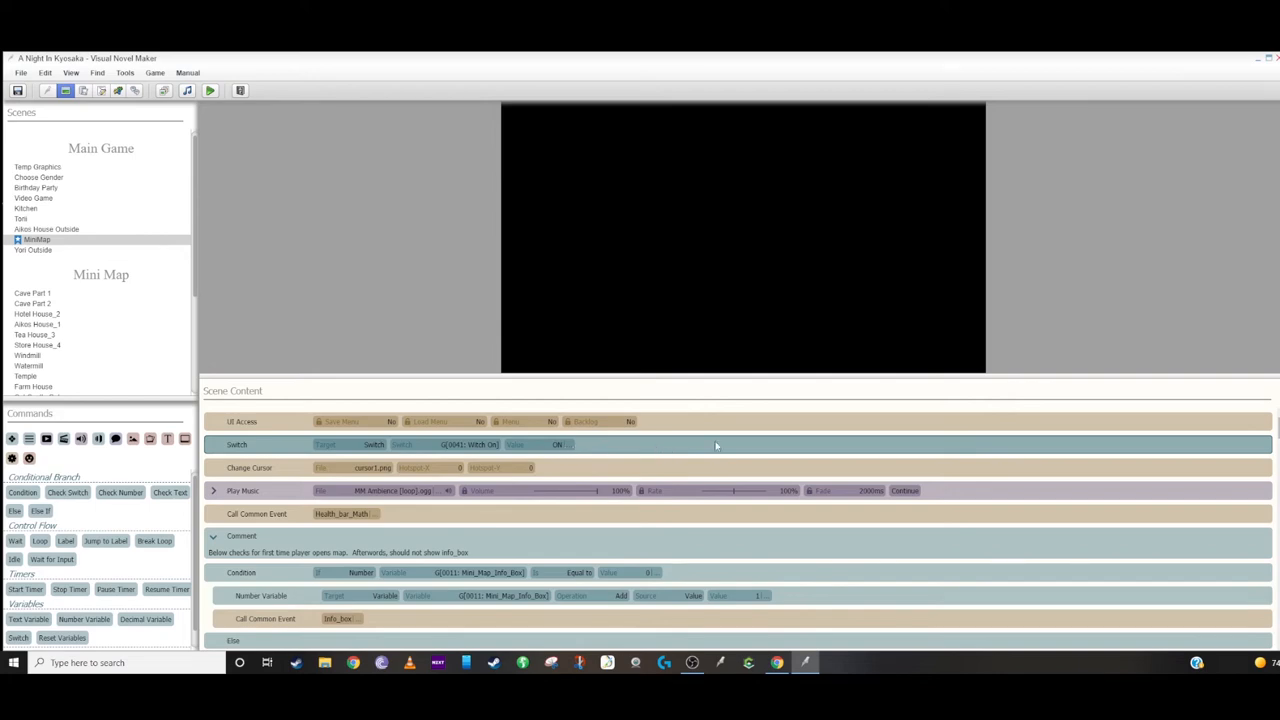
{"action": "mouse_move", "coordinate": [732, 438]}
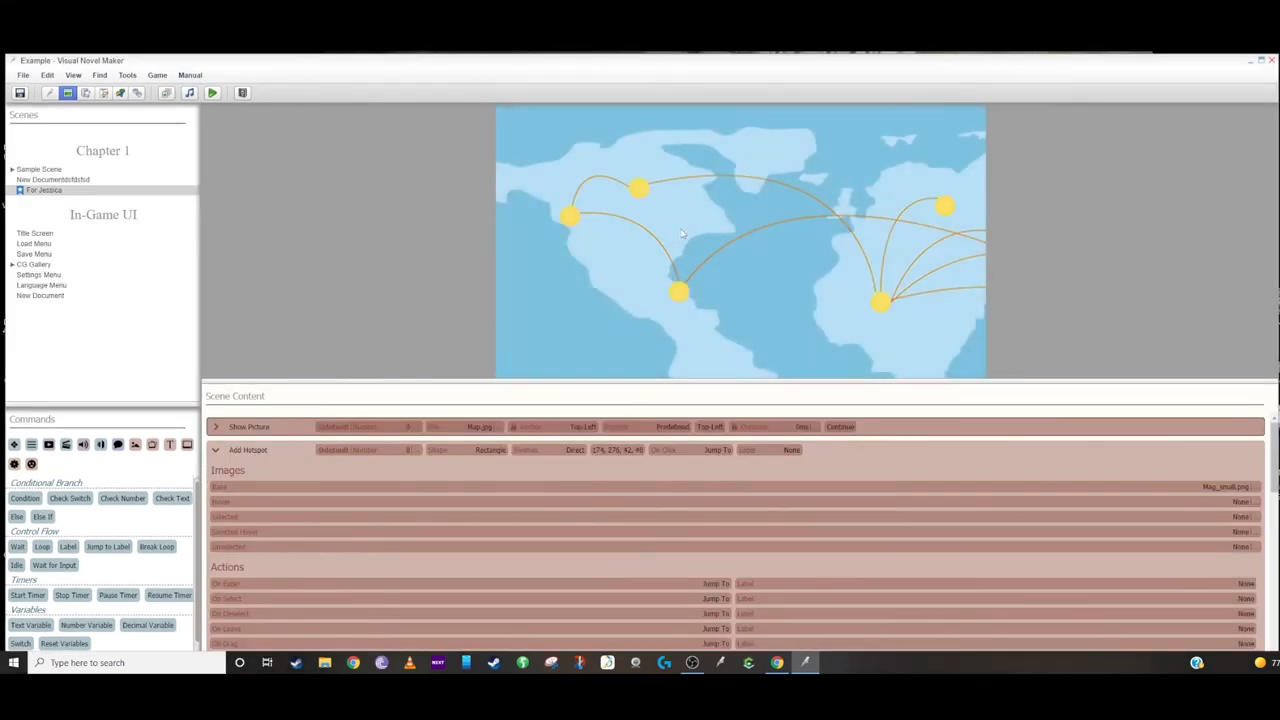
{"action": "mouse_move", "coordinate": [808, 276]}
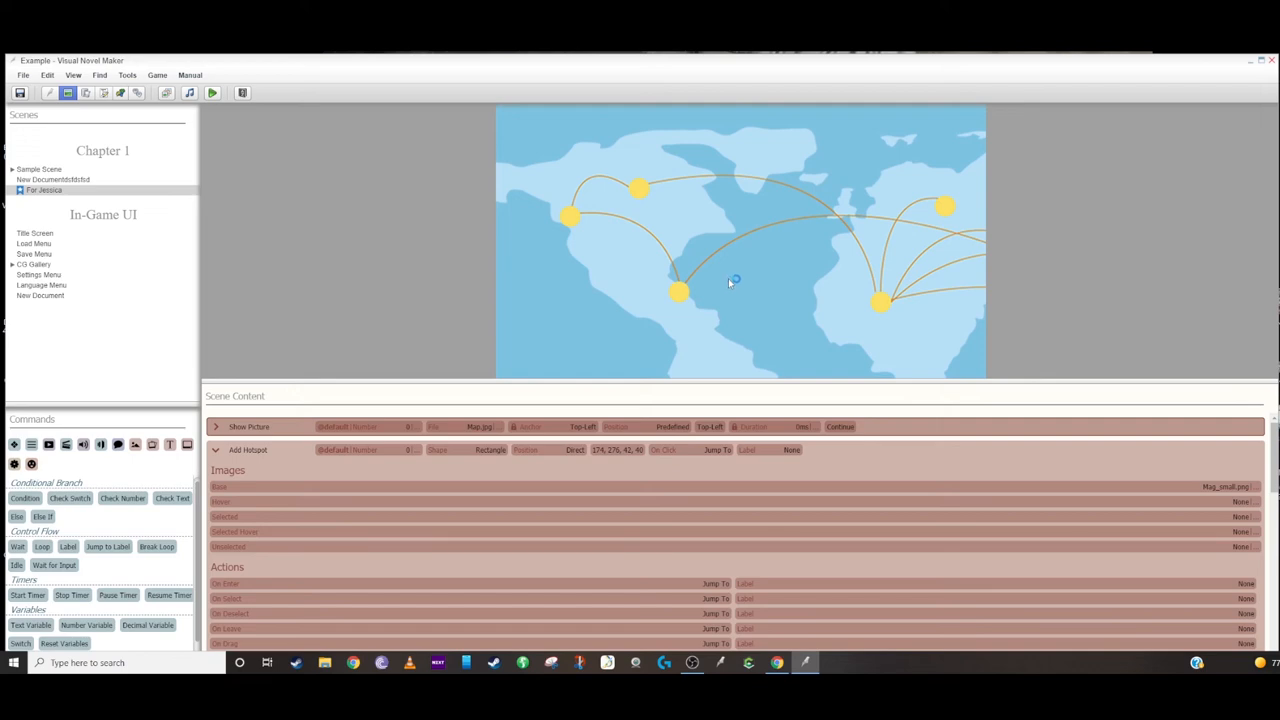
{"action": "mouse_move", "coordinate": [380, 390]}
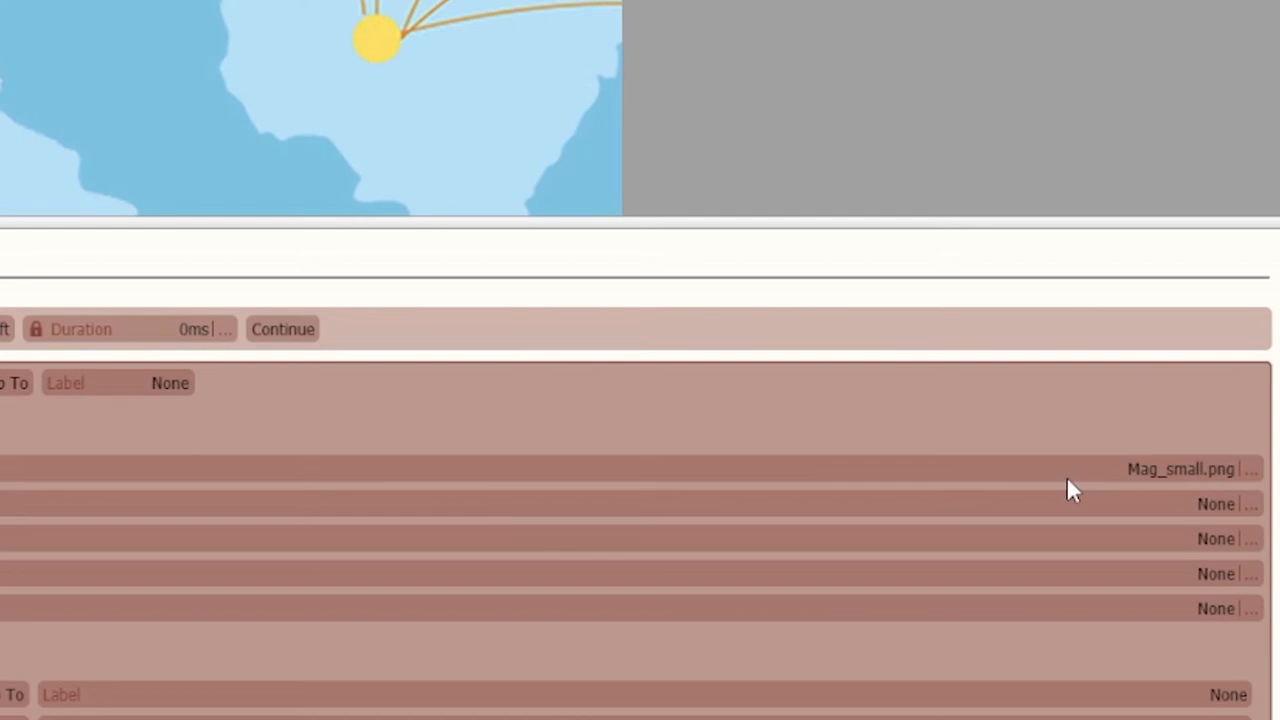
Bring up the position and size picker for the Mag_small.png magnifier hotspot
{"action": "left_click", "coordinate": [1184, 468]}
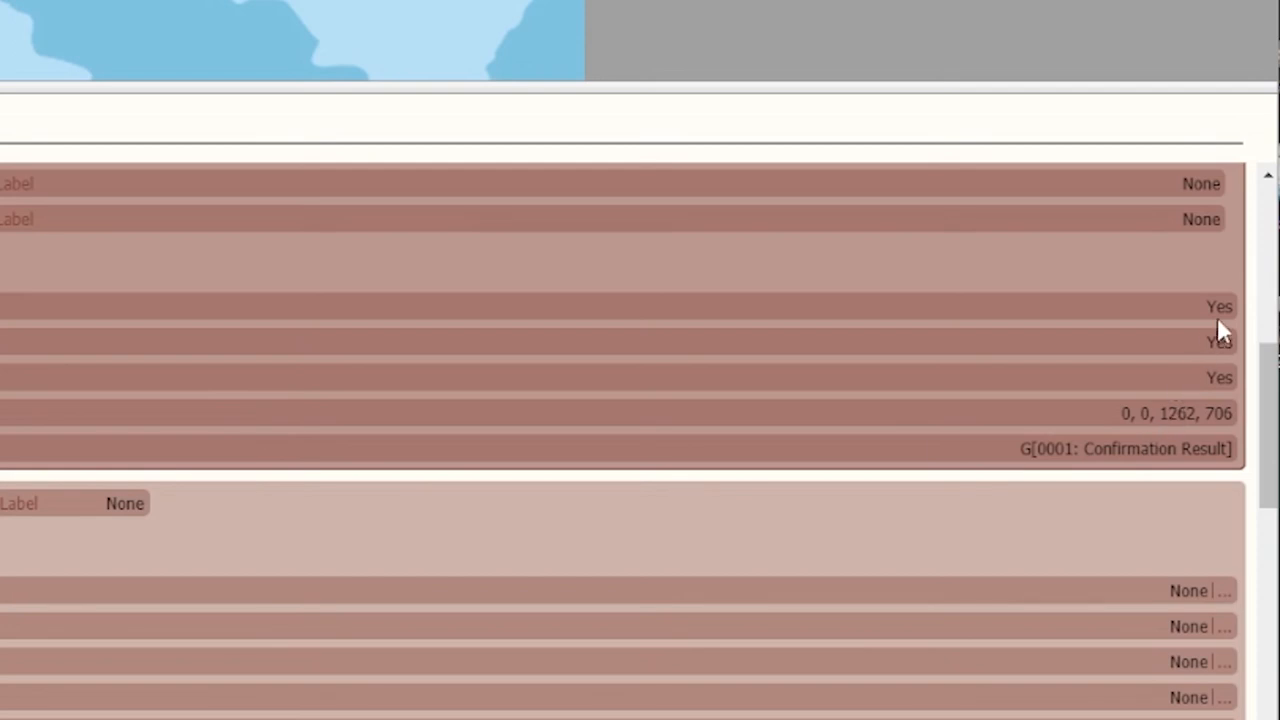
{"action": "mouse_move", "coordinate": [1162, 418]}
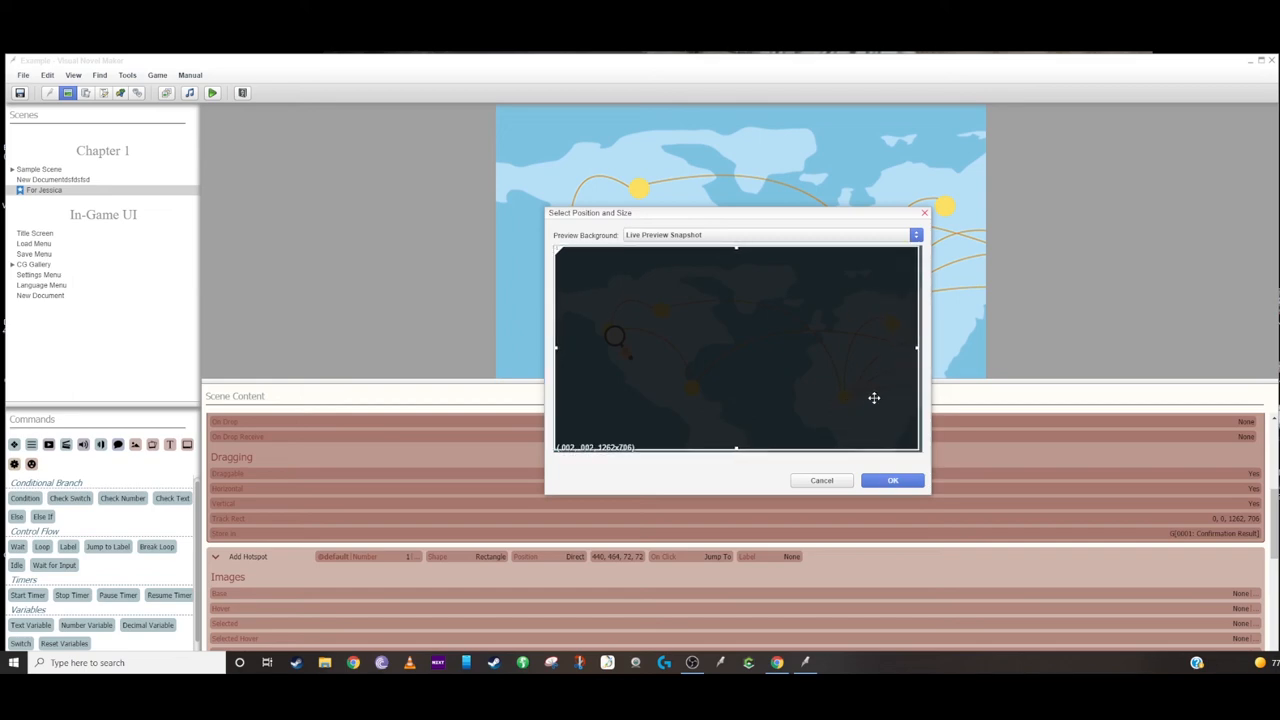
{"action": "mouse_move", "coordinate": [556, 348]}
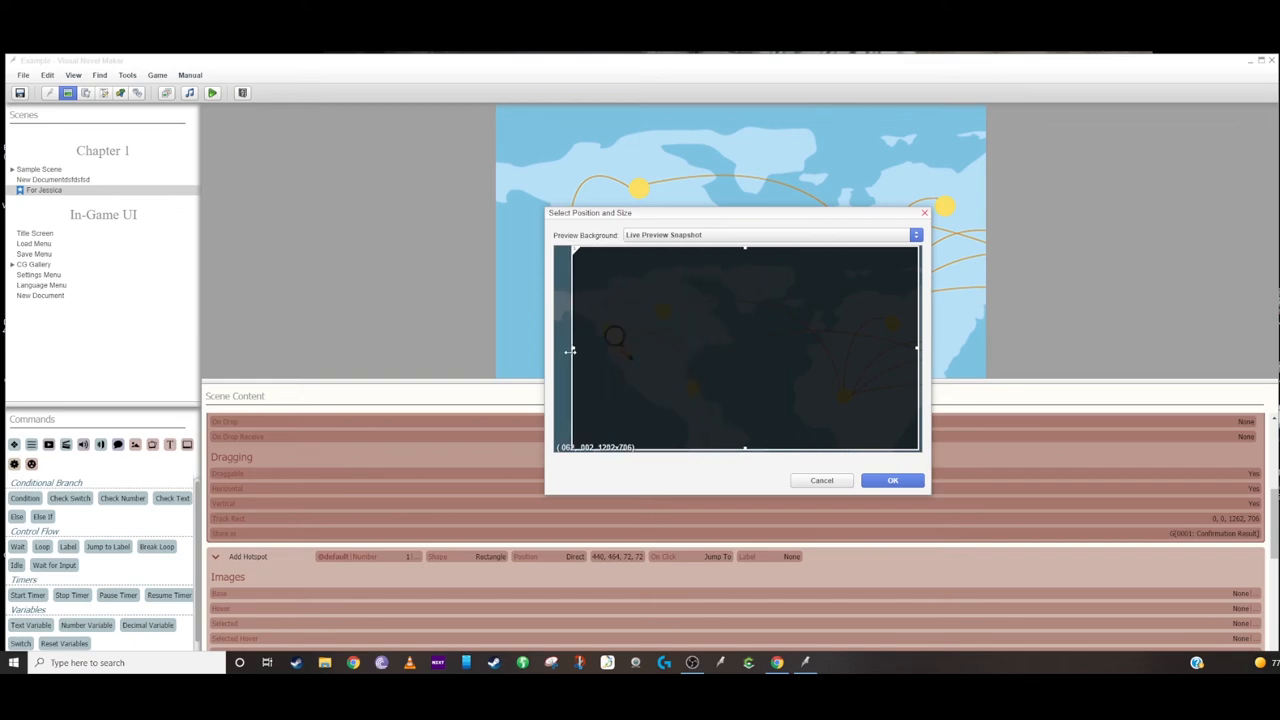
Confirm the magnifier's position and size, then drag it over the upper-left landmass
{"action": "left_click", "coordinate": [892, 480]}
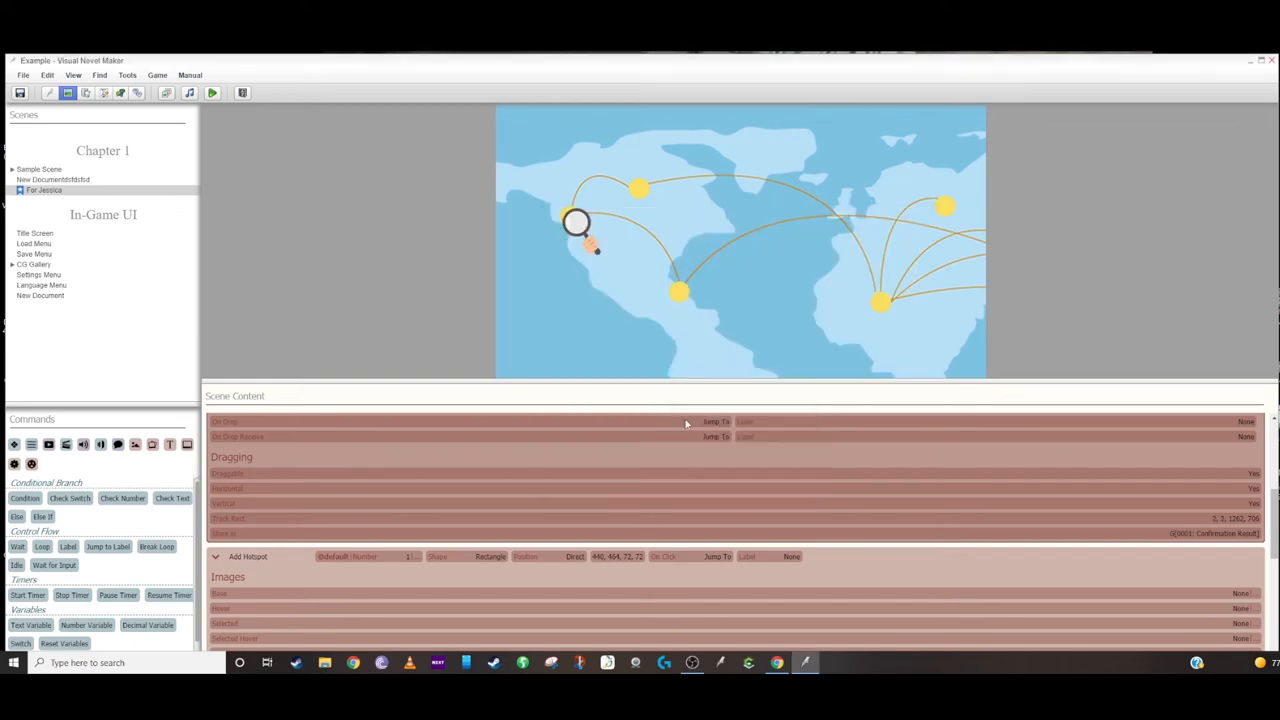
{"action": "left_click_drag", "start_coordinate": [576, 220], "coordinate": [704, 178]}
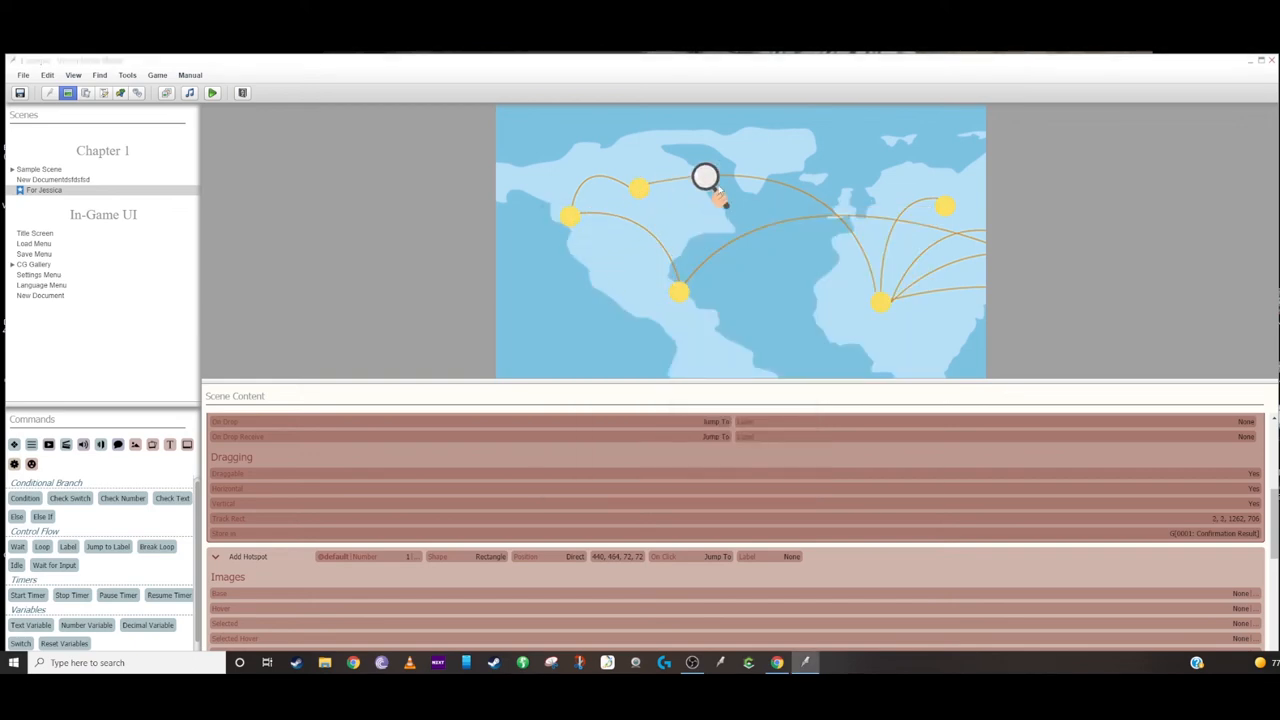
{"action": "left_click_drag", "start_coordinate": [704, 178], "coordinate": [554, 180]}
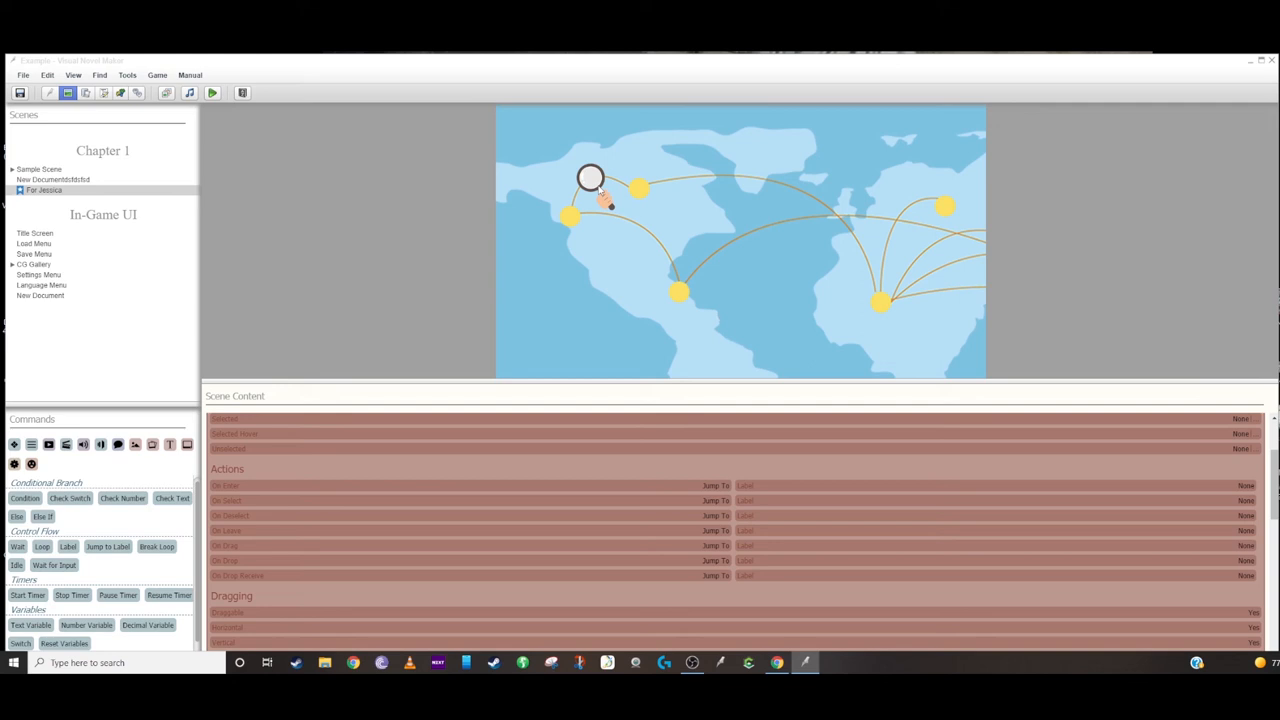
{"action": "left_click_drag", "start_coordinate": [590, 178], "coordinate": [730, 296]}
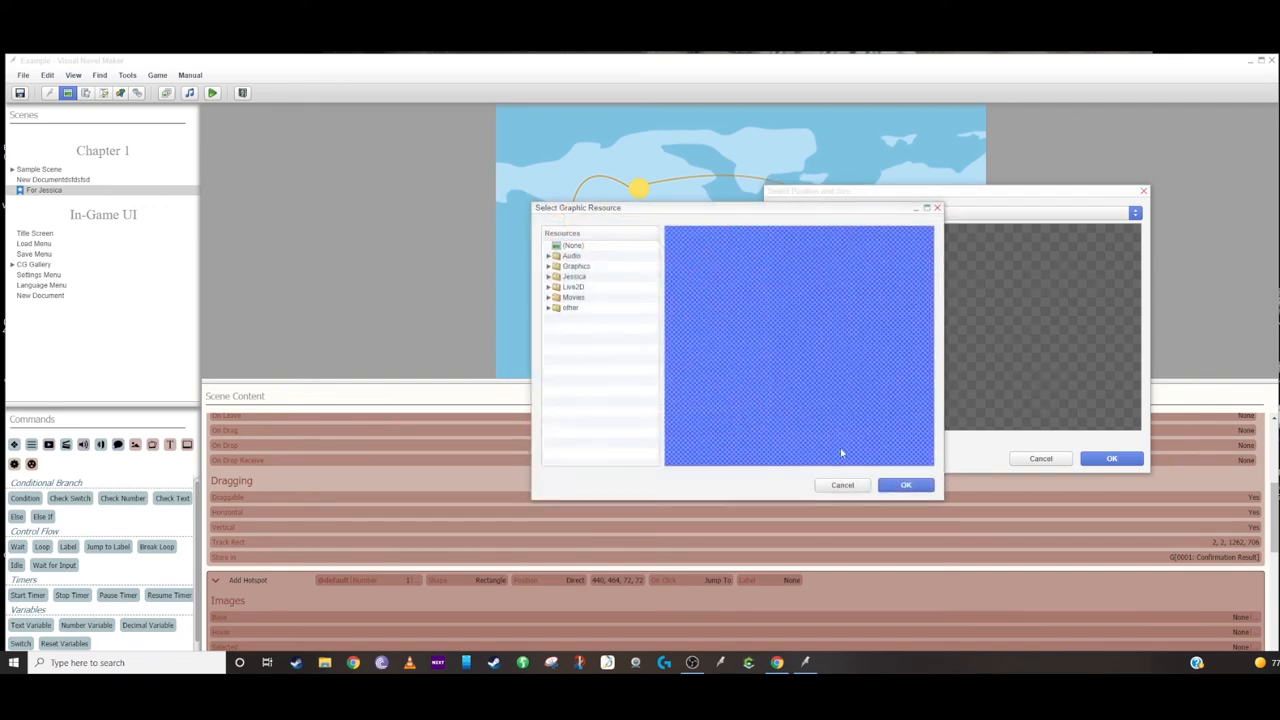
Place the German flag picture beside the lower central yellow dot via Show Picture
{"action": "left_click", "coordinate": [904, 486]}
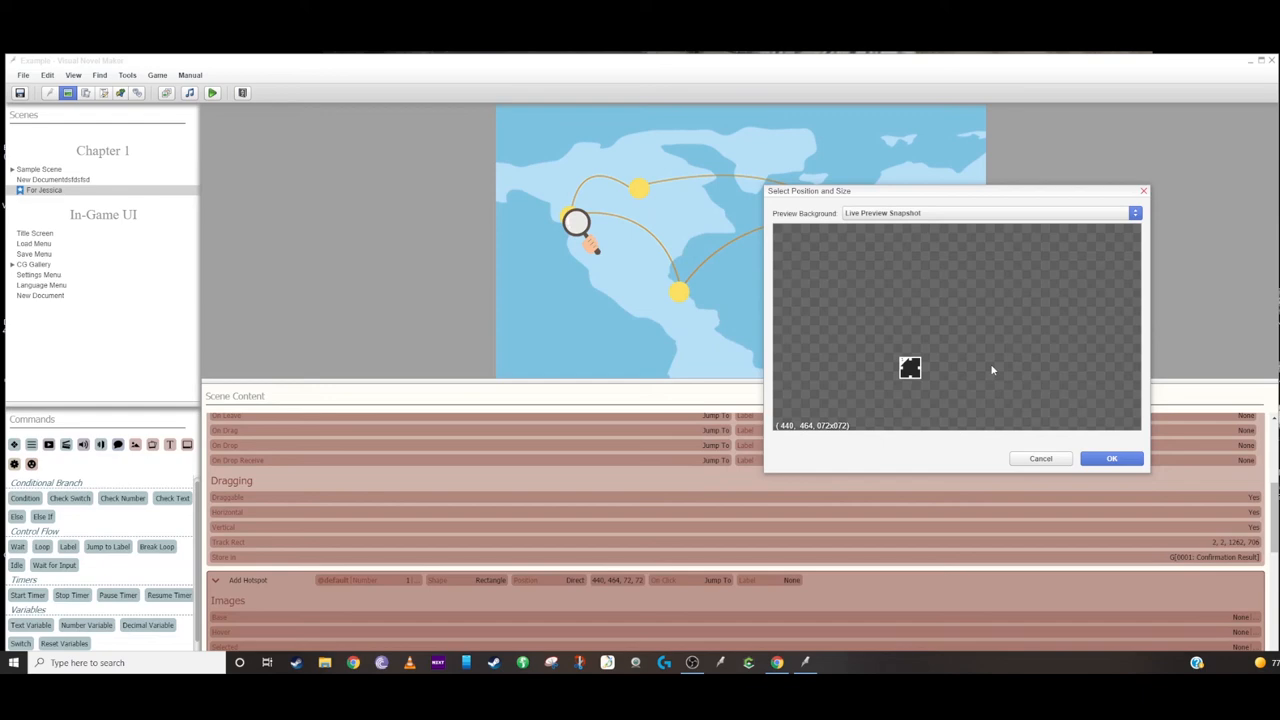
{"action": "left_click", "coordinate": [1112, 458]}
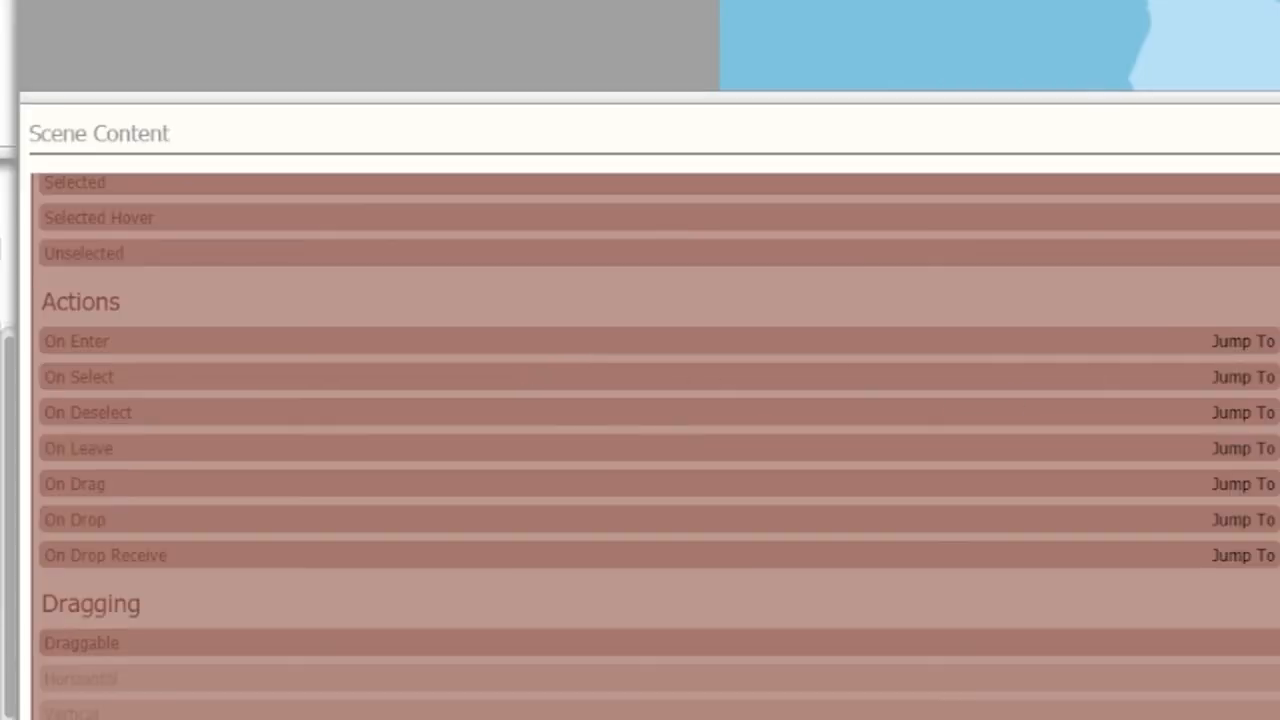
{"action": "scroll", "scroll_direction": "down", "scroll_amount": 3}
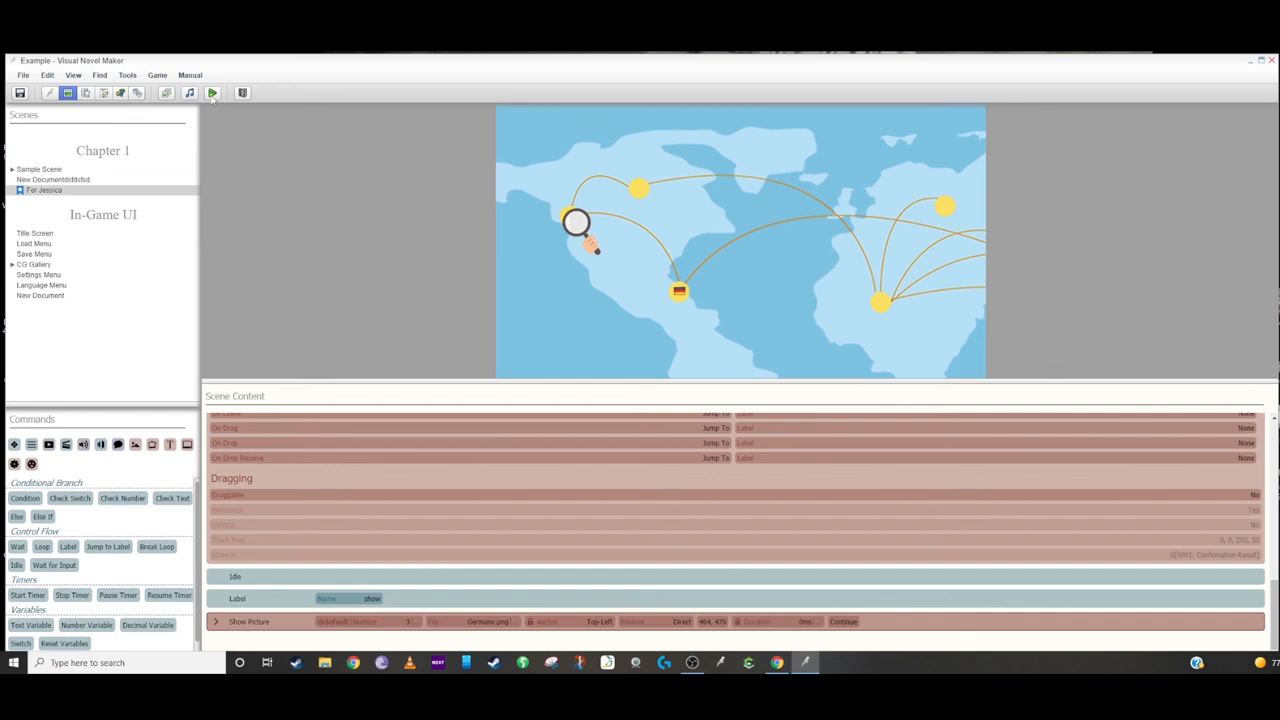
Test-run the world map, dragging the magnifier across the yellow dots and over the German flag
{"action": "left_click", "coordinate": [212, 96]}
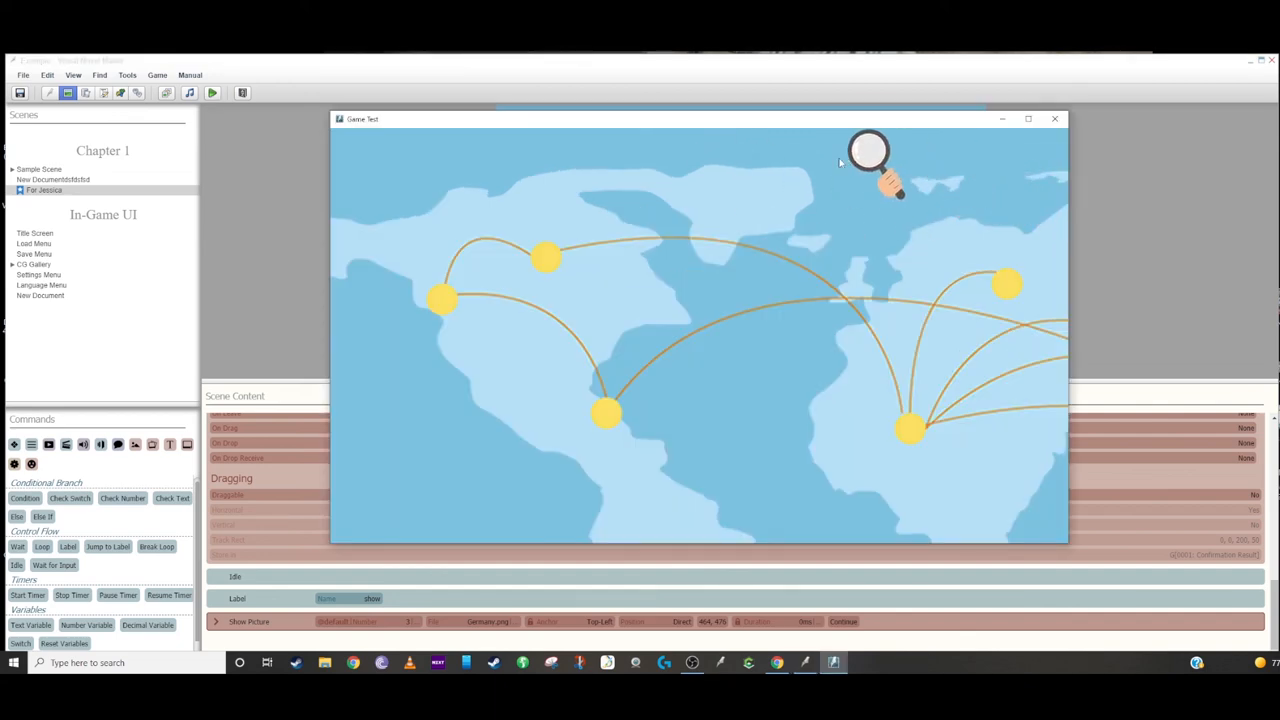
{"action": "left_click_drag", "start_coordinate": [870, 156], "coordinate": [664, 490]}
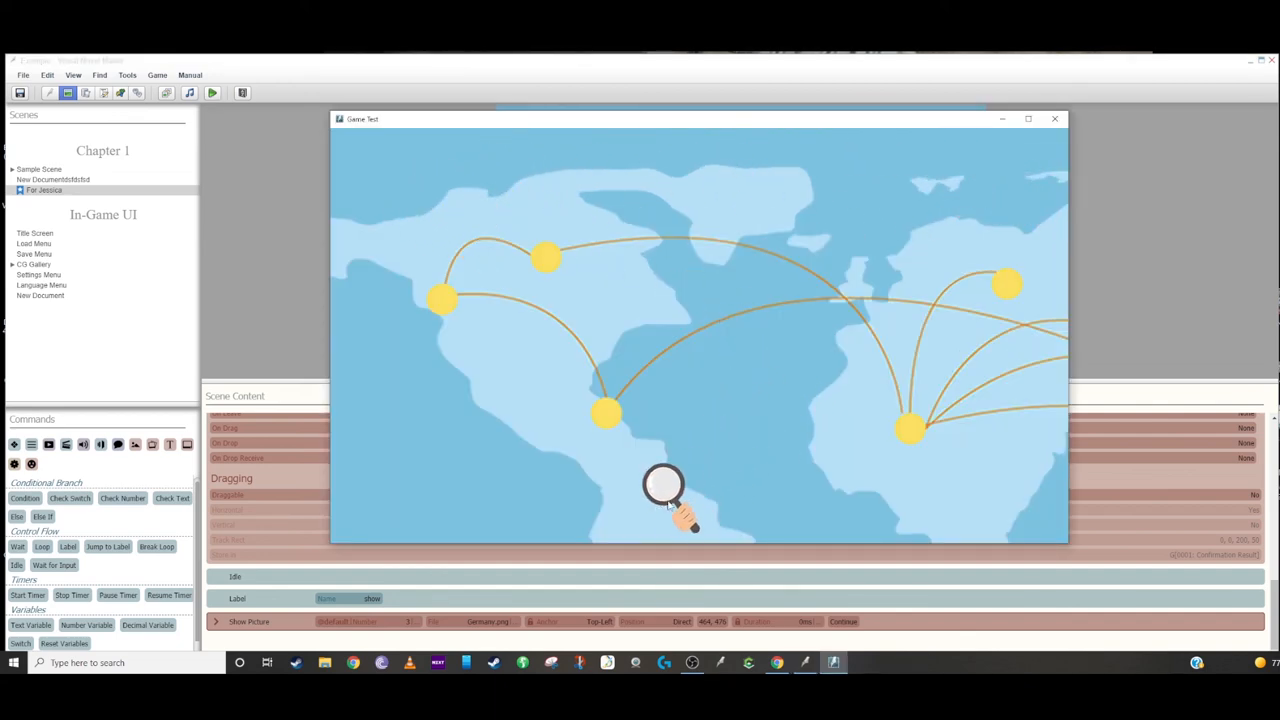
{"action": "left_click_drag", "start_coordinate": [664, 496], "coordinate": [990, 300]}
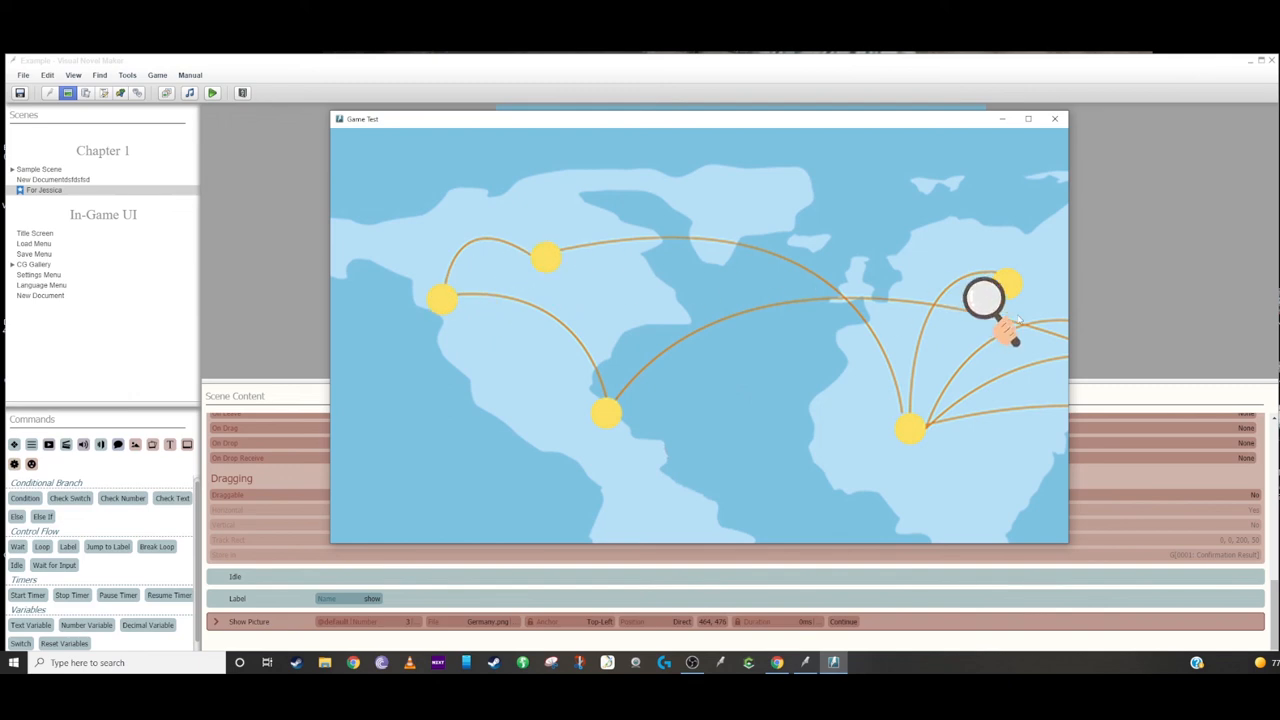
{"action": "left_click_drag", "start_coordinate": [984, 298], "coordinate": [608, 412]}
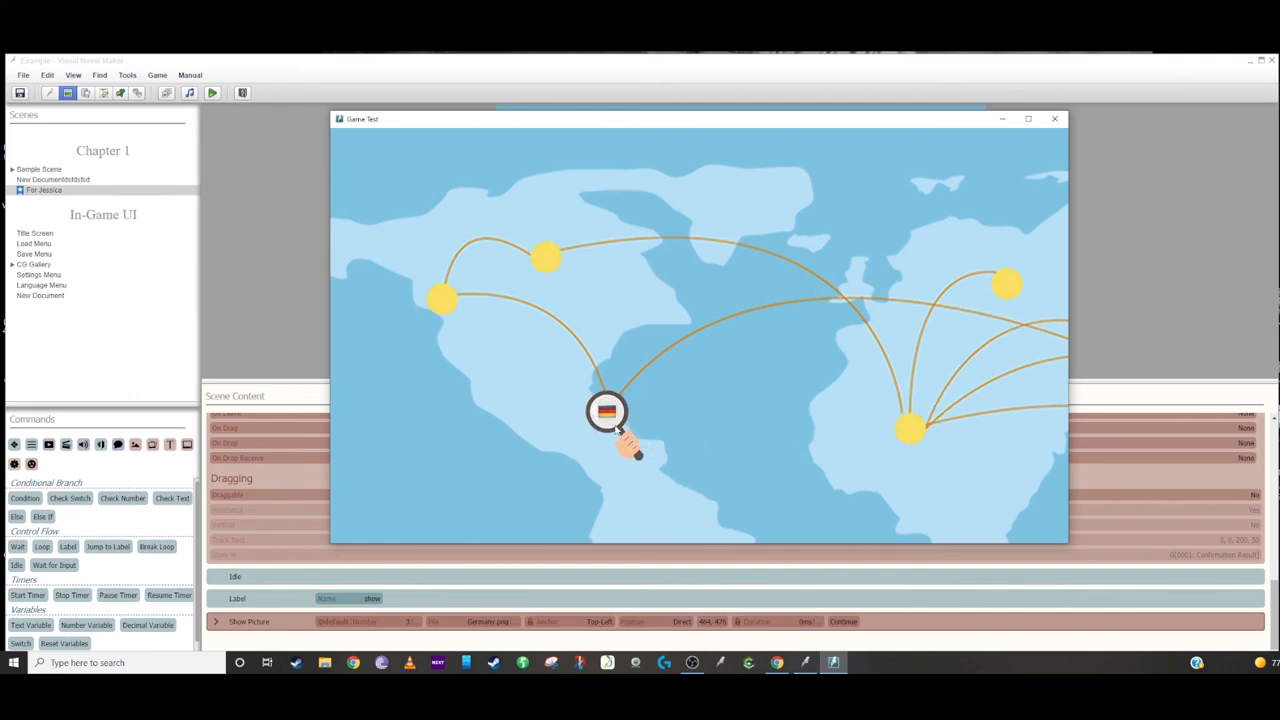
{"action": "left_click_drag", "start_coordinate": [608, 412], "coordinate": [732, 420]}
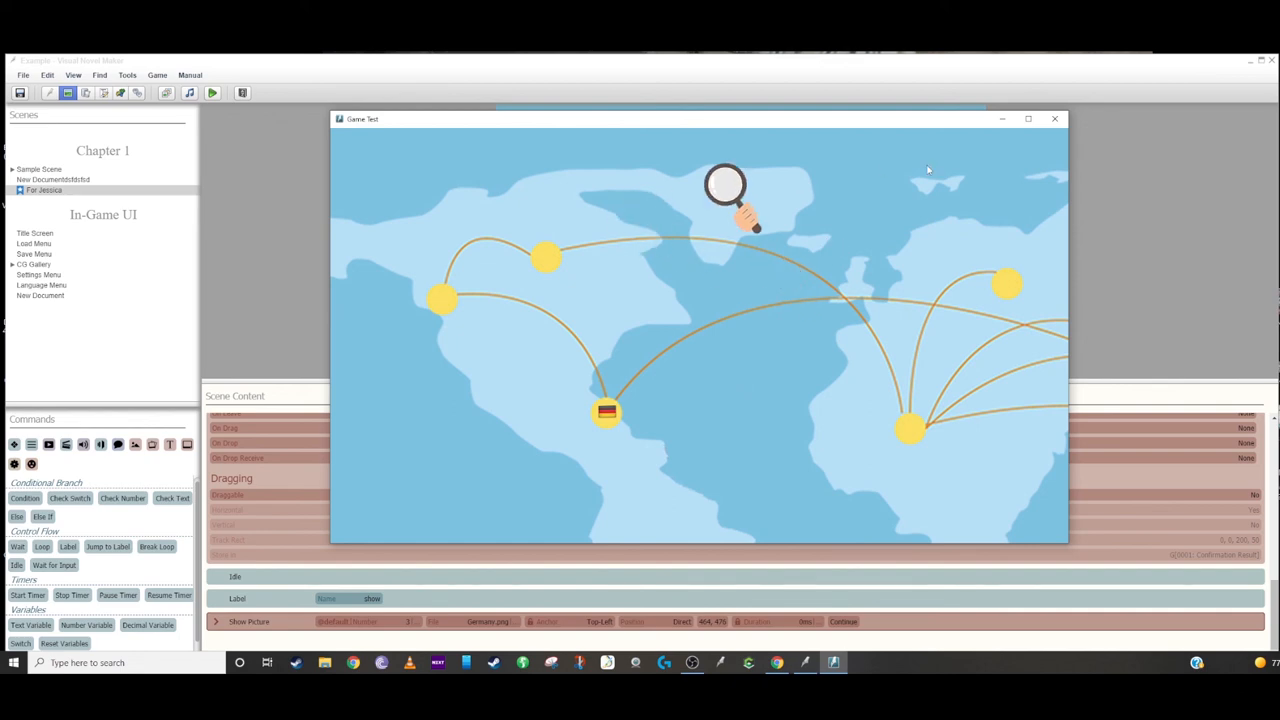
{"action": "left_click_drag", "start_coordinate": [724, 196], "coordinate": [676, 236]}
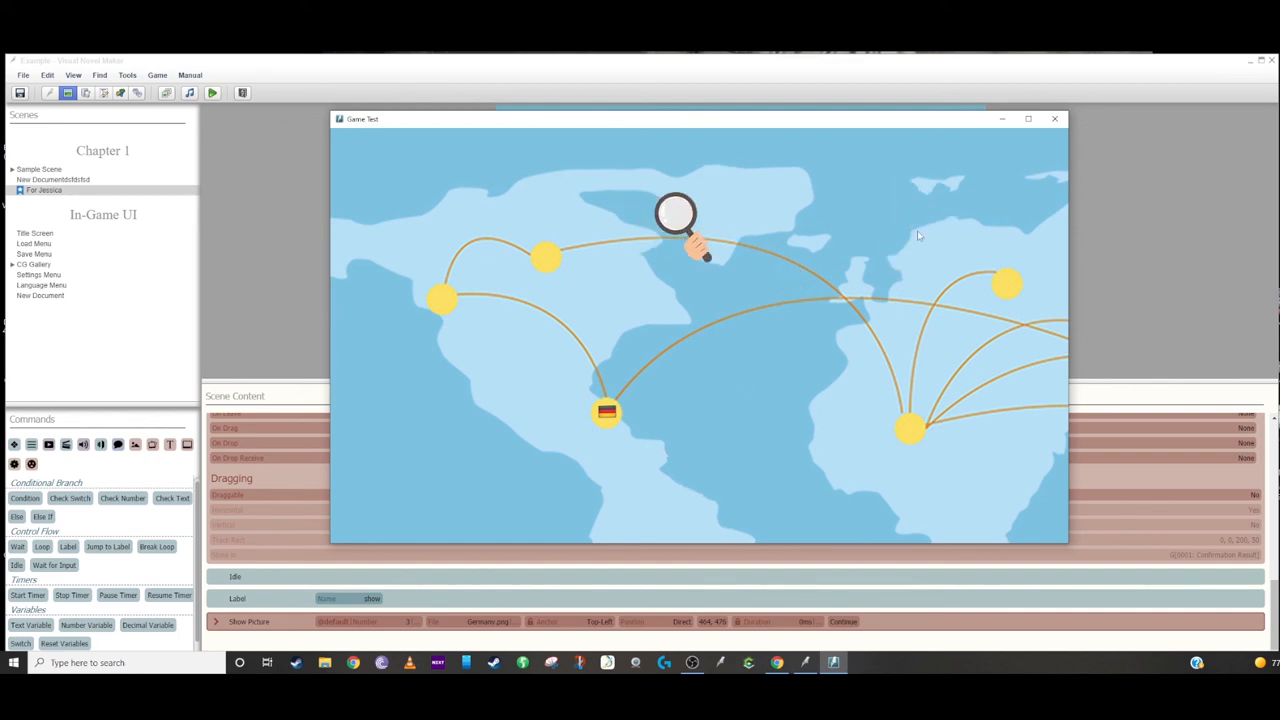
{"action": "left_click_drag", "start_coordinate": [690, 240], "coordinate": [600, 414]}
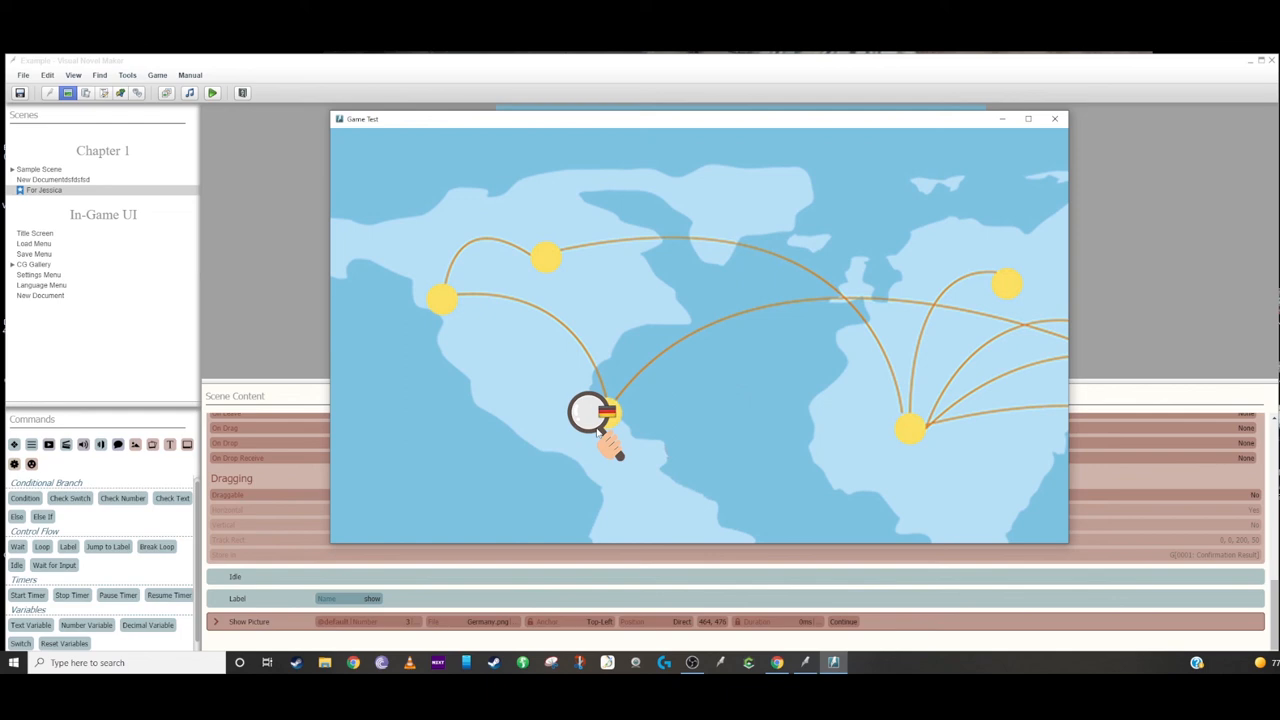
{"action": "left_click_drag", "start_coordinate": [596, 412], "coordinate": [614, 230]}
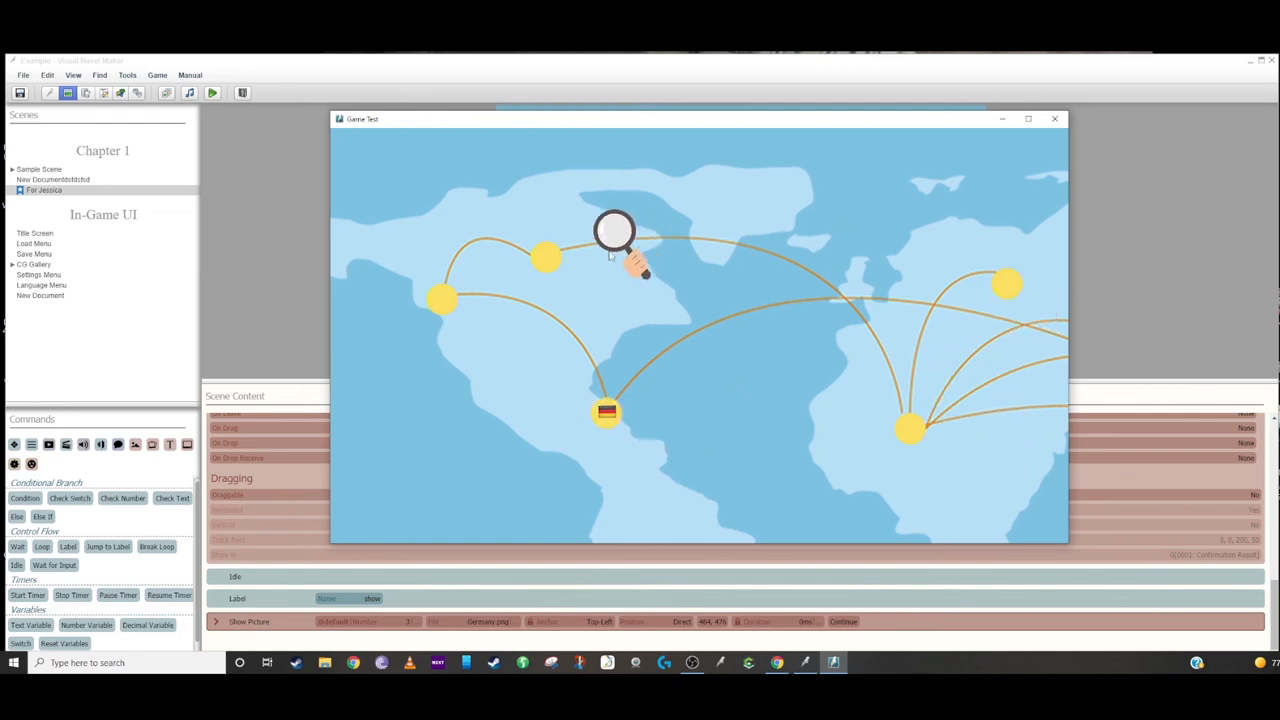
{"action": "left_click_drag", "start_coordinate": [616, 232], "coordinate": [558, 244]}
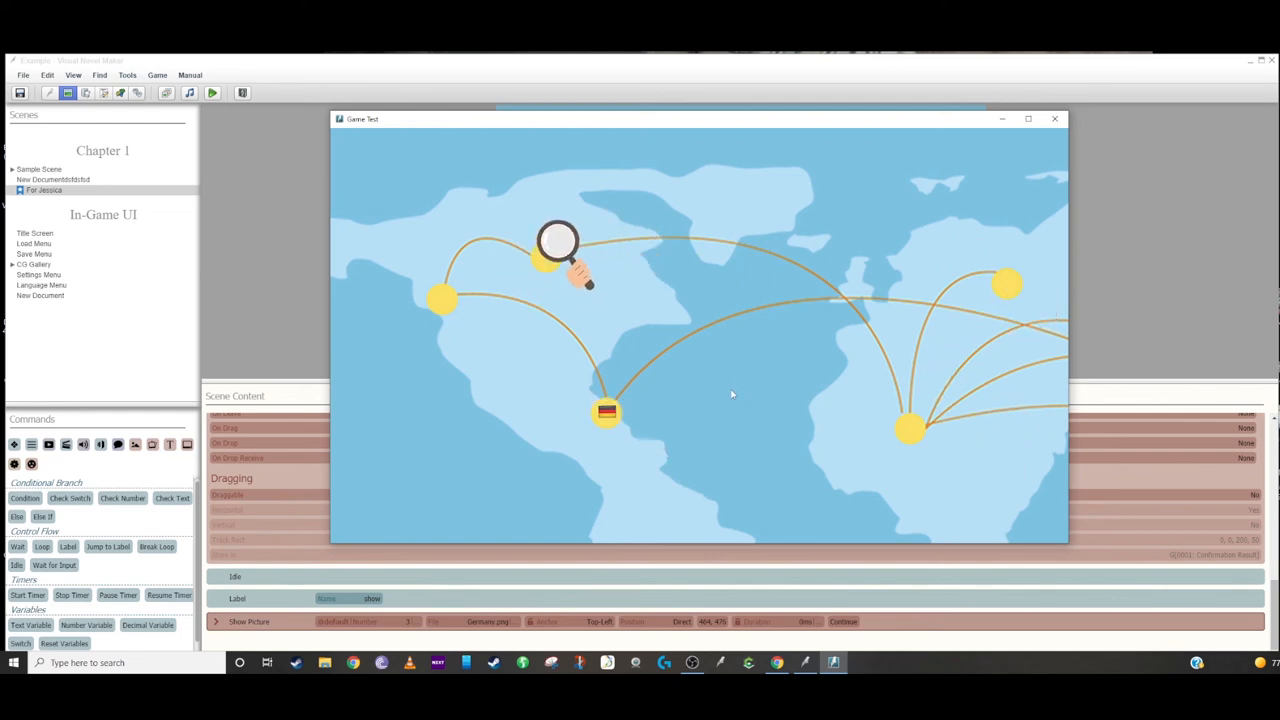
{"action": "left_click_drag", "start_coordinate": [558, 250], "coordinate": [596, 310]}
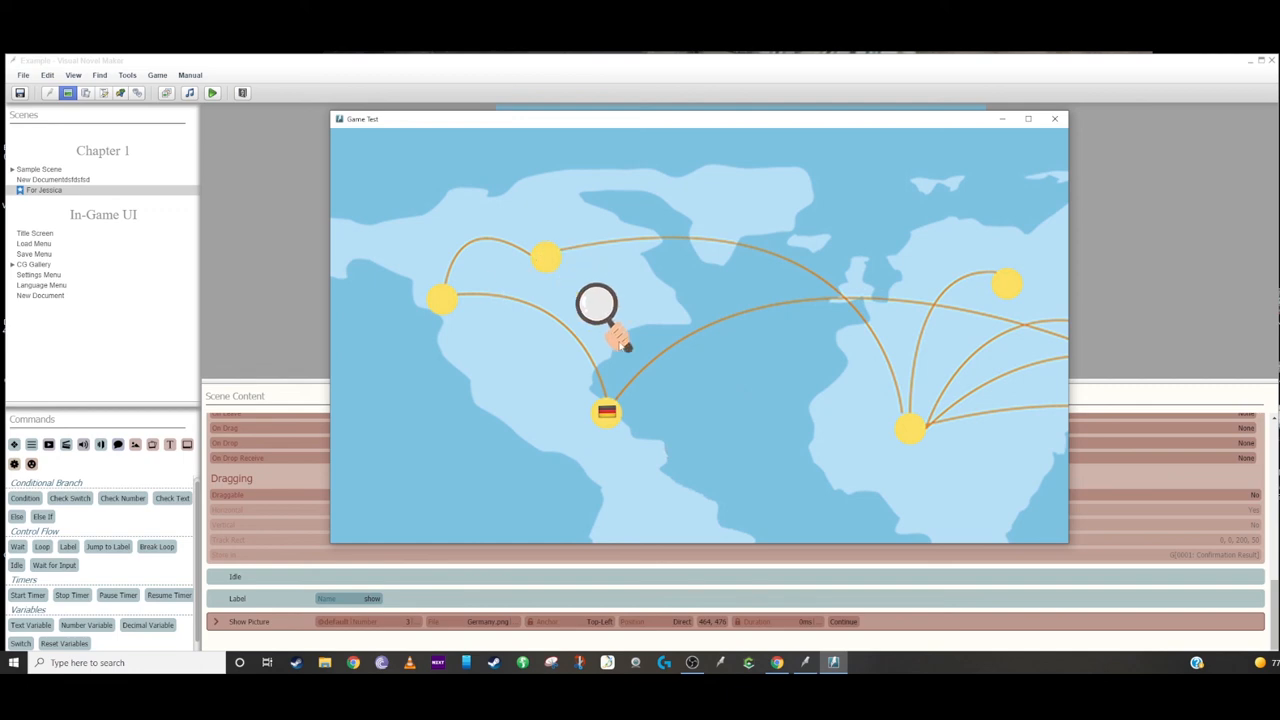
{"action": "left_click_drag", "start_coordinate": [596, 320], "coordinate": [484, 280]}
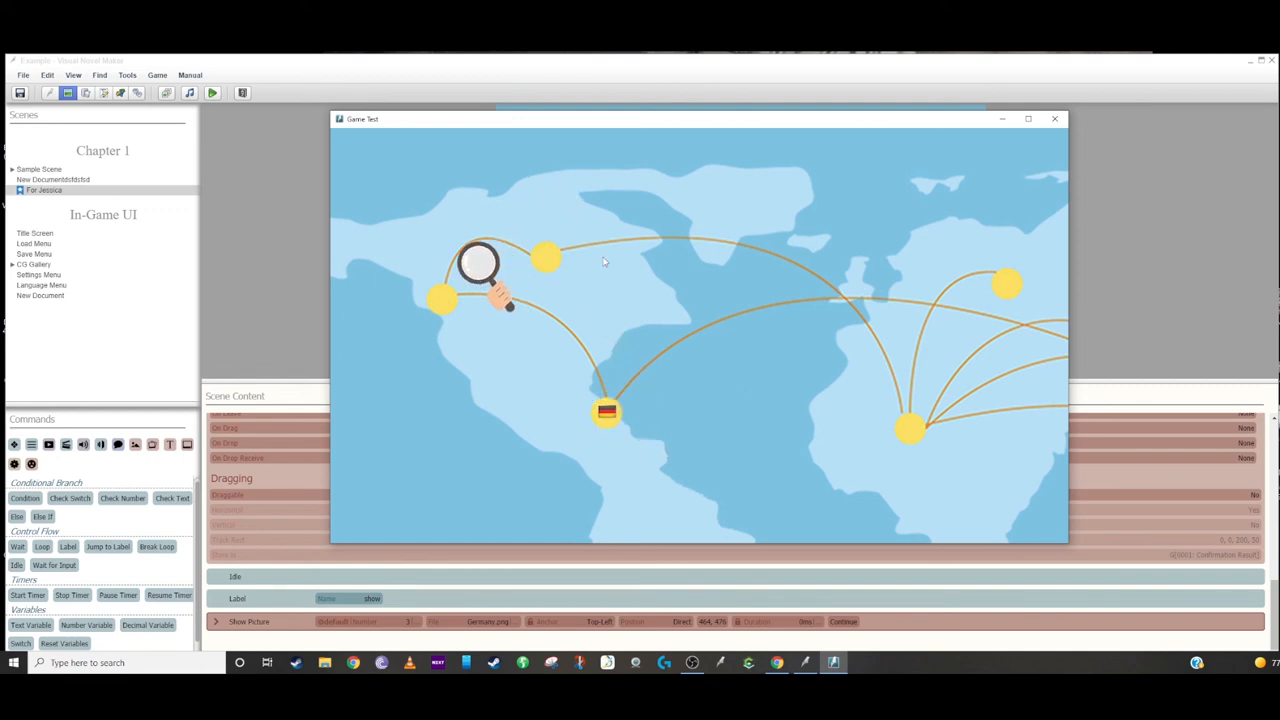
{"action": "mouse_move", "coordinate": [1004, 244]}
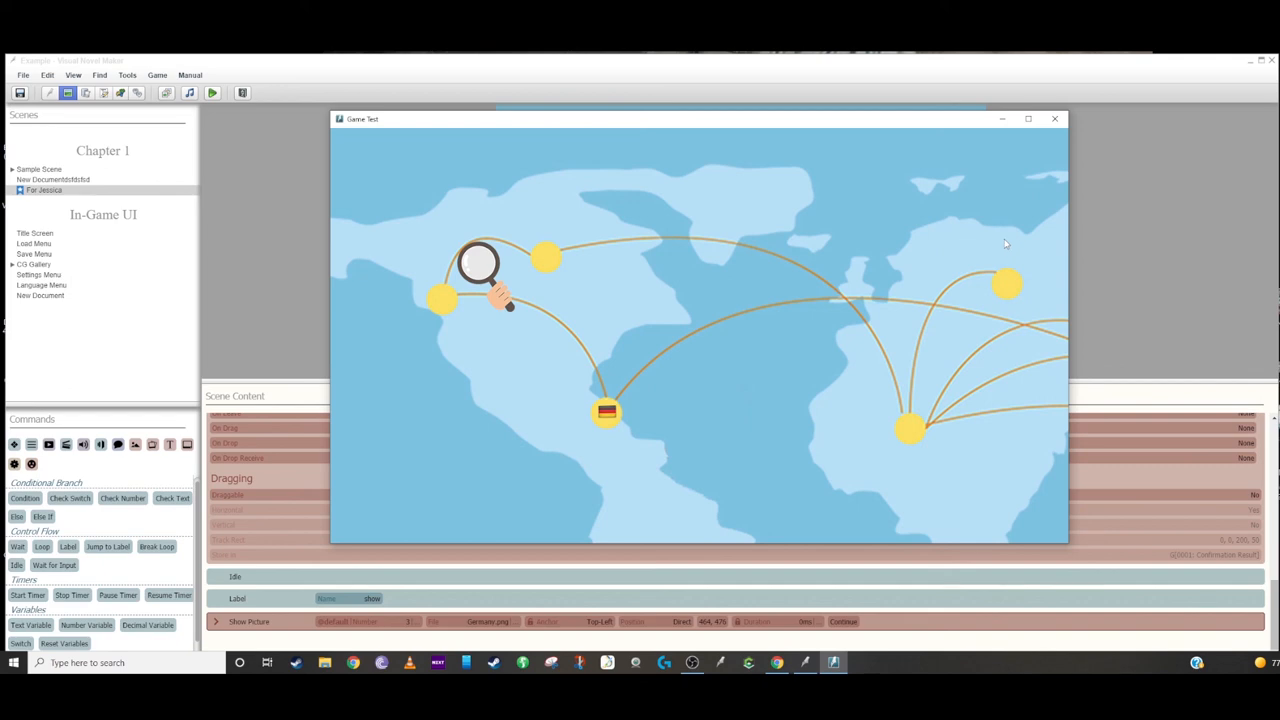
{"action": "mouse_move", "coordinate": [1120, 104]}
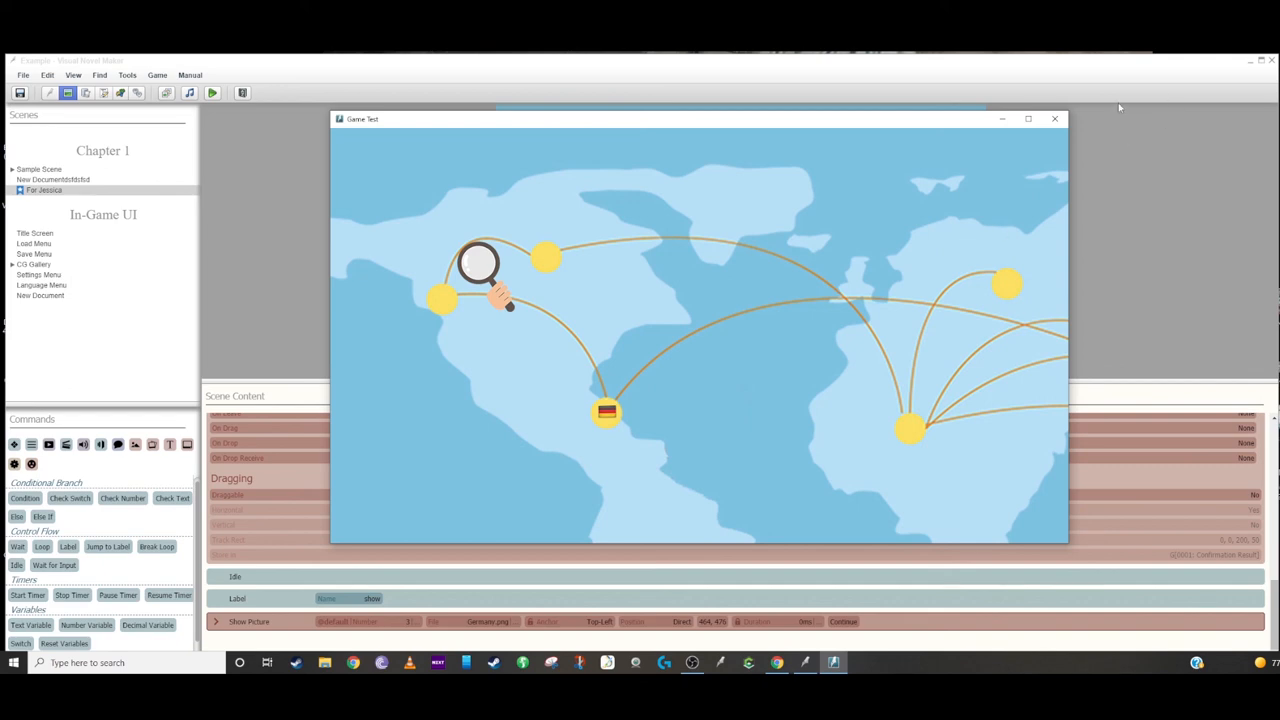
End the world-map test run and return to the scene editor with magnifier and German flag
{"action": "left_click", "coordinate": [1054, 118]}
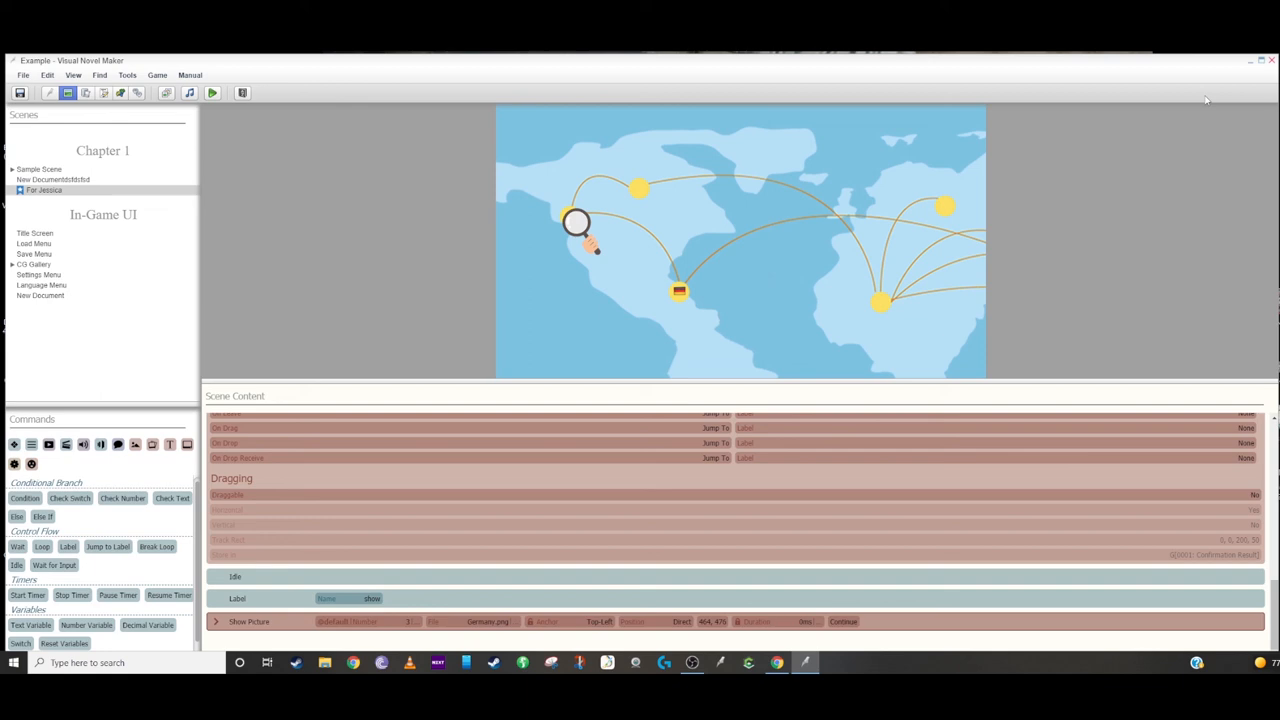
{"action": "mouse_move", "coordinate": [1176, 68]}
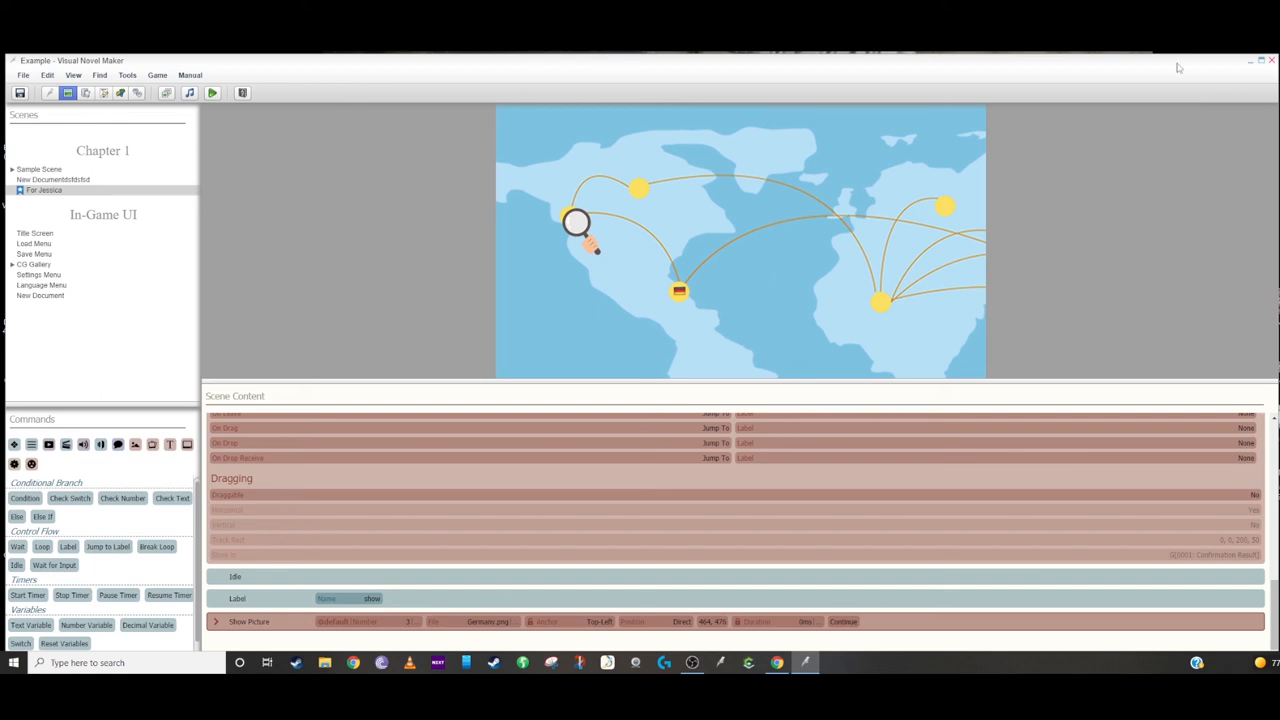